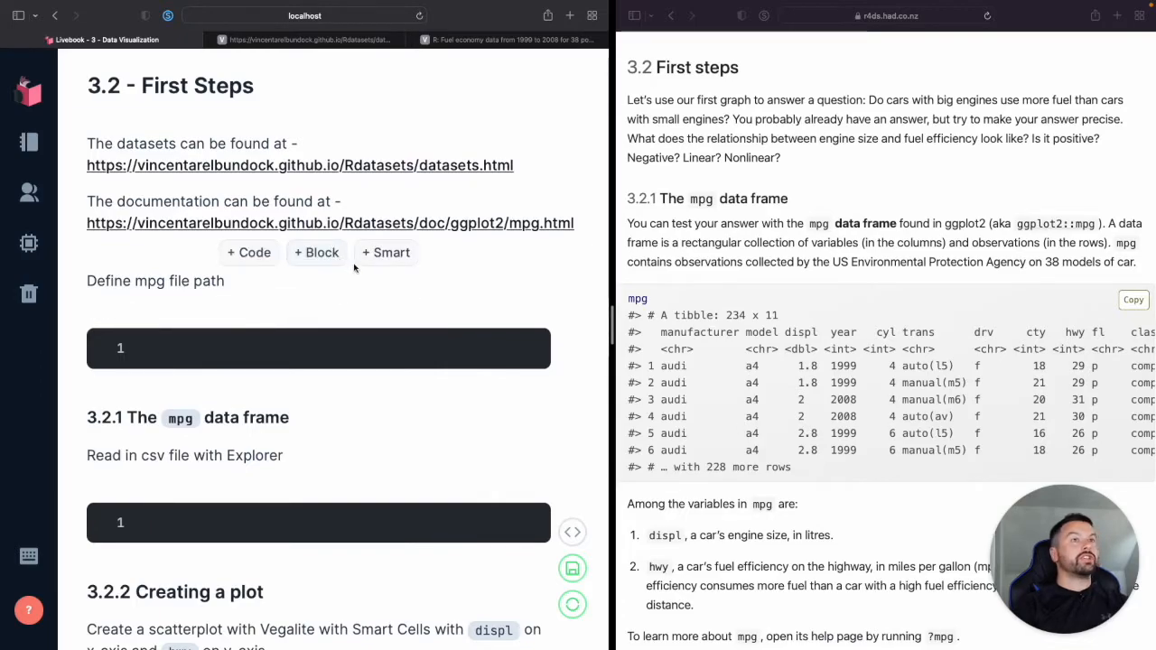
- Review the mpg dataset documentation and return to the Livebook notebook
{"action": "scroll", "scroll_direction": "down", "scroll_amount": 3}
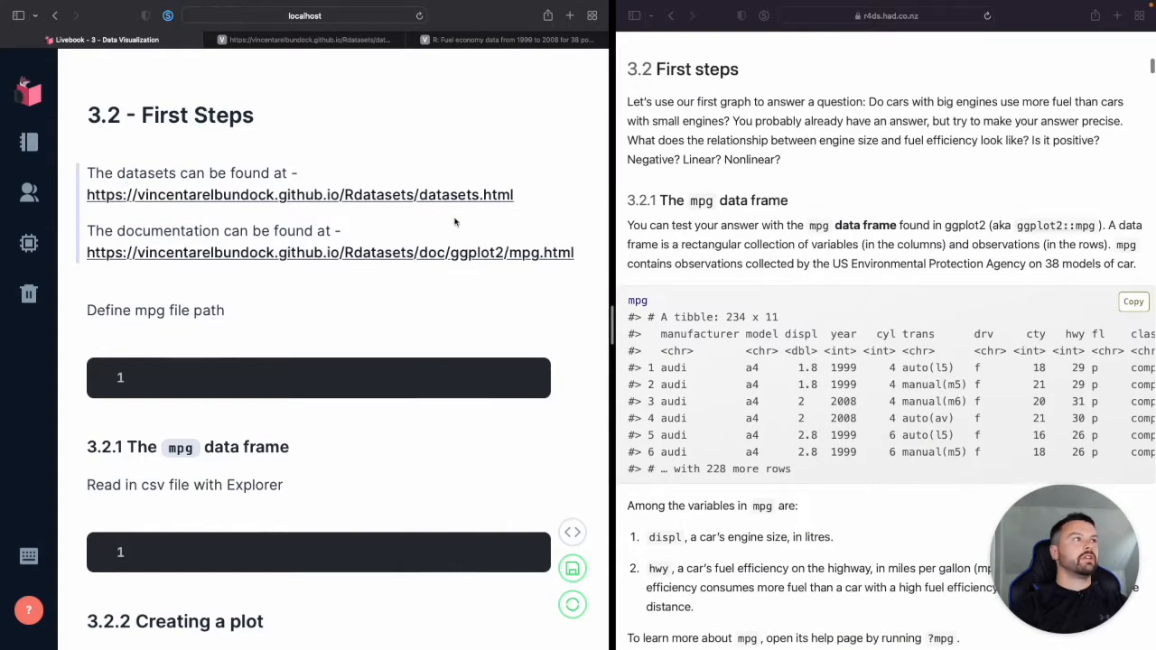
{"action": "mouse_move", "coordinate": [380, 222]}
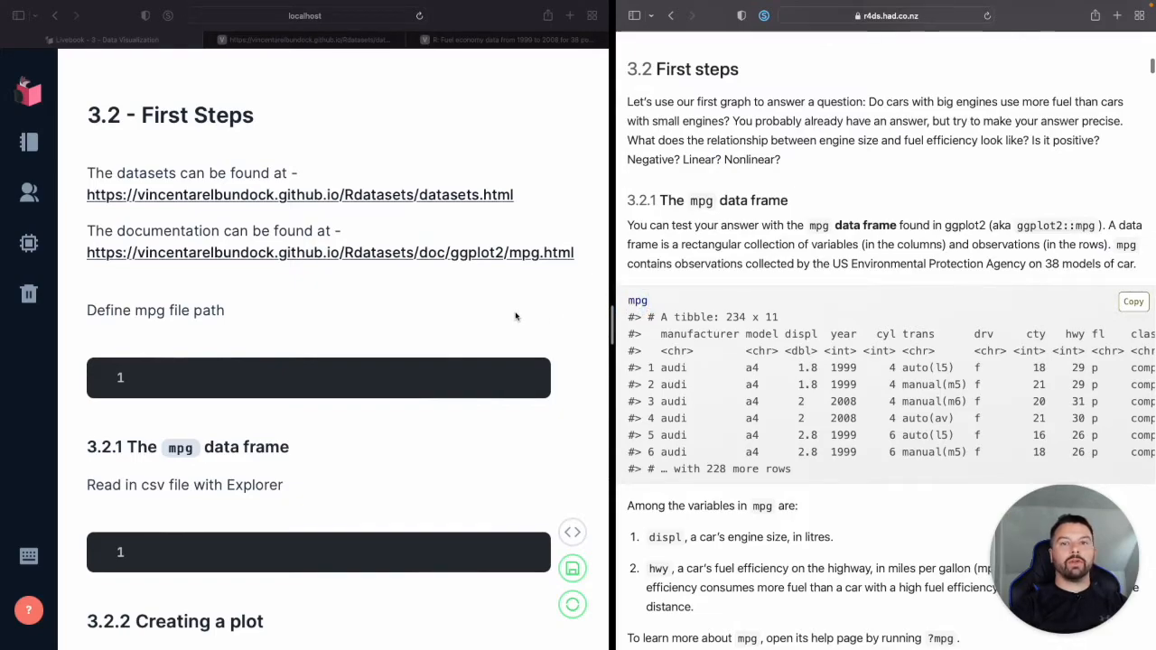
{"action": "mouse_move", "coordinate": [305, 278]}
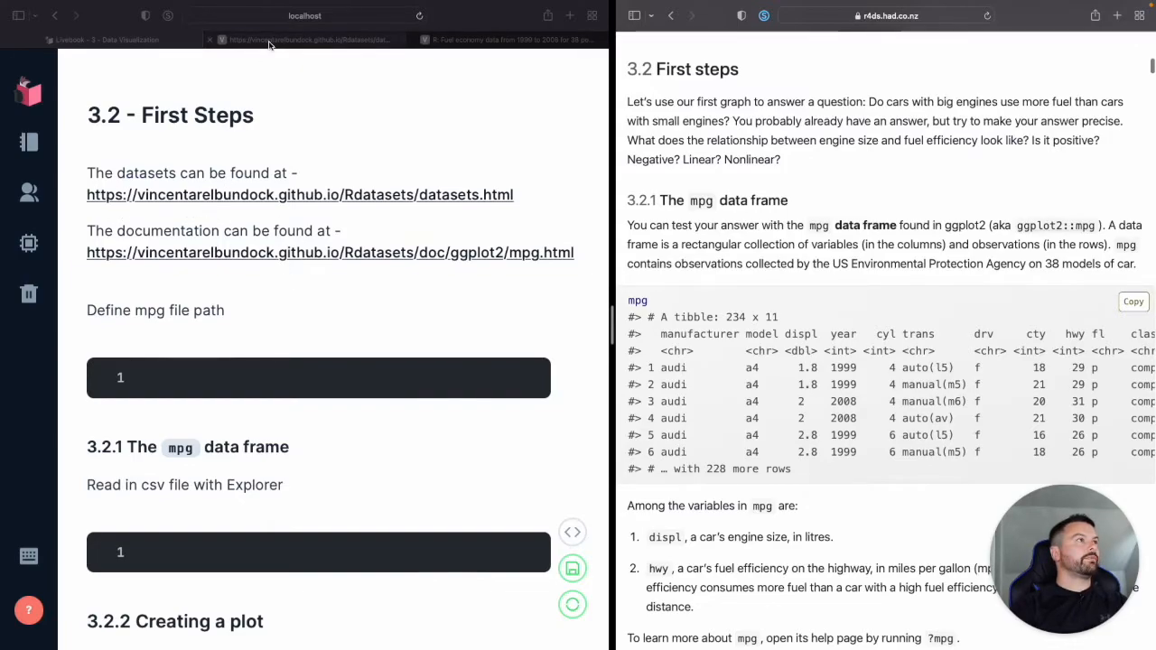
{"action": "left_click", "coordinate": [311, 40]}
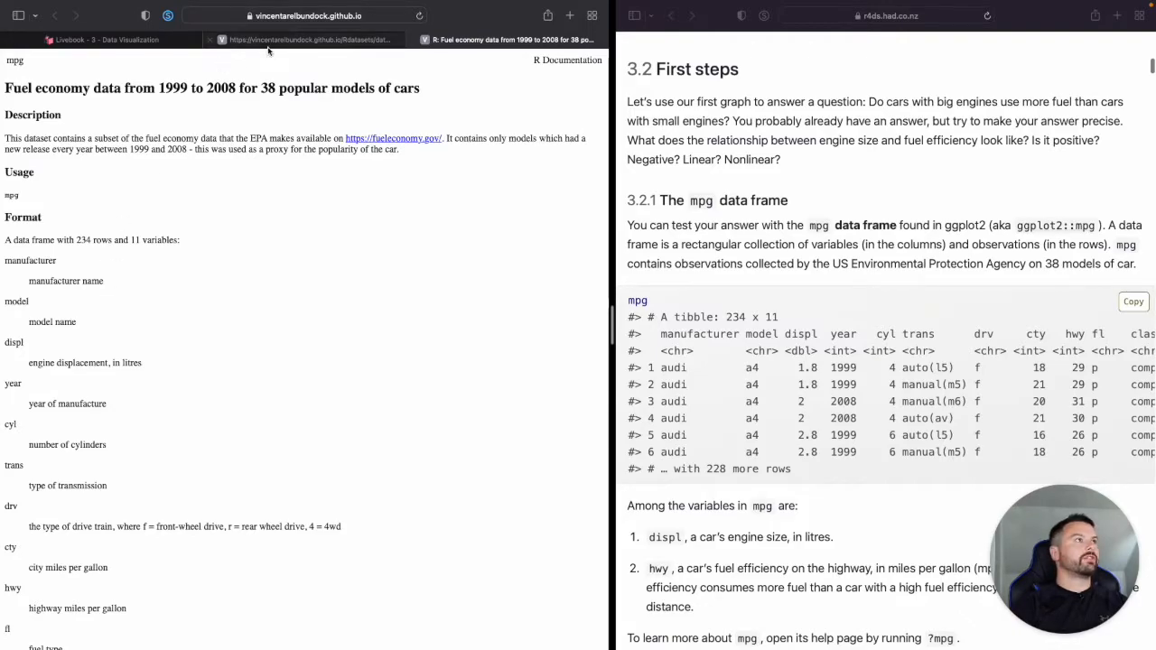
{"action": "left_click", "coordinate": [105, 39]}
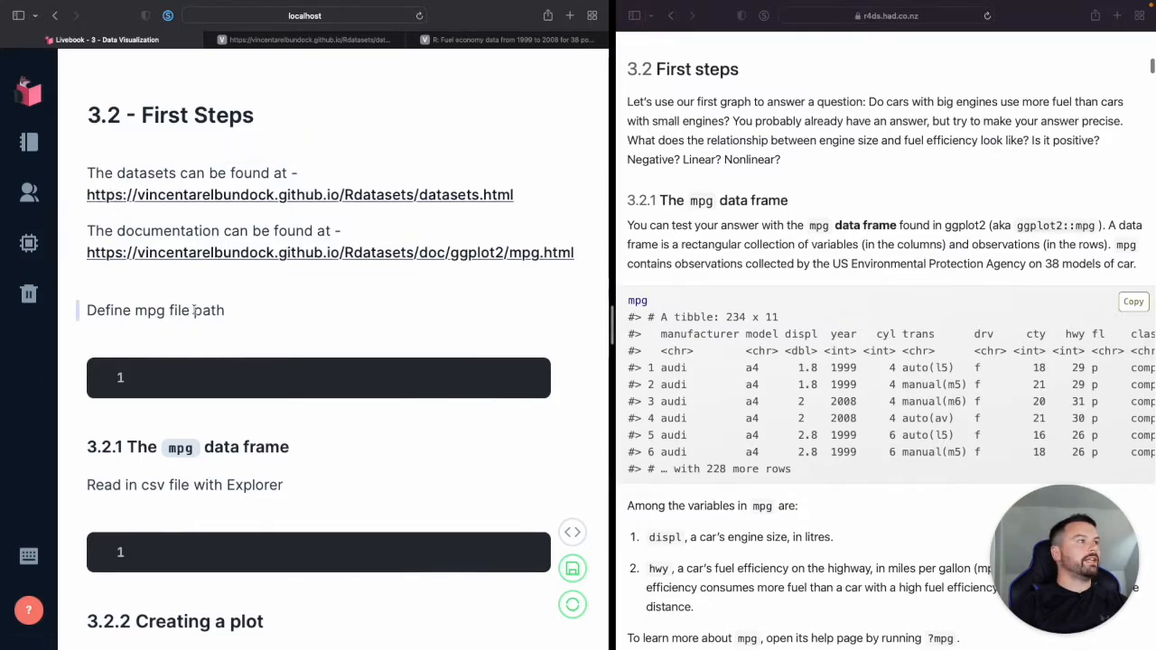
{"action": "scroll", "scroll_direction": "down", "scroll_amount": 3}
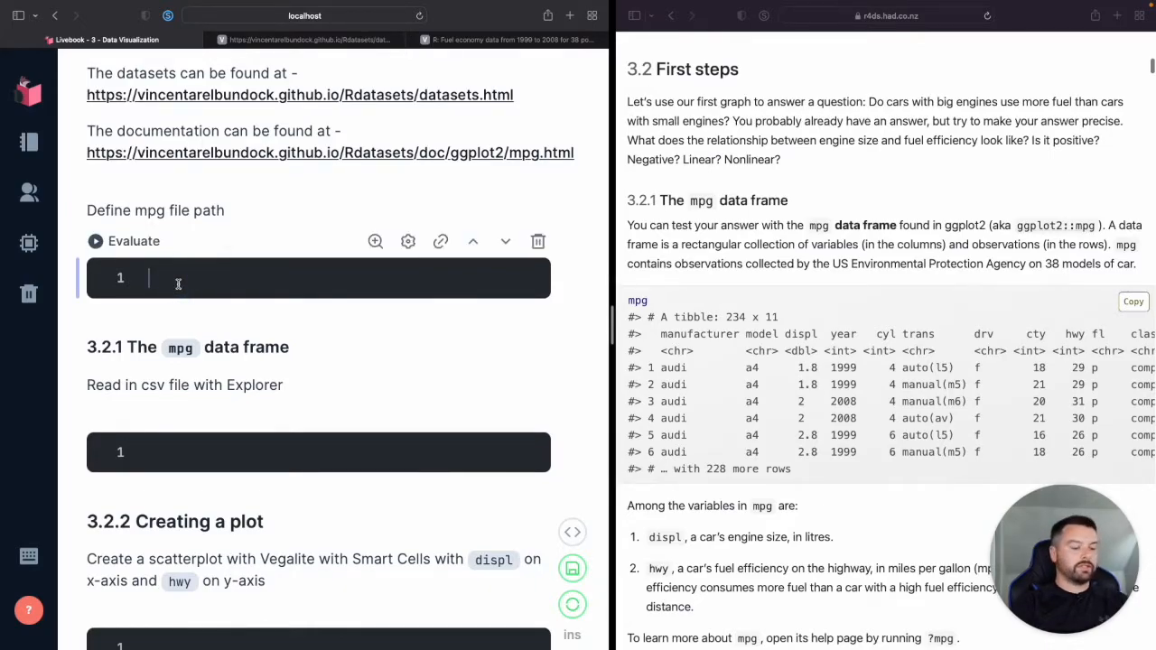
- Define root = File.cwd!() in the path cell and start a second line
{"action": "type", "text": "root"}
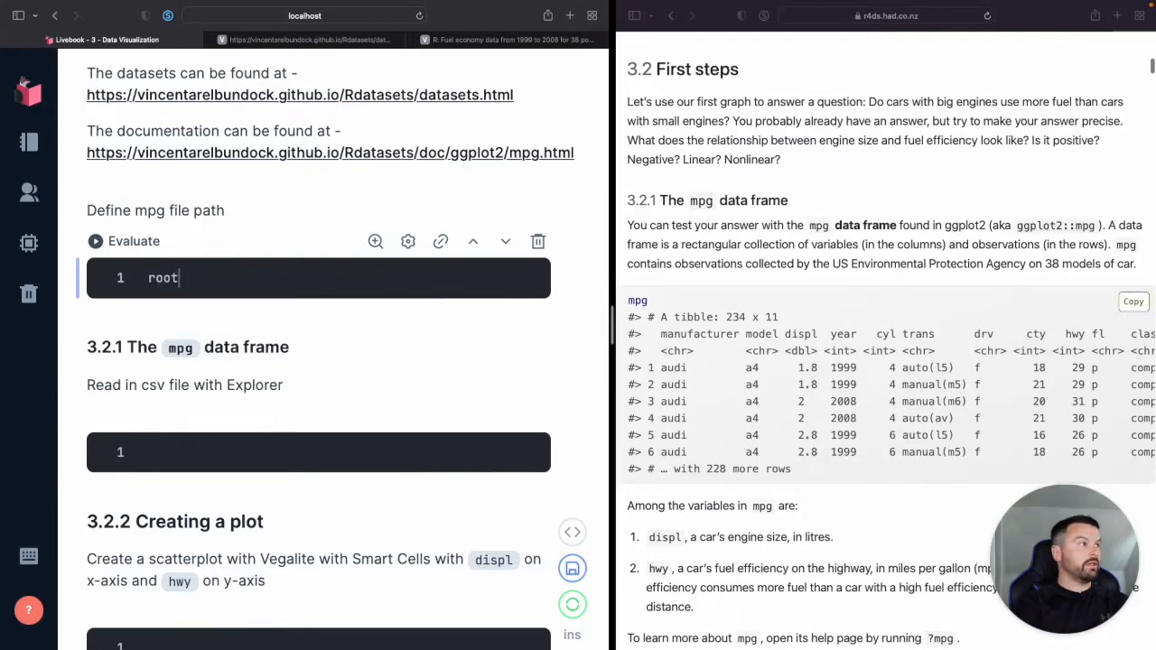
{"action": "type", "text": "= F"}
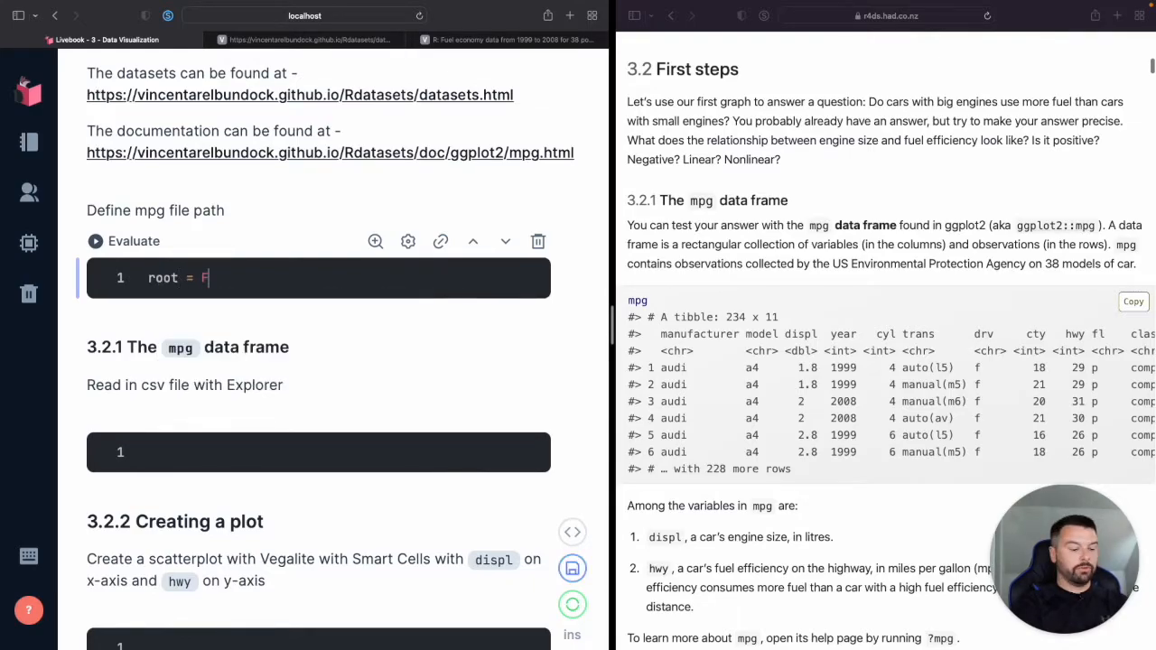
{"action": "type", "text": "ile."}
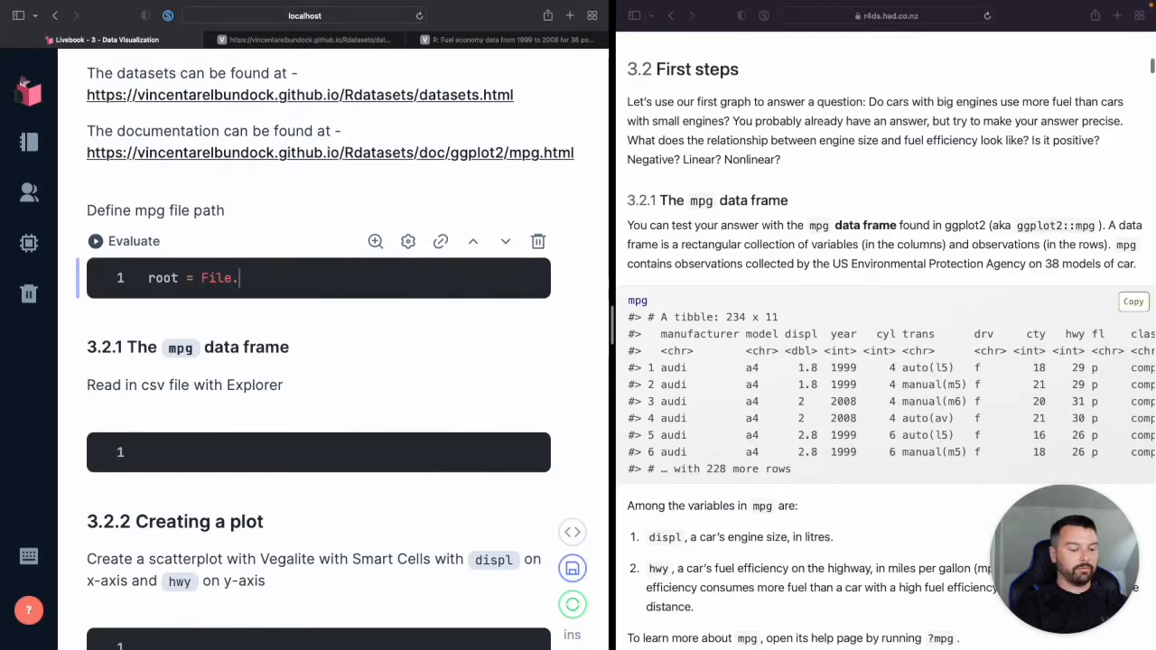
{"action": "type", "text": "cwd!()"}
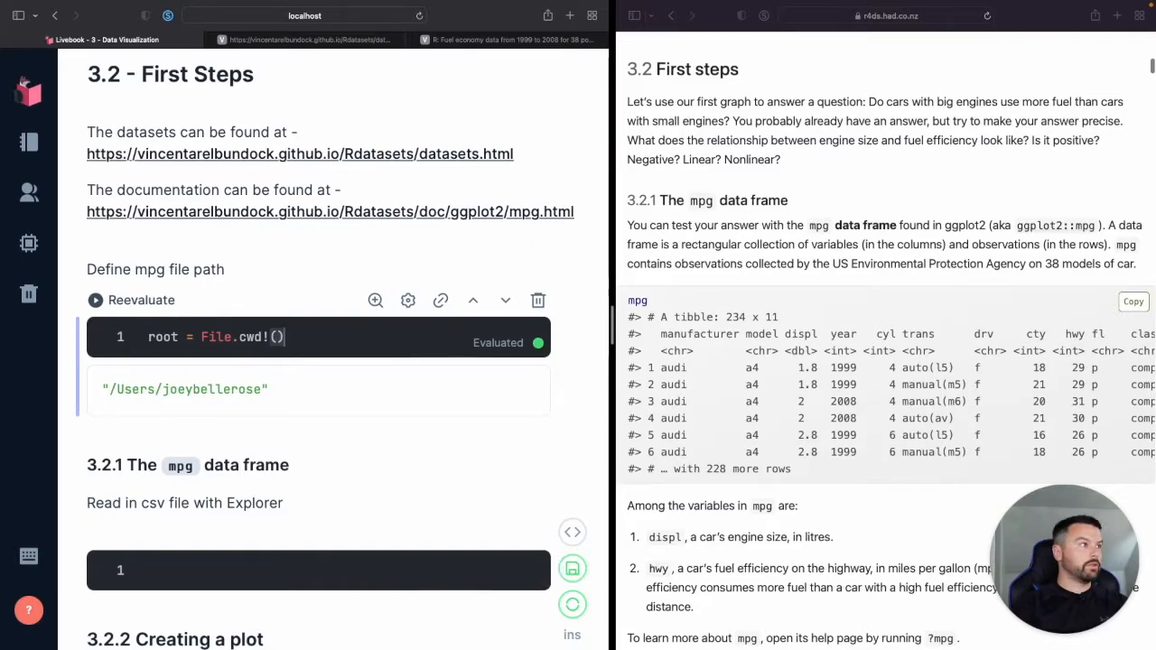
{"action": "type", "text": "data"}
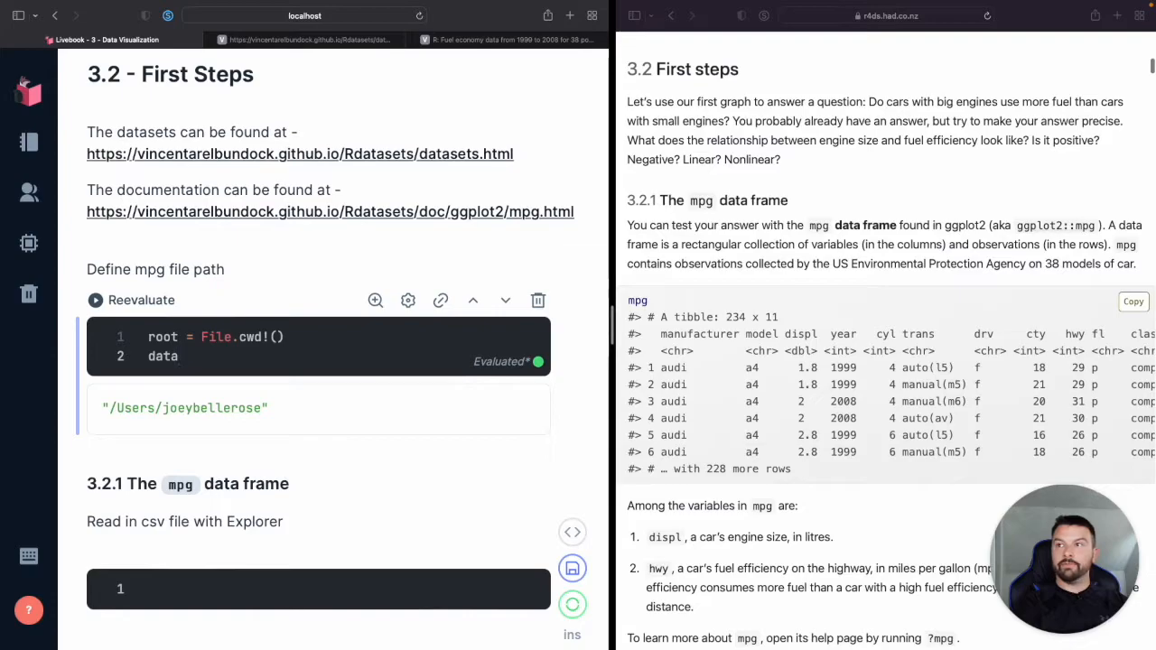
- Define file_path = "/Documents/r4ds/data/mpg.csv" on the new line
{"action": "key", "text": "Backspace"}
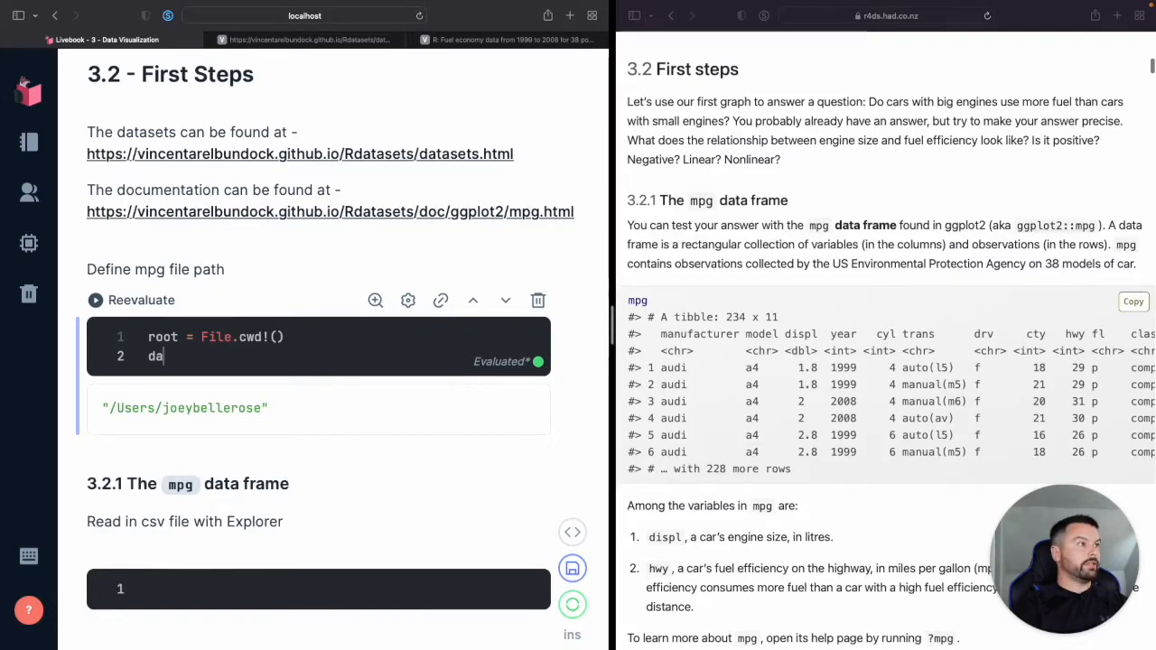
{"action": "type", "text": "file"}
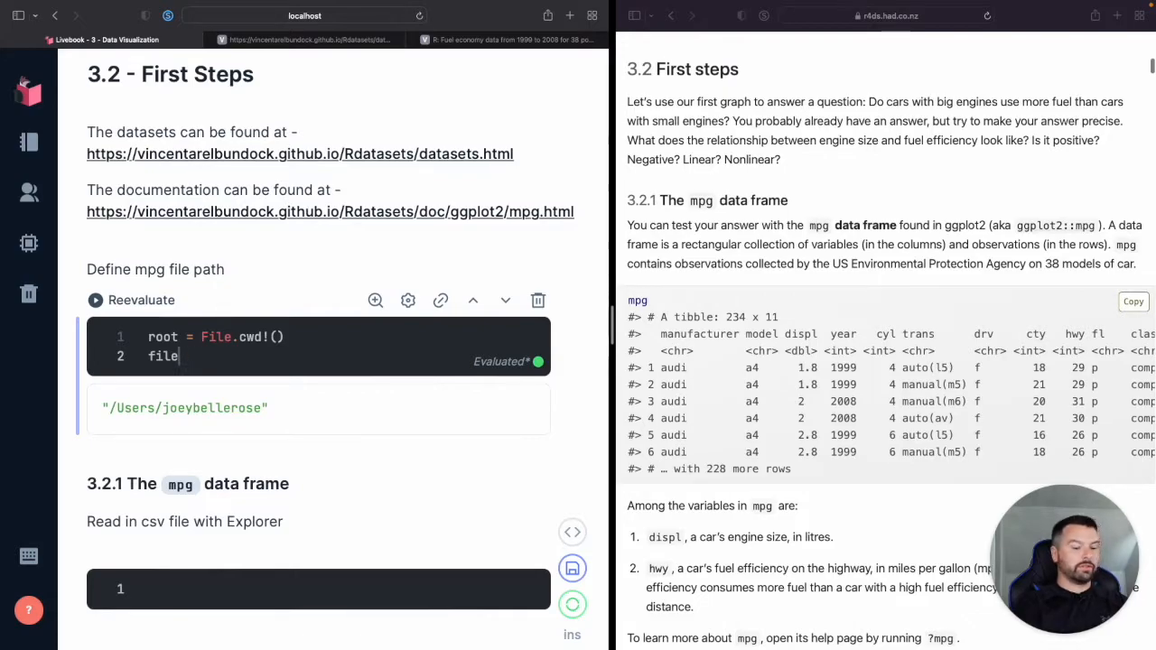
{"action": "type", "text": "_path ="}
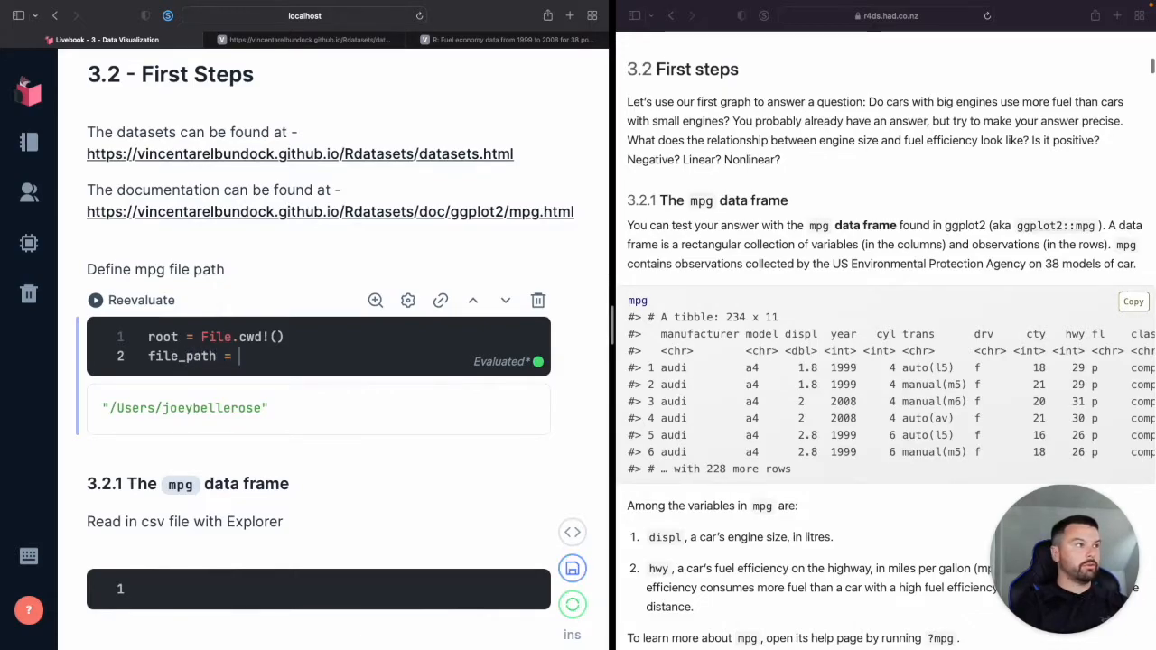
{"action": "type", "text": "\"\""}
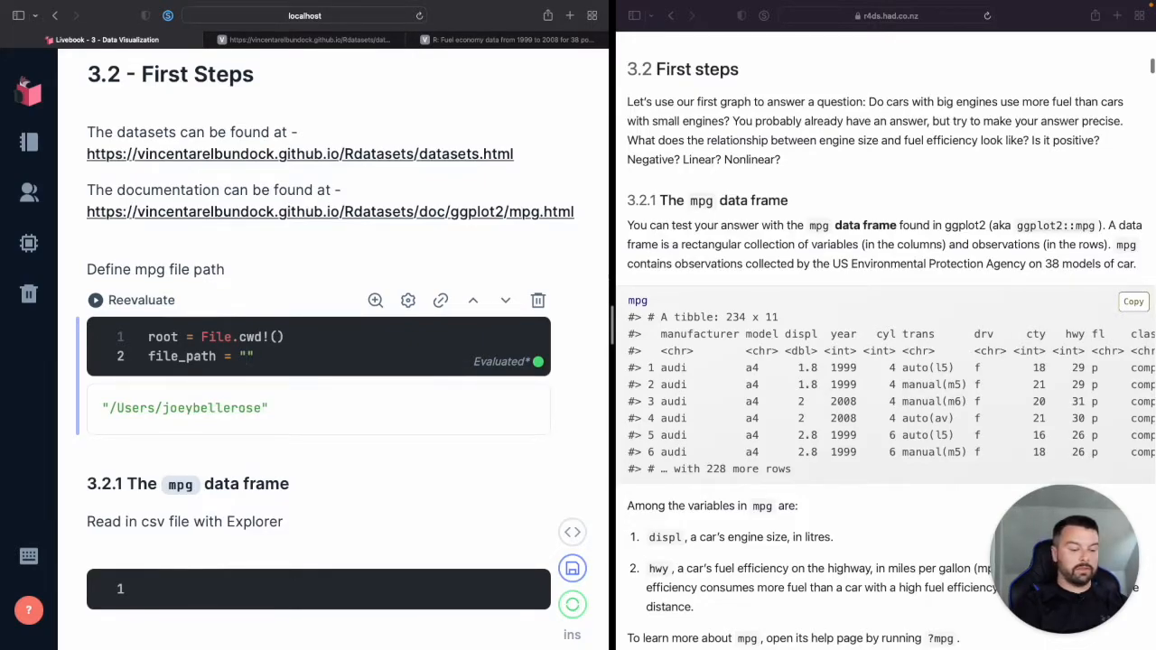
{"action": "type", "text": "Do"}
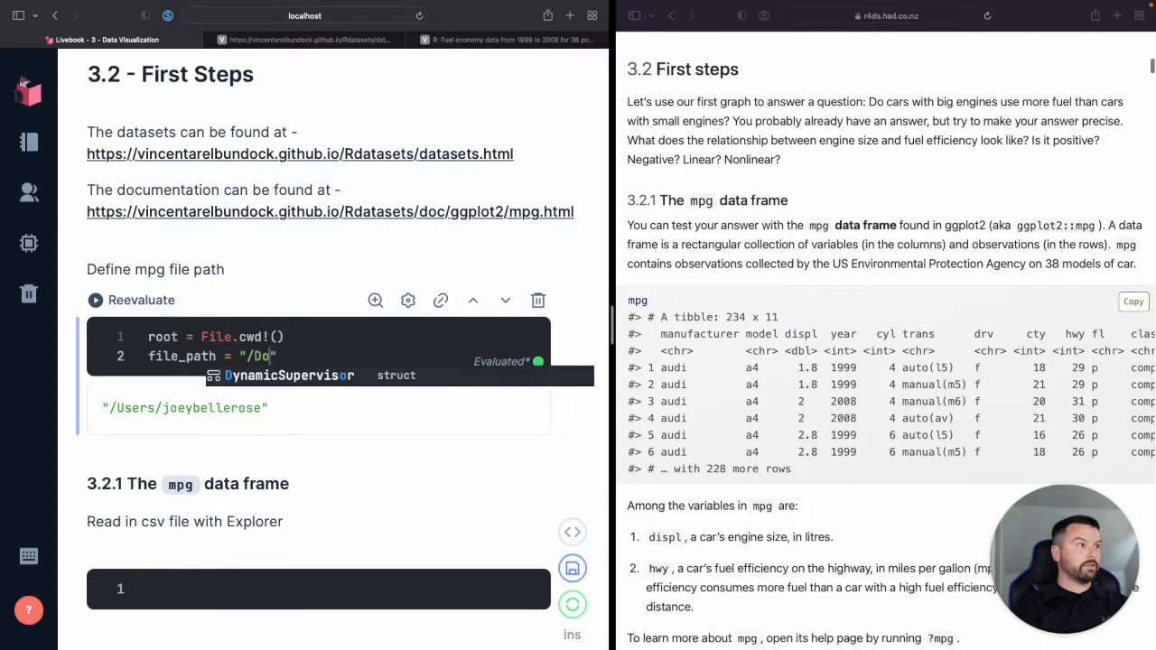
{"action": "type", "text": "cuments/"}
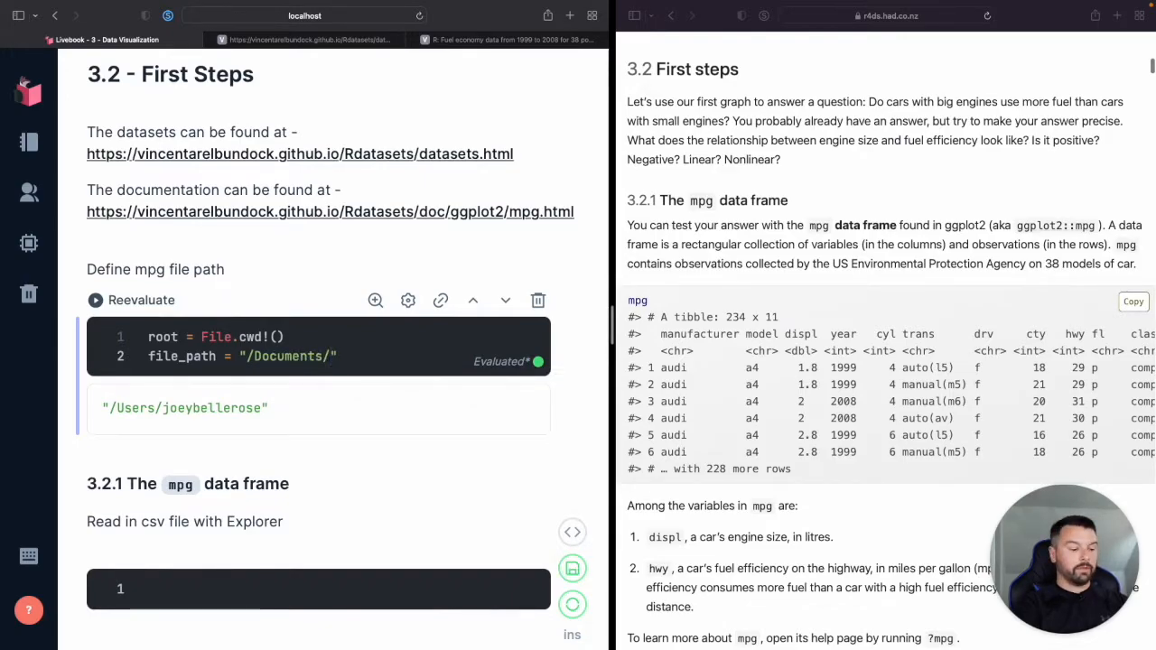
{"action": "type", "text": "r4ds/"}
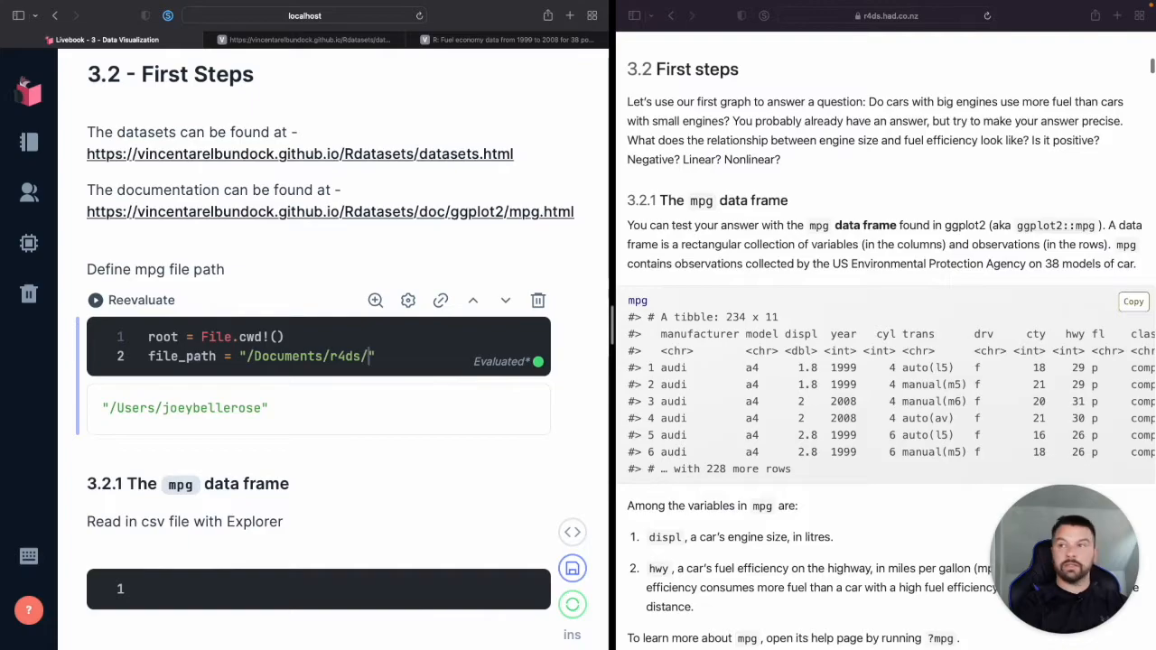
{"action": "type", "text": "data/"}
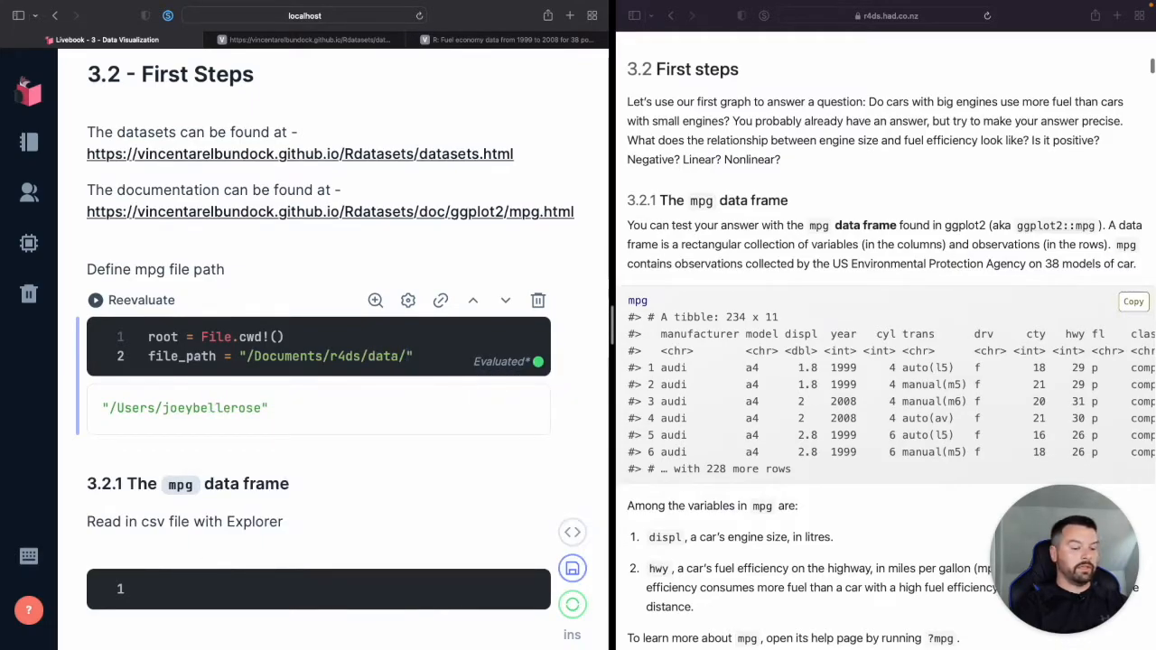
{"action": "type", "text": "mpg.csv"}
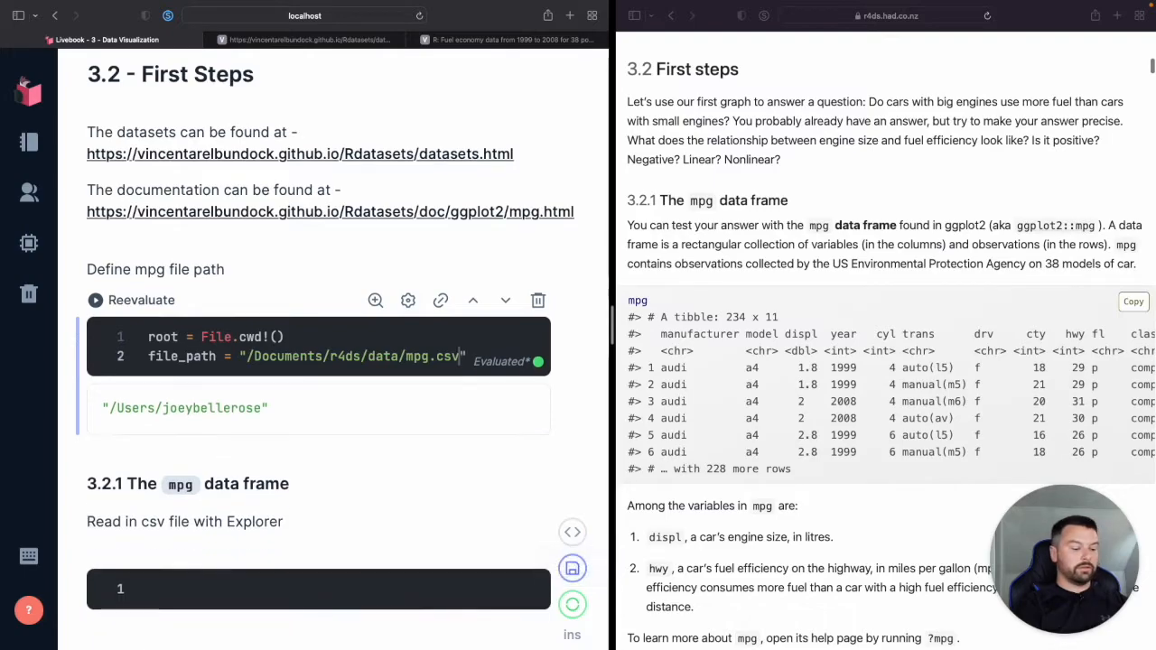
- Evaluate the cell to output the file path and start a new line
{"action": "left_click", "coordinate": [141, 299]}
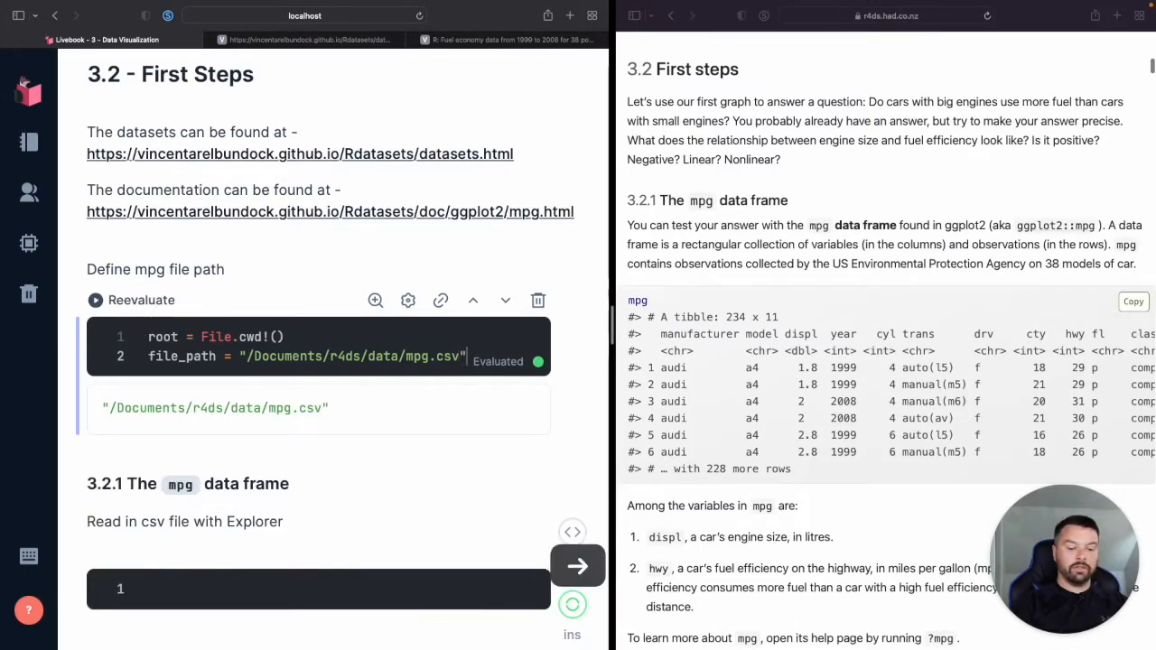
{"action": "key", "text": "Return"}
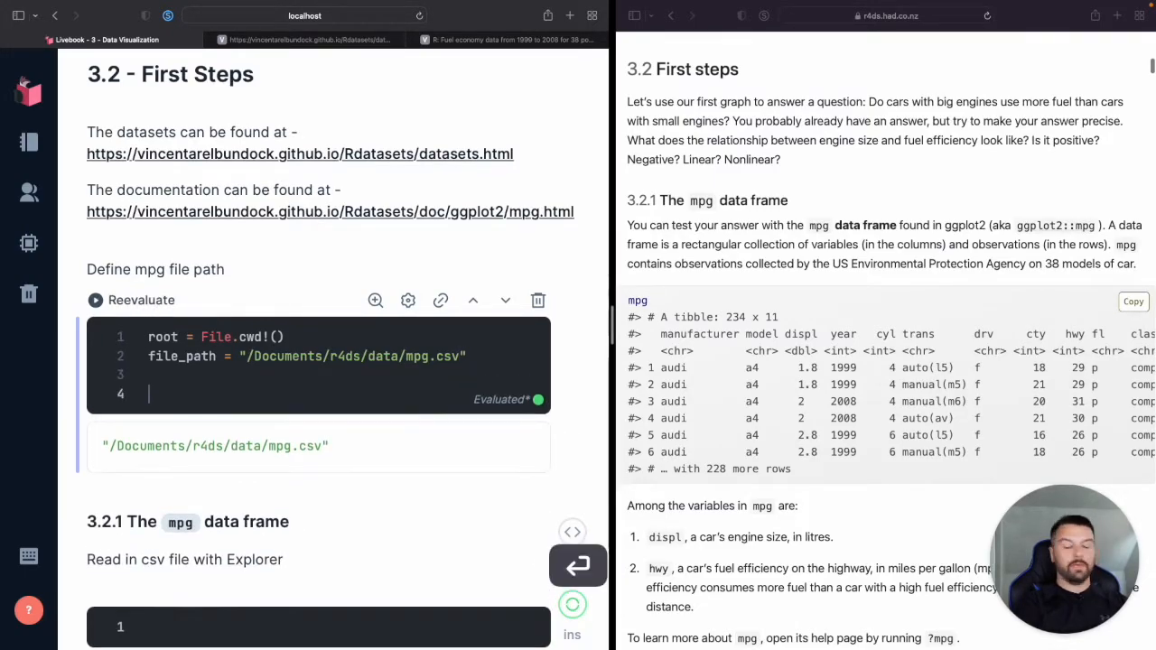
- Define mpg_file = root <> file_path to build the full path to mpg.csv
{"action": "type", "text": "mpg_"}
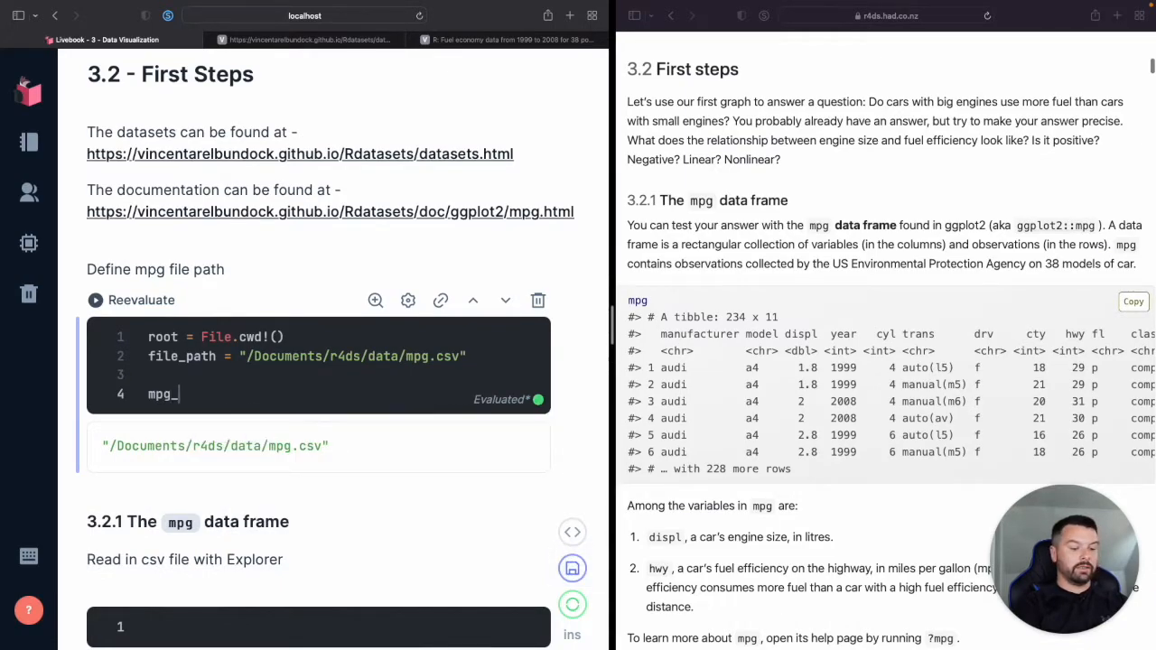
{"action": "type", "text": "file"}
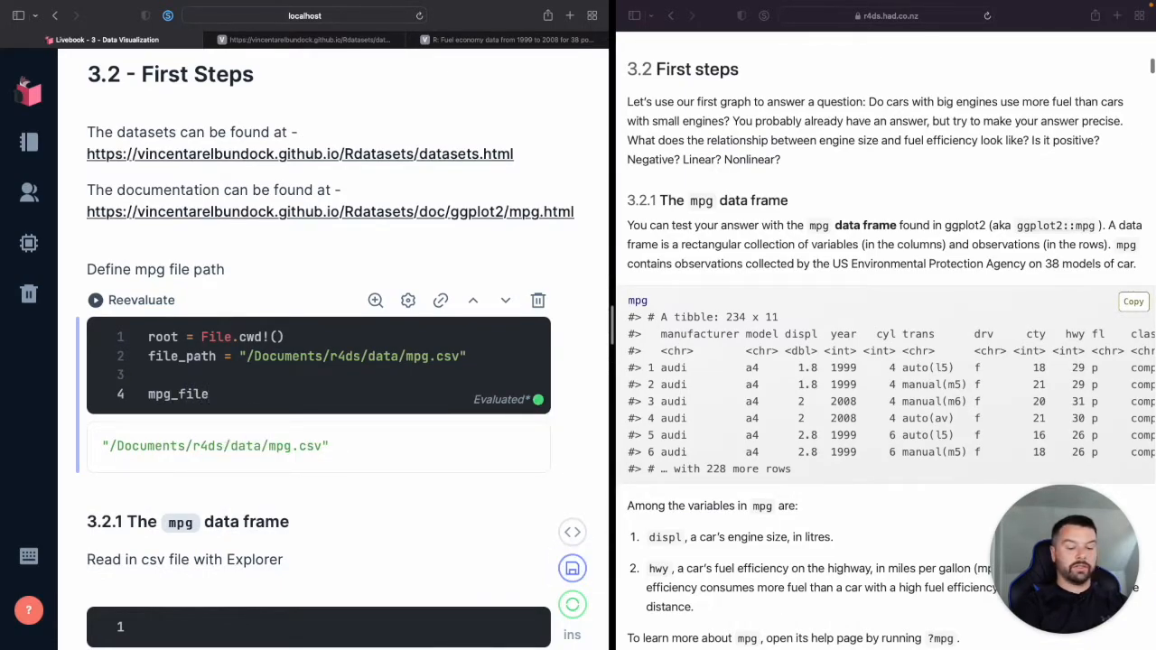
{"action": "type", "text": "= R"}
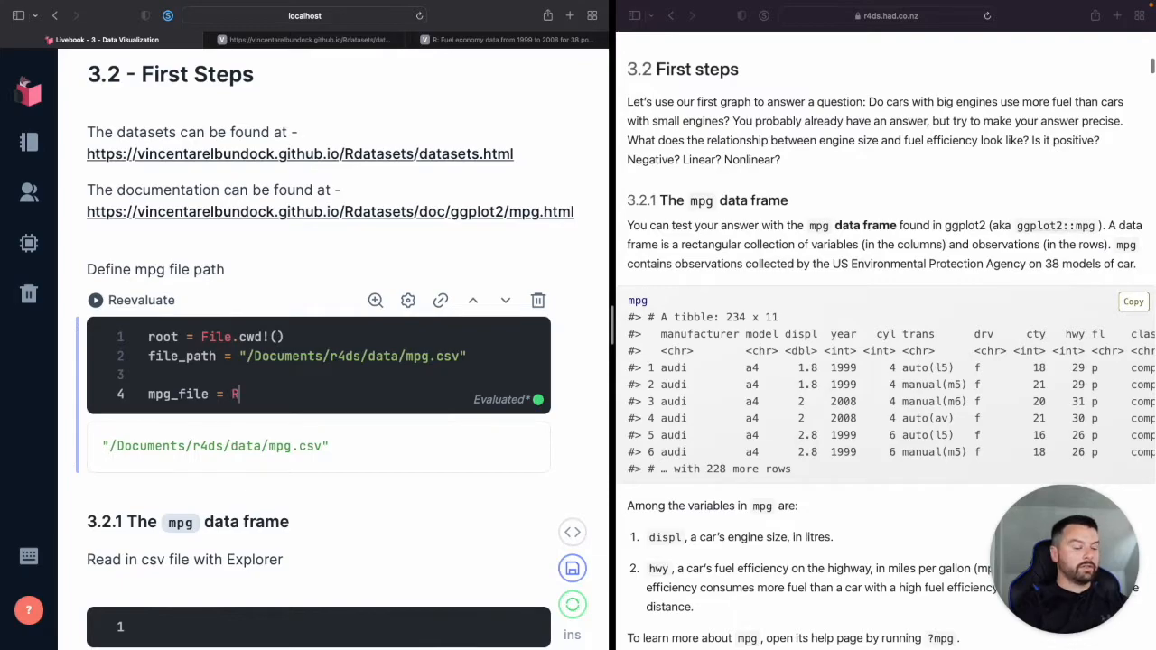
{"action": "type", "text": "oot <>"}
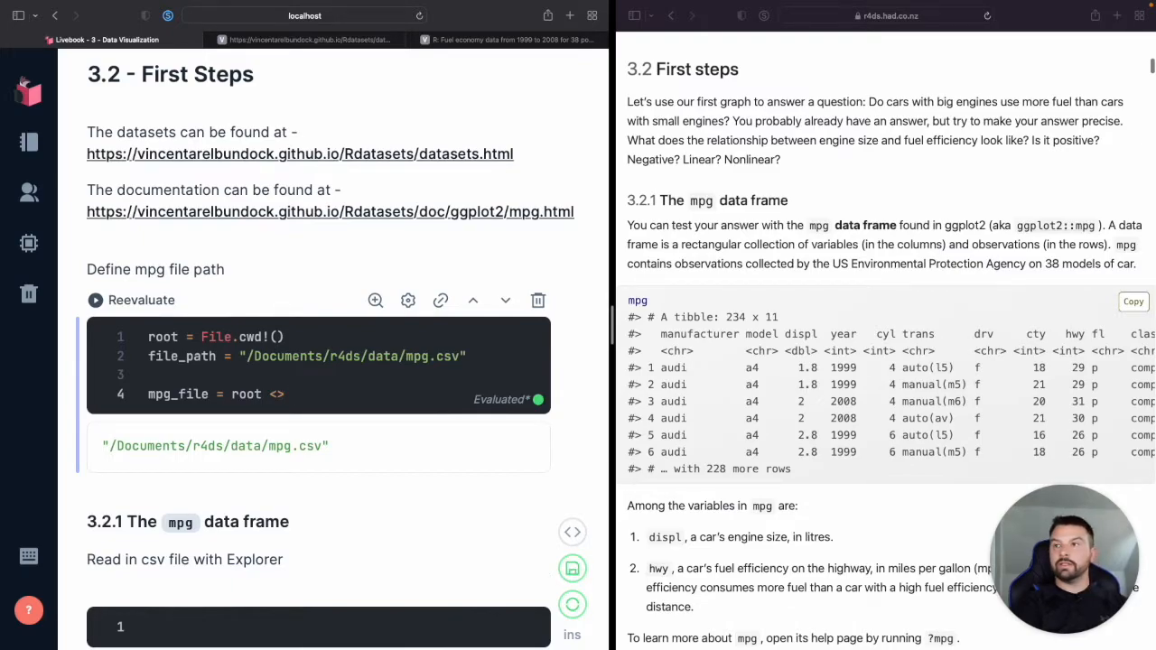
{"action": "type", "text": "fil"}
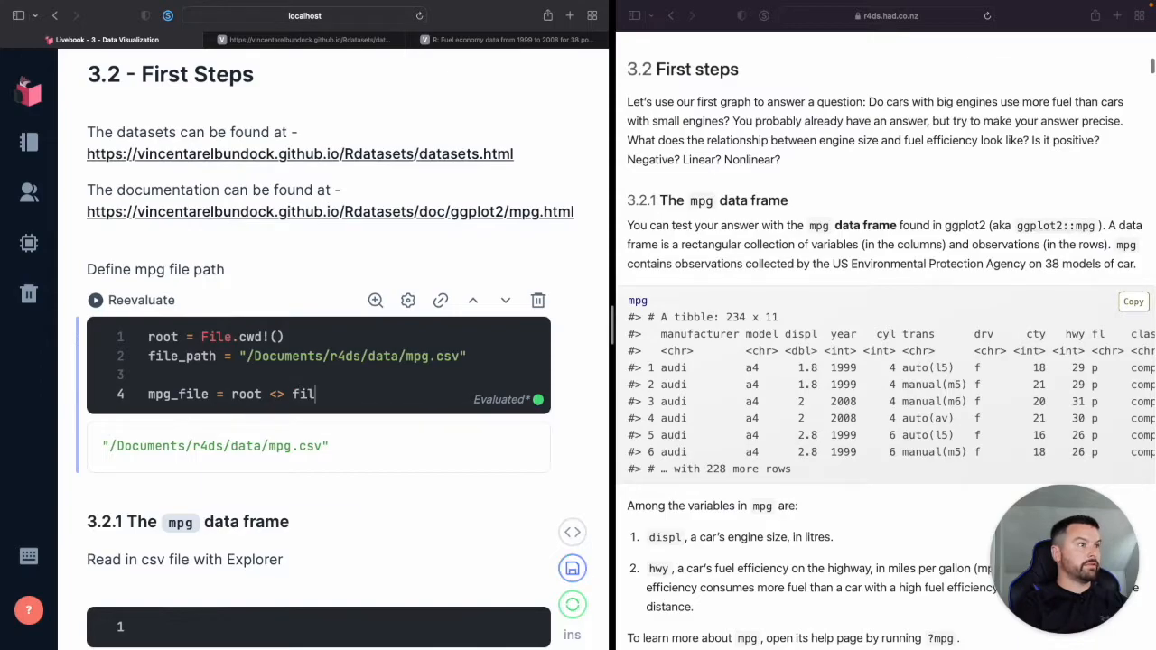
{"action": "type", "text": "e_path"}
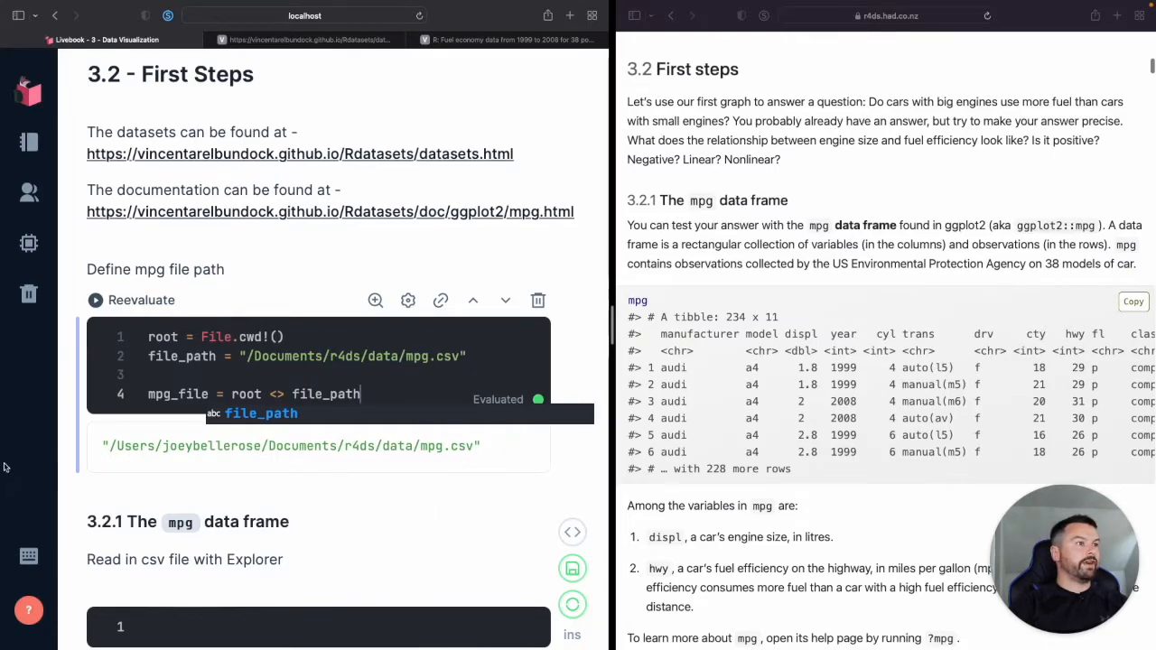
- Scroll the notebook to reach the empty cell for reading the mpg CSV
{"action": "scroll", "scroll_direction": "down", "scroll_amount": 3}
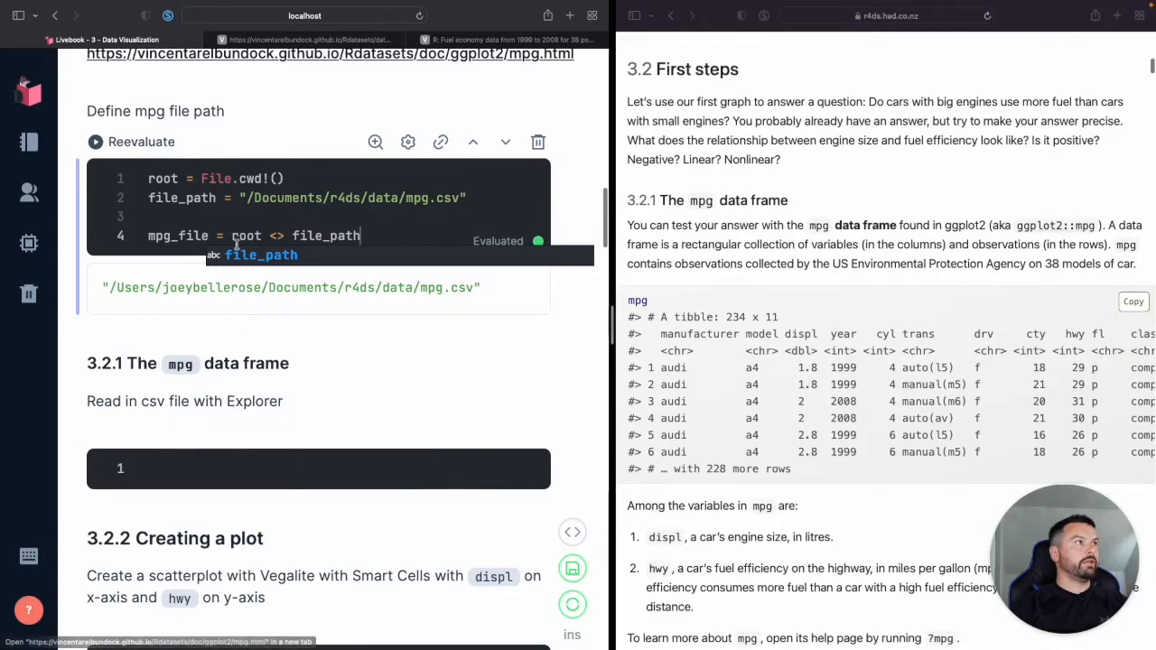
{"action": "scroll", "scroll_direction": "up", "scroll_amount": 3}
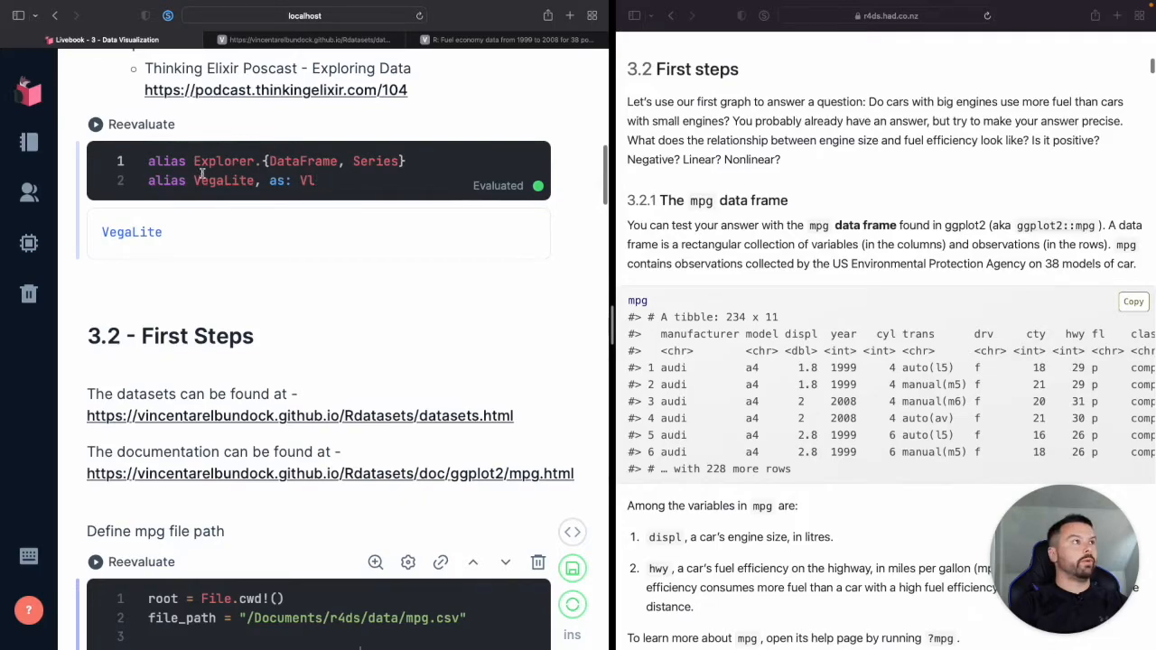
{"action": "scroll", "scroll_direction": "down", "scroll_amount": 3}
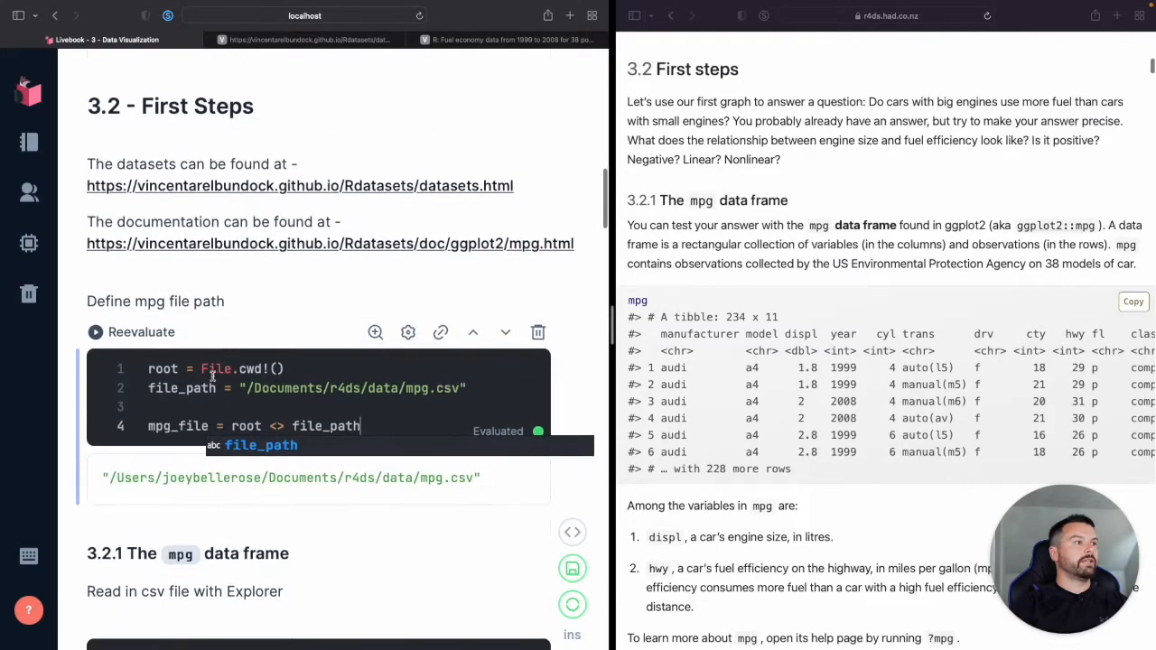
{"action": "scroll", "scroll_direction": "down", "scroll_amount": 3}
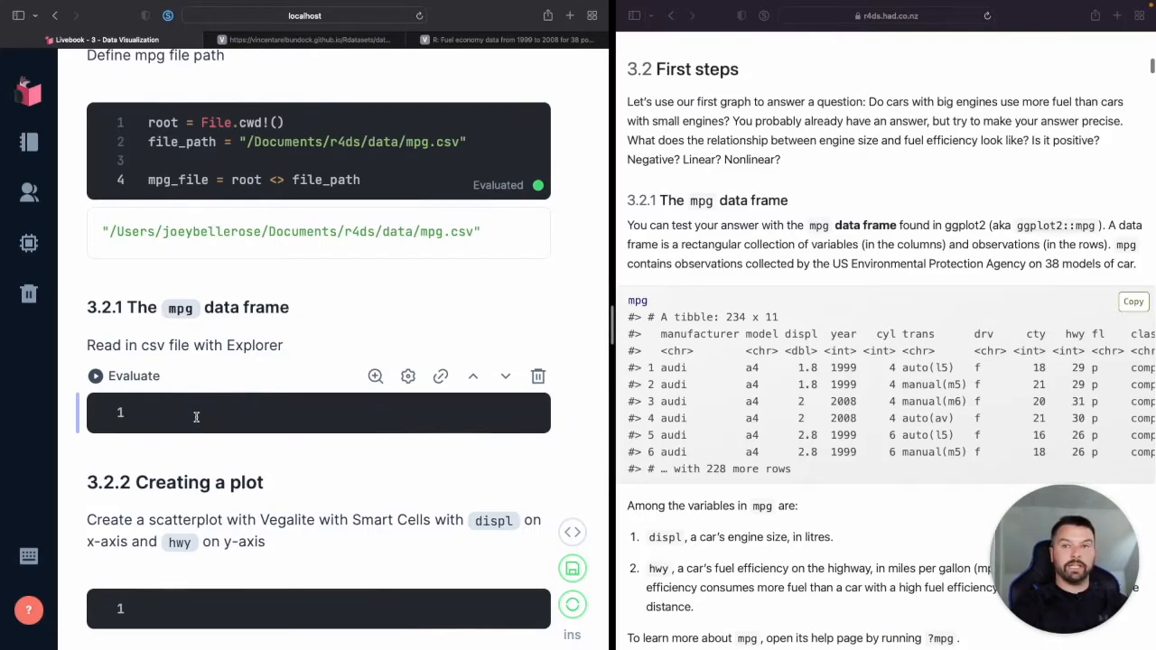
- Load the CSV with mpg = DataFrame.from_csv!(mpg_file), giving a 234-row, 12-column data frame
{"action": "type", "text": "DataFrame."}
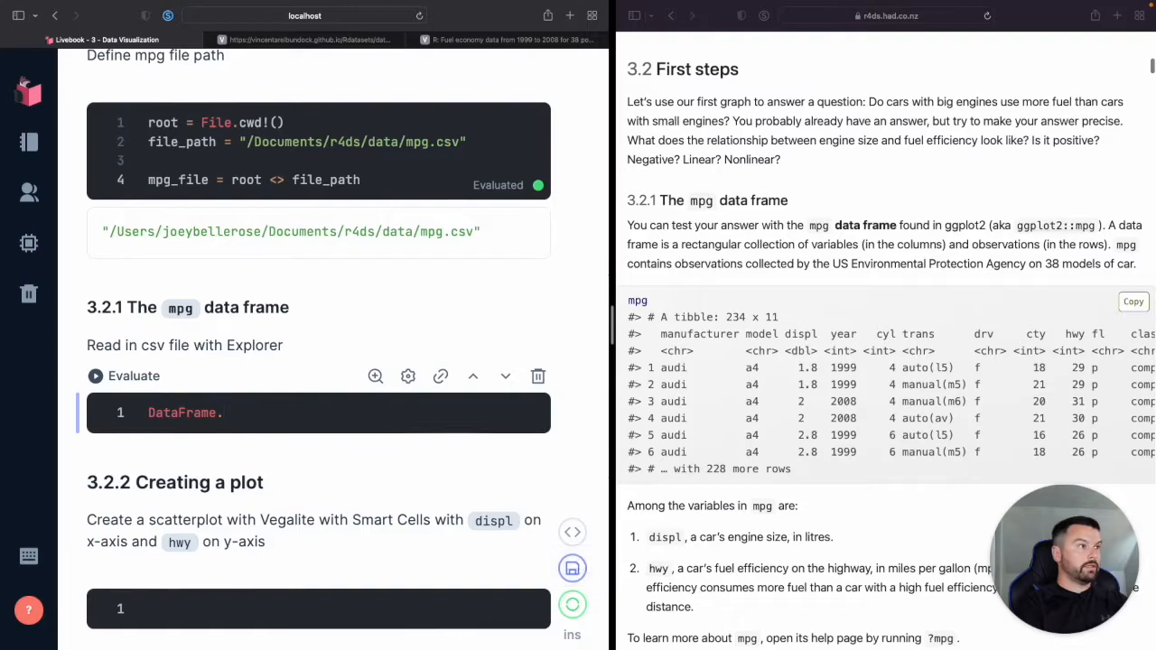
{"action": "type", "text": "fro"}
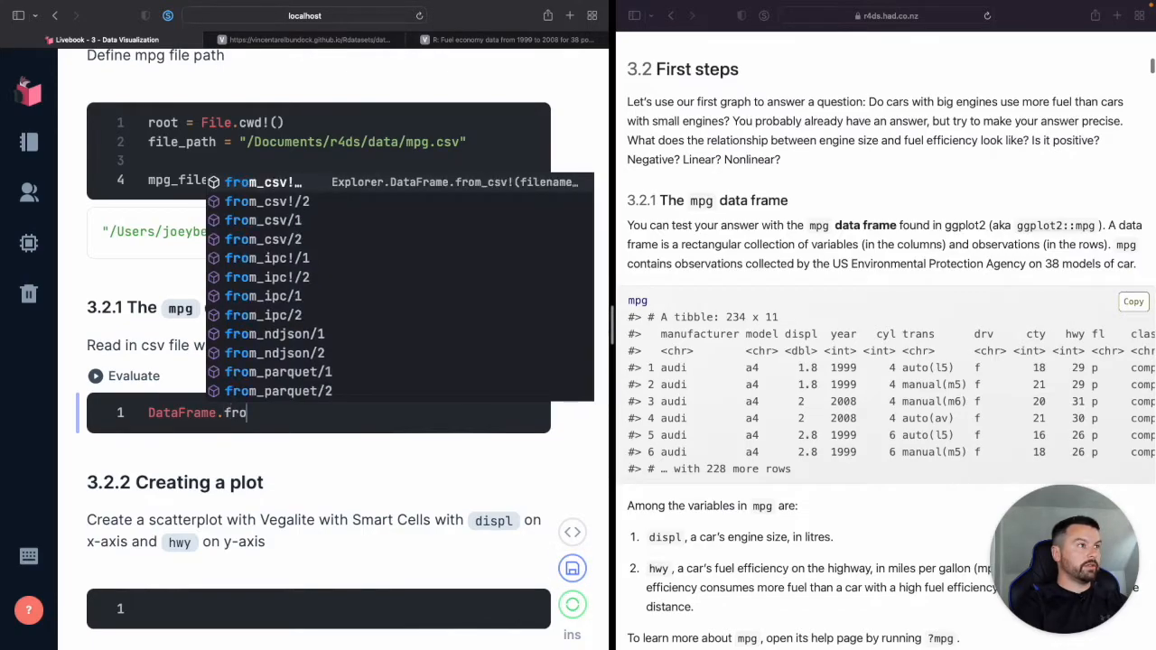
{"action": "left_click", "coordinate": [253, 180]}
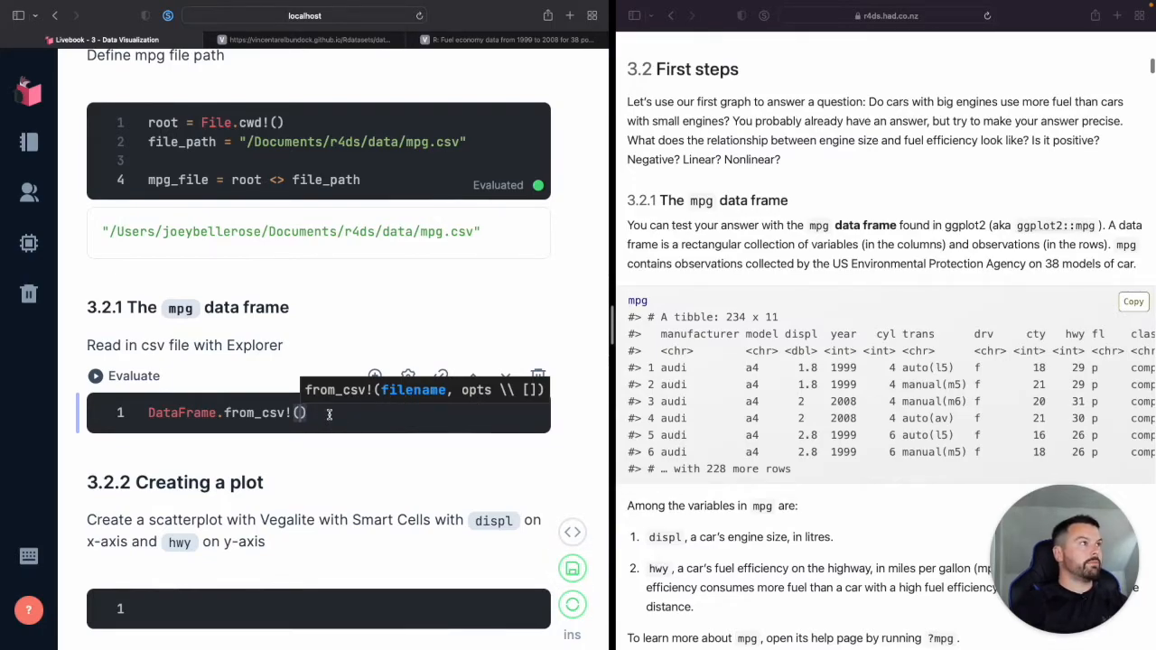
{"action": "type", "text": "mpg_file"}
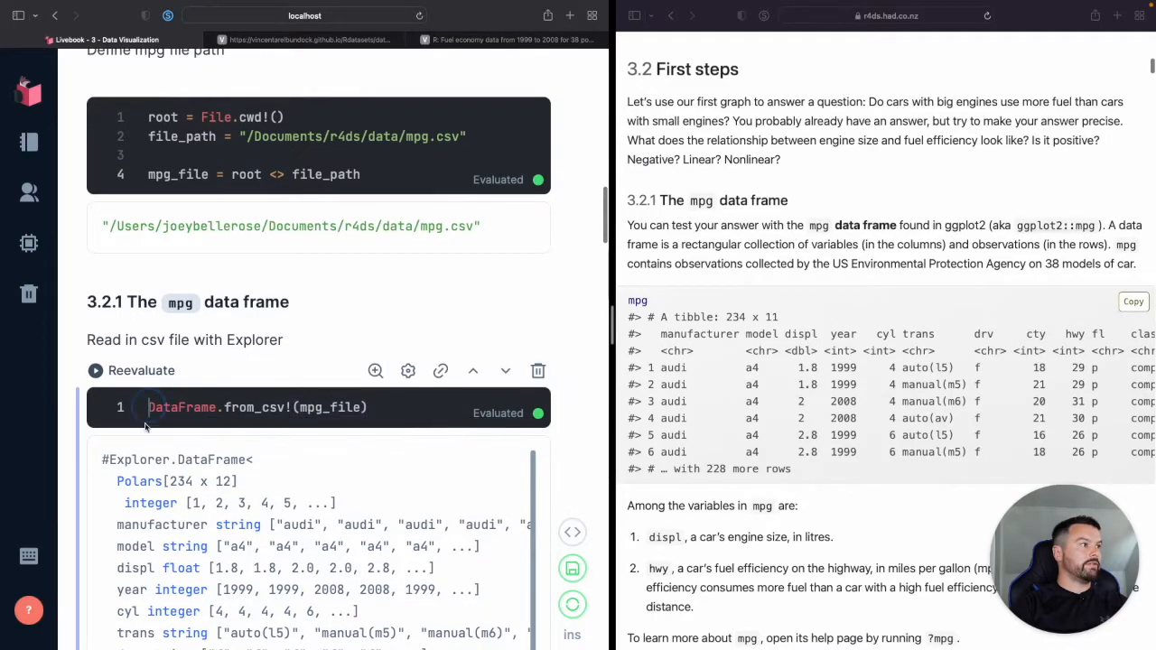
{"action": "type", "text": "mpg ="}
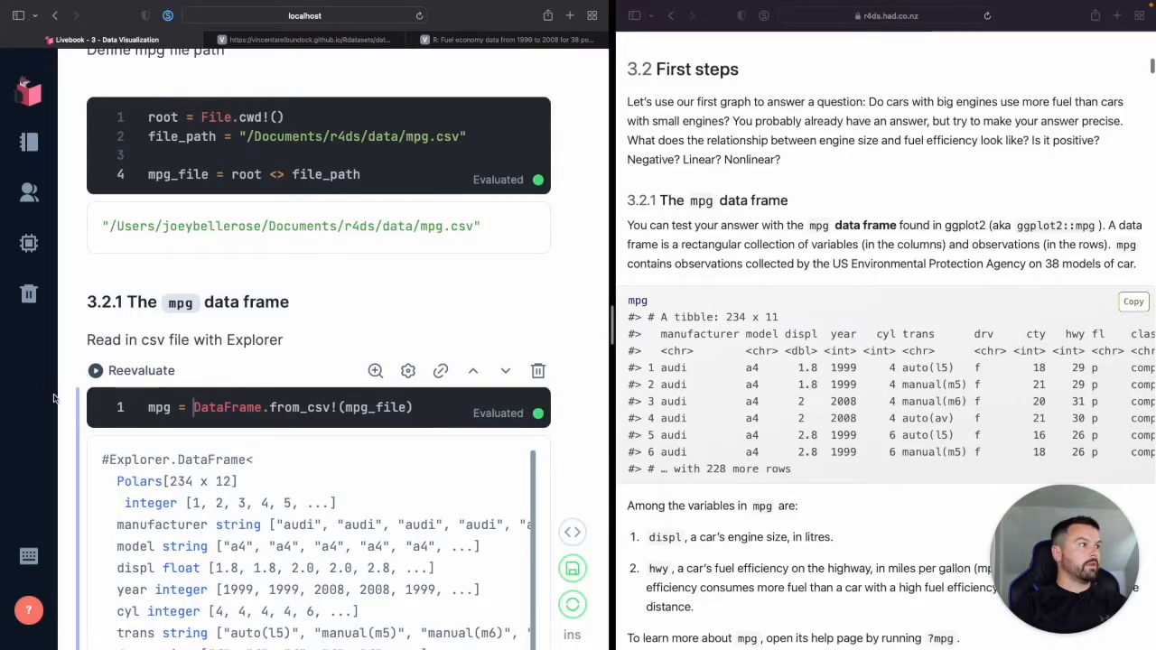
{"action": "scroll", "scroll_direction": "down", "scroll_amount": 3}
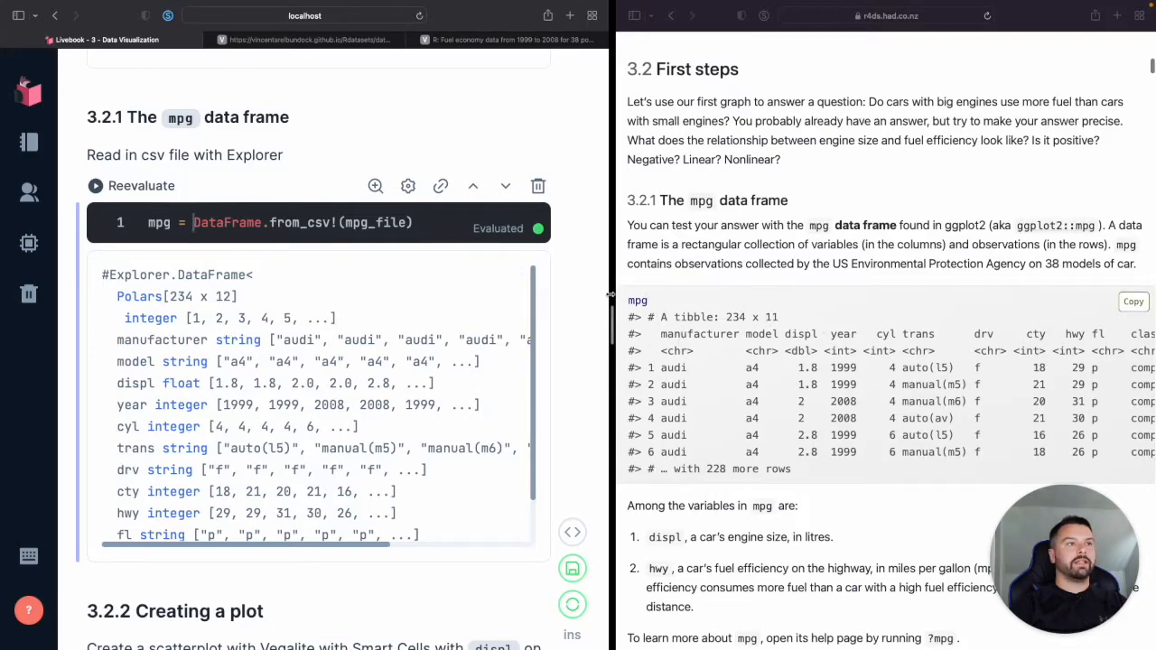
{"action": "mouse_move", "coordinate": [350, 402]}
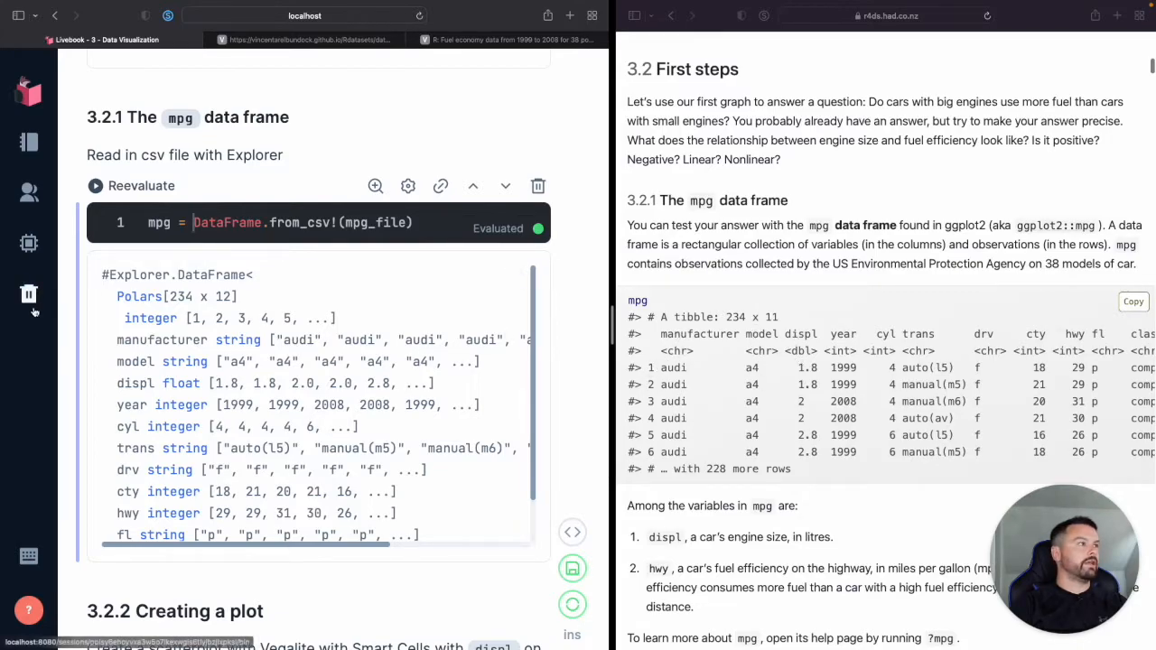
{"action": "mouse_move", "coordinate": [726, 365]}
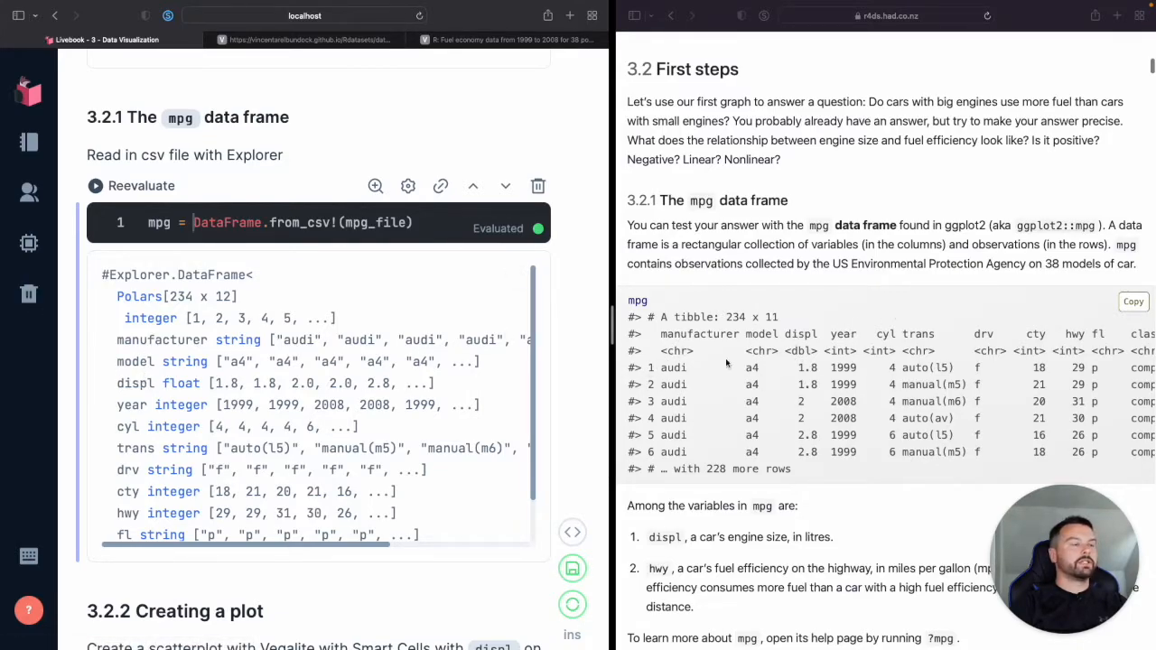
{"action": "scroll", "scroll_direction": "down", "scroll_amount": 3}
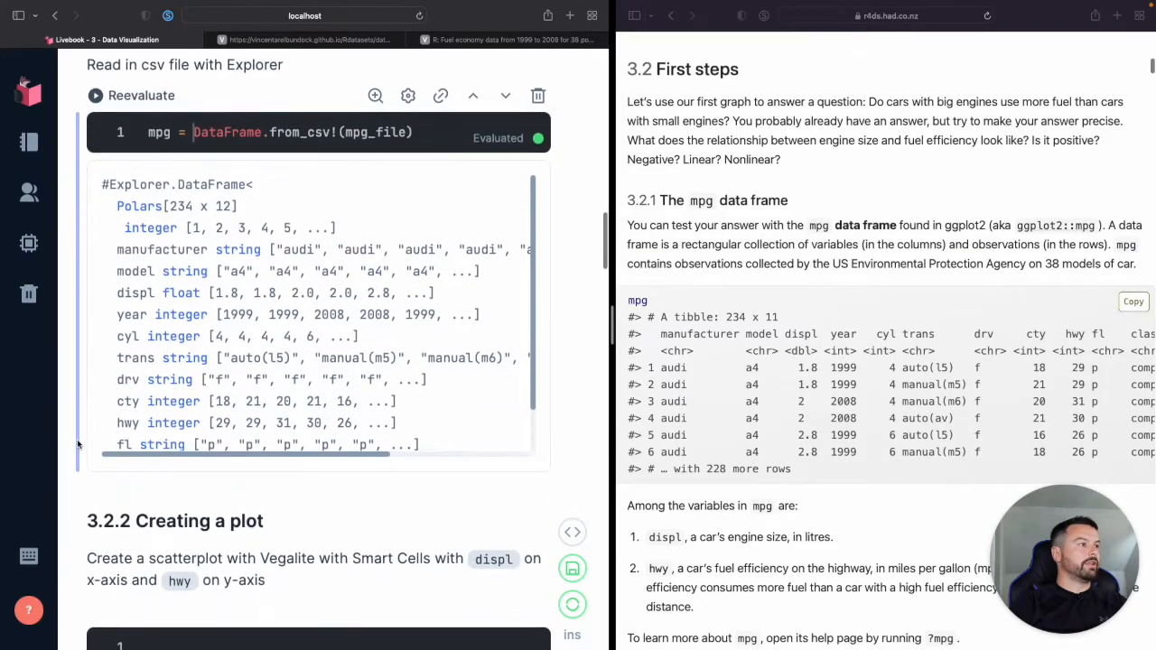
{"action": "scroll", "scroll_direction": "down", "scroll_amount": 3}
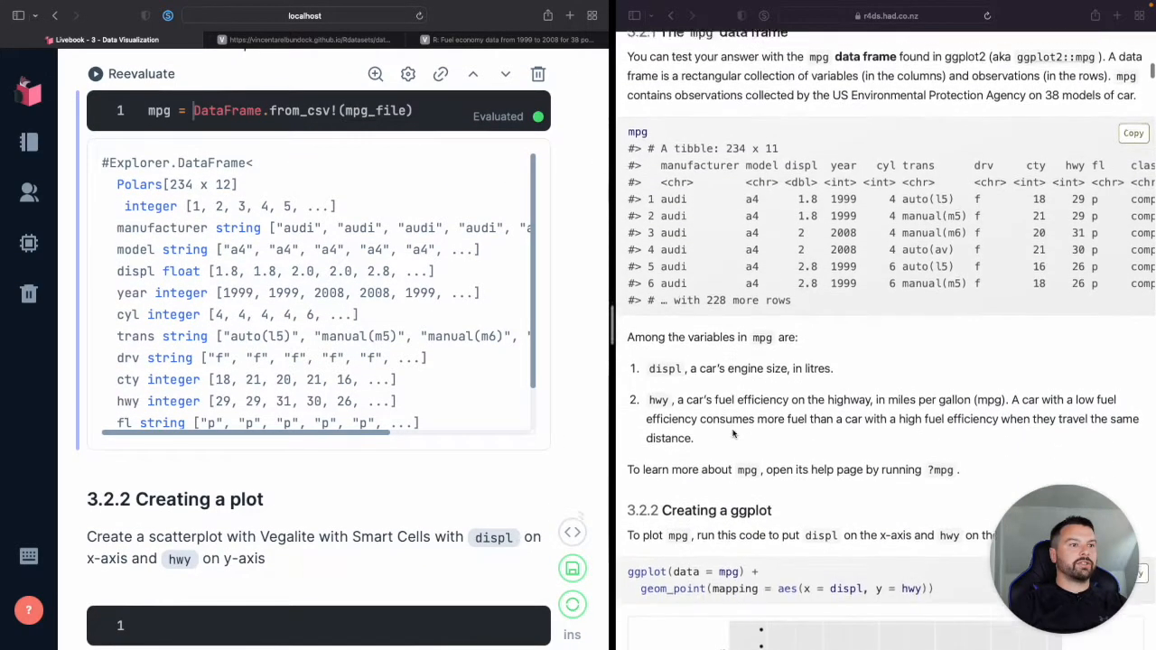
{"action": "scroll", "scroll_direction": "down", "scroll_amount": 3}
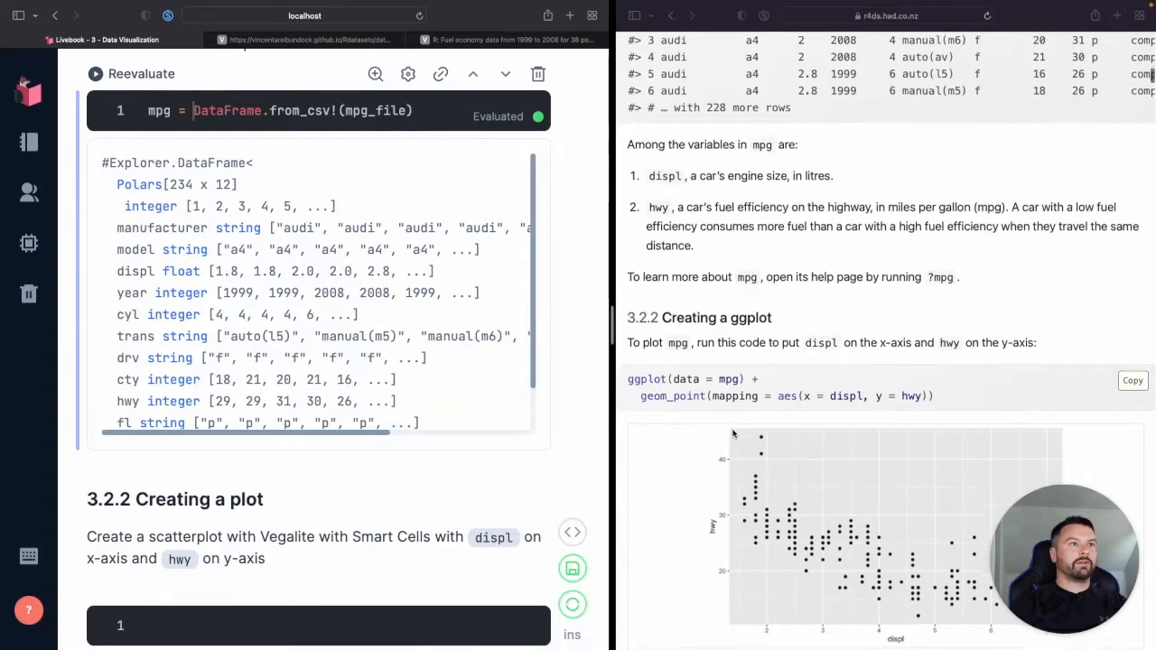
{"action": "scroll", "scroll_direction": "down", "scroll_amount": 3}
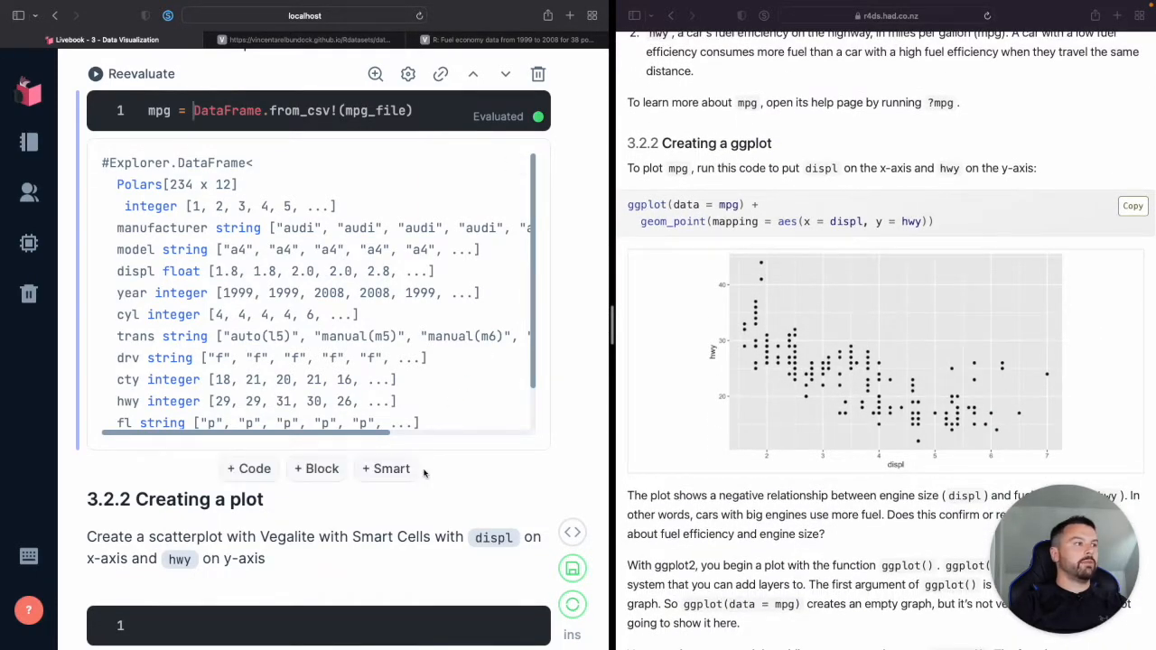
{"action": "scroll", "scroll_direction": "down", "scroll_amount": 3}
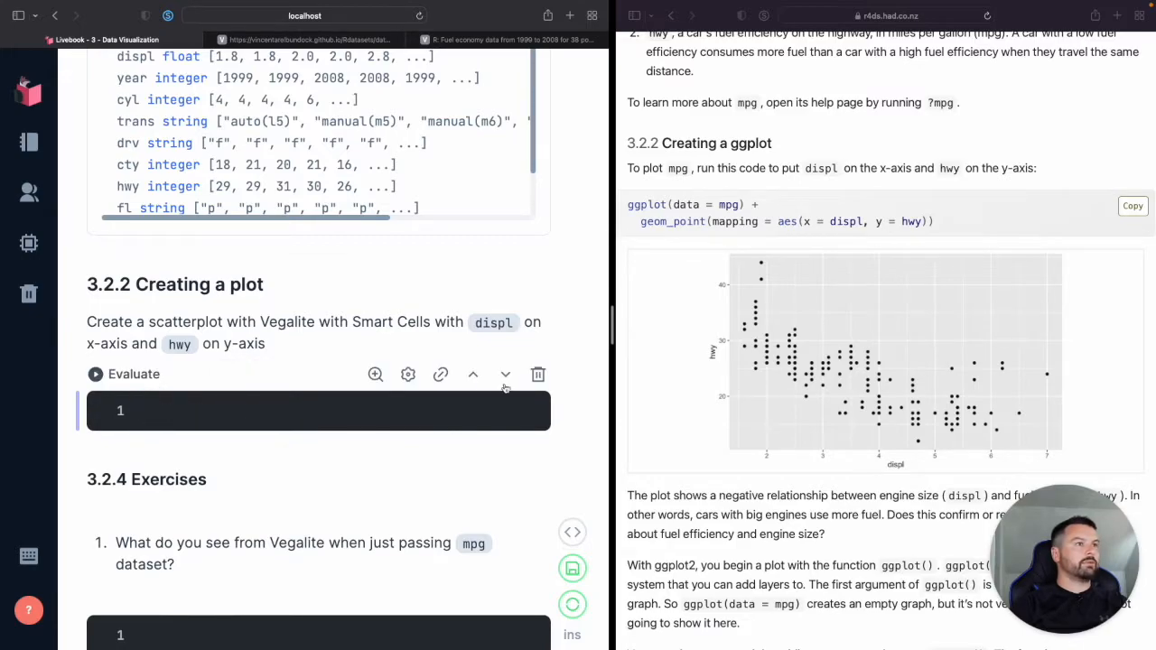
- Delete the empty code cell under the Creating a plot instructions
{"action": "left_click", "coordinate": [538, 374]}
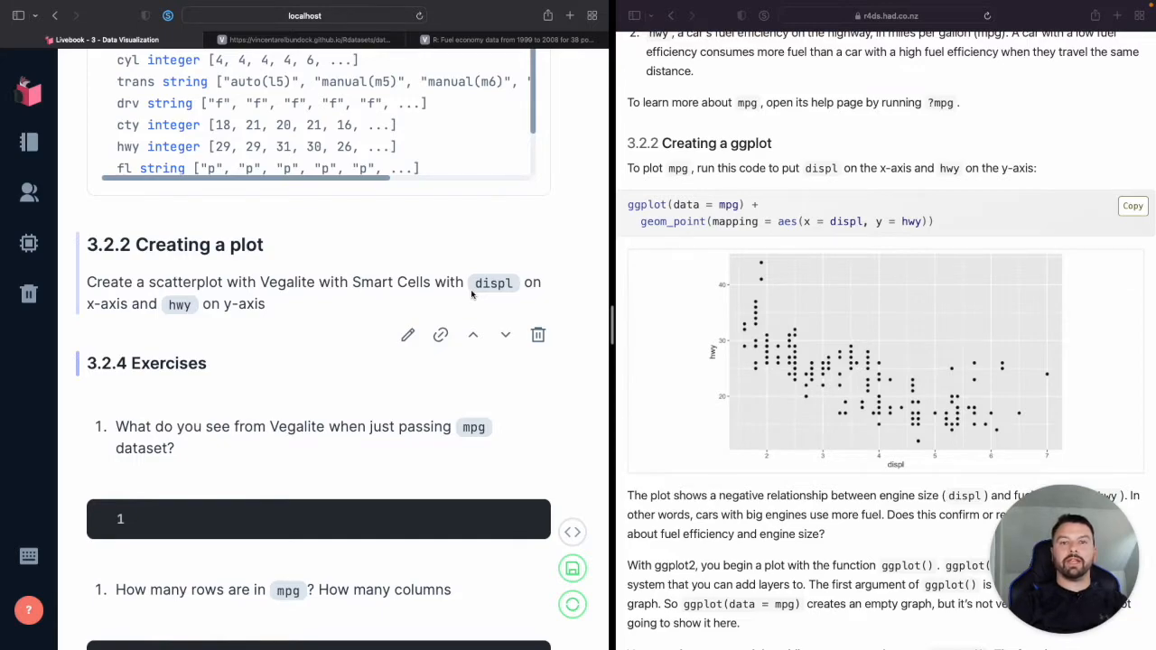
{"action": "mouse_move", "coordinate": [267, 289]}
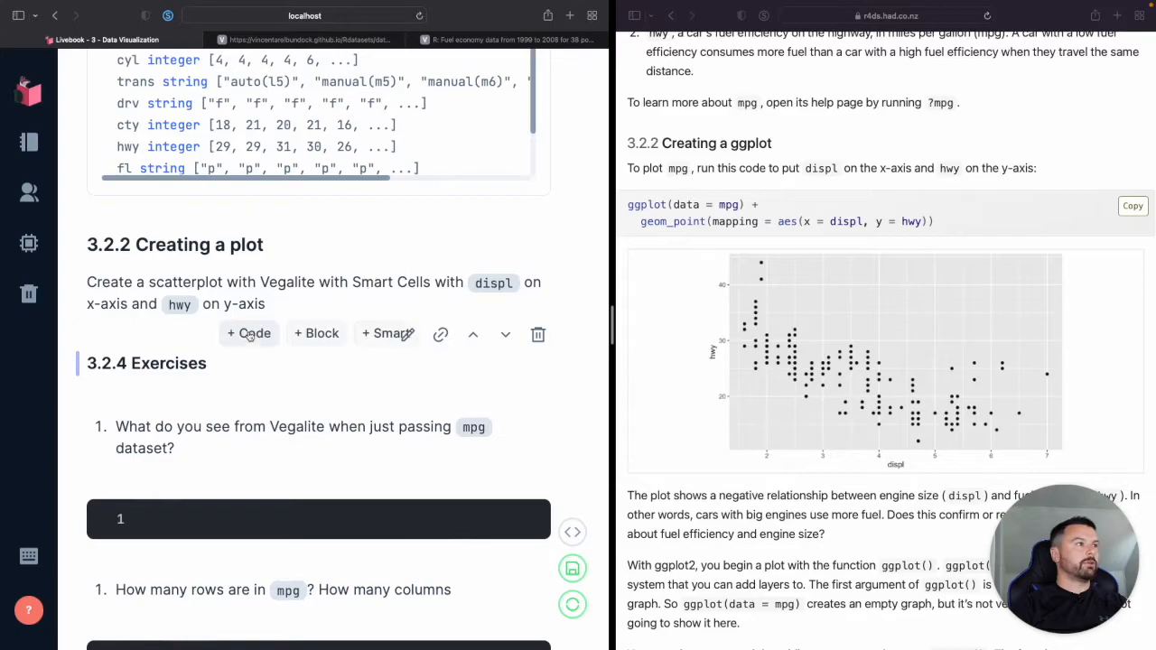
{"action": "mouse_move", "coordinate": [76, 325]}
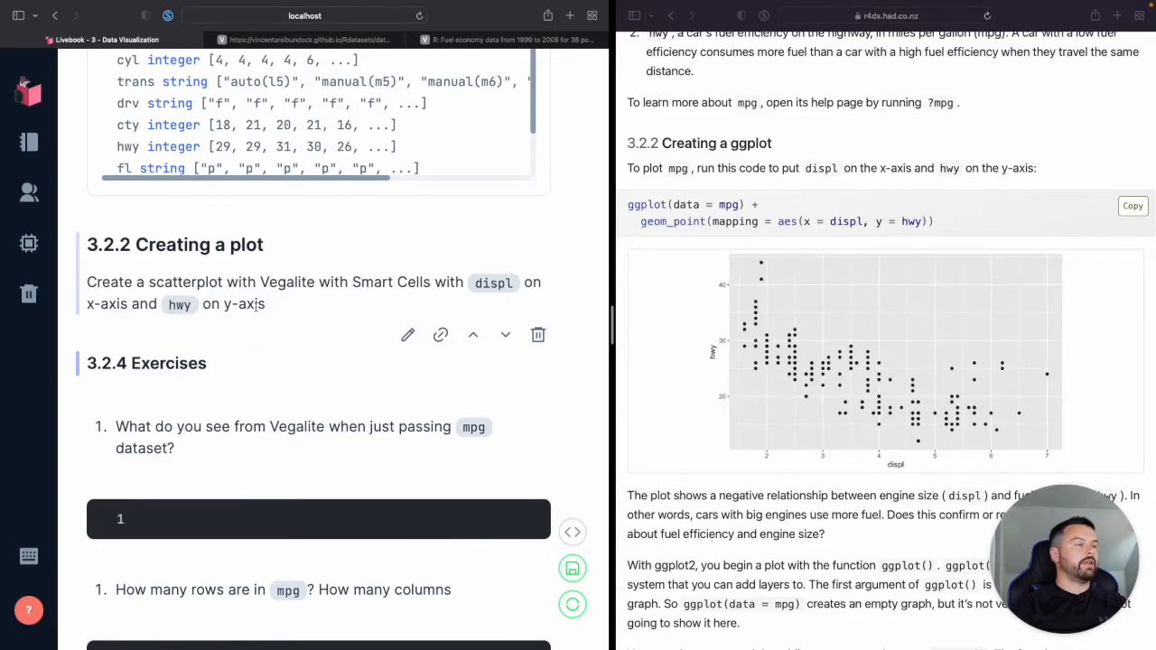
{"action": "mouse_move", "coordinate": [378, 321]}
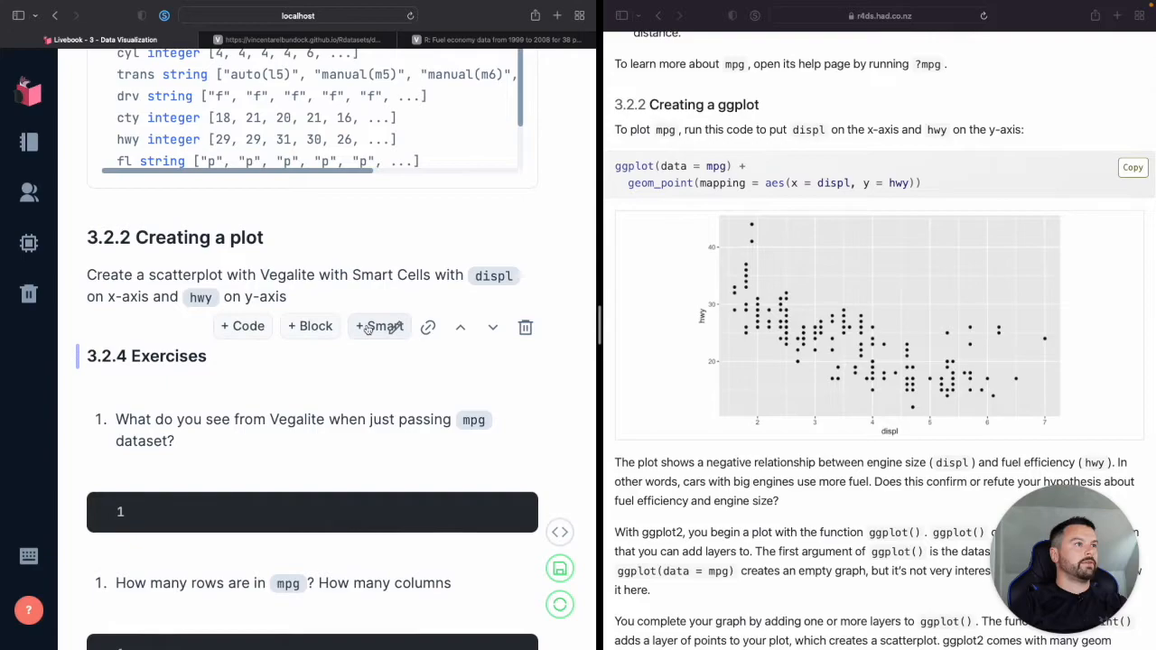
- Insert a Chart smart cell with mpg kept as its data source
{"action": "left_click", "coordinate": [379, 325]}
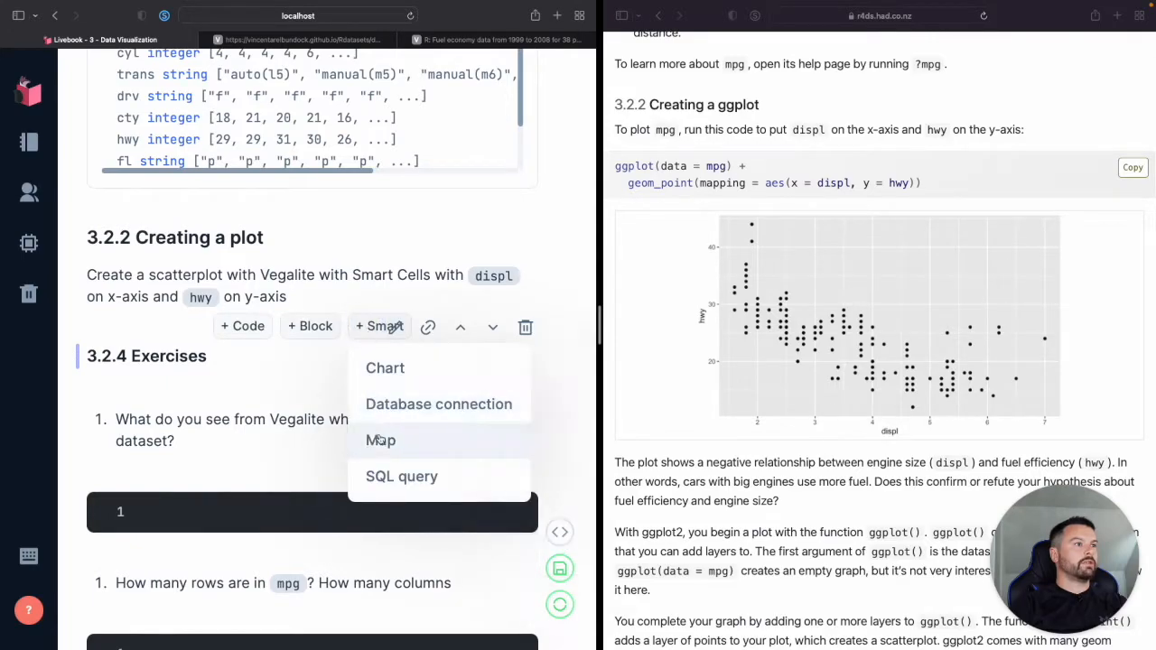
{"action": "mouse_move", "coordinate": [385, 368]}
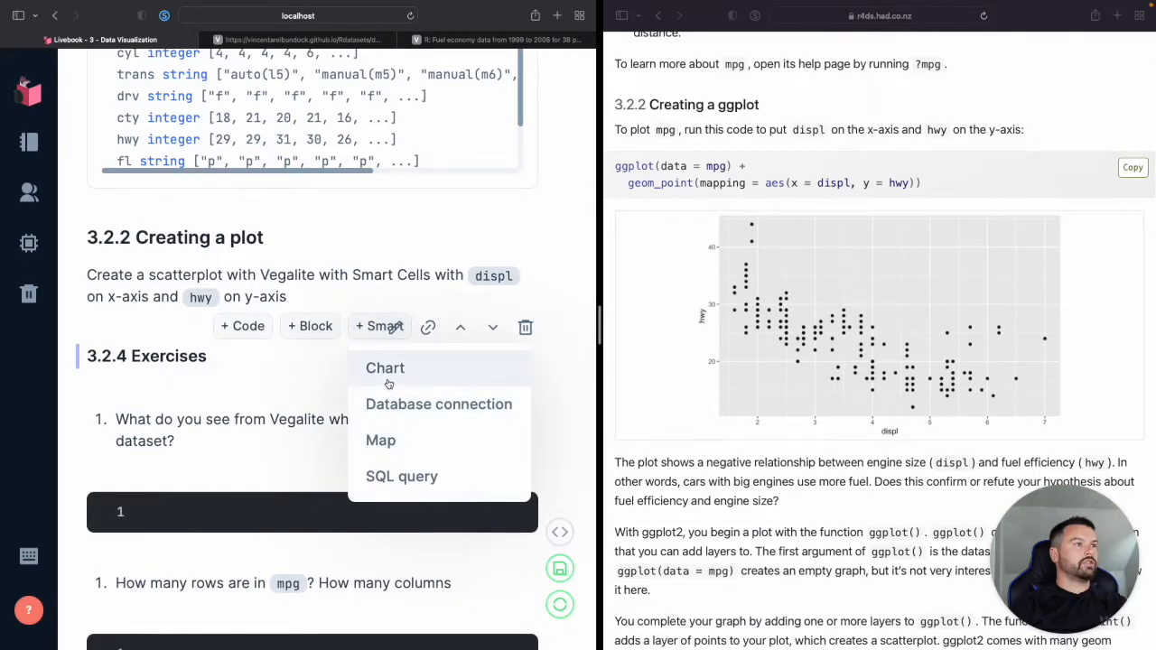
{"action": "left_click", "coordinate": [385, 368]}
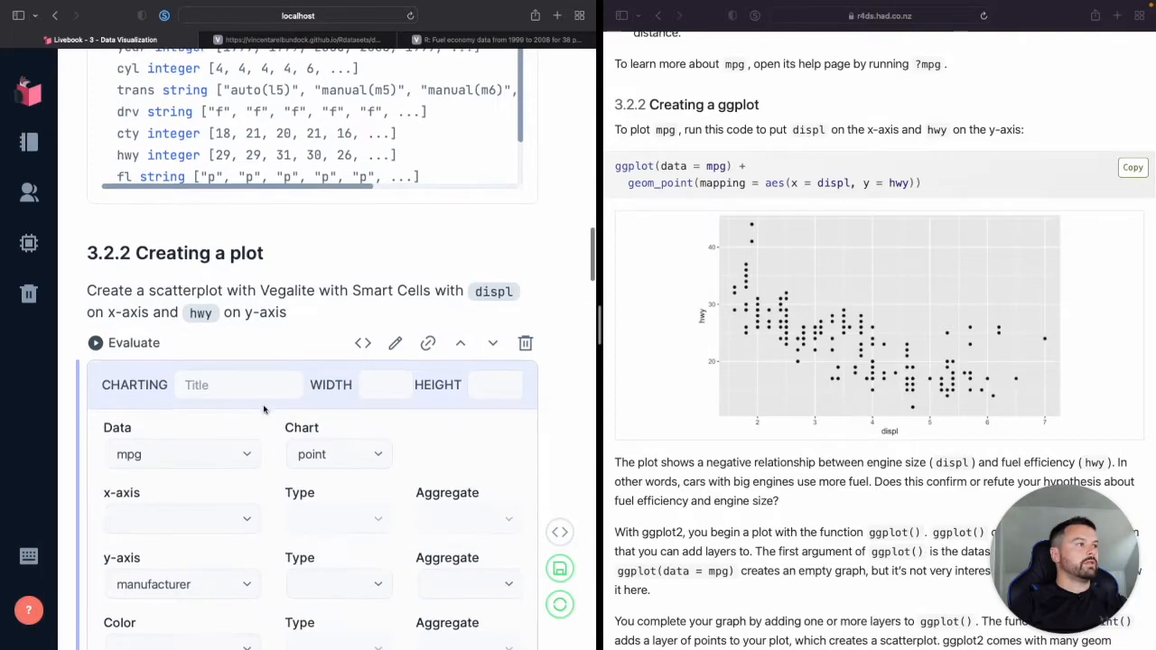
{"action": "scroll", "scroll_direction": "down", "scroll_amount": 3}
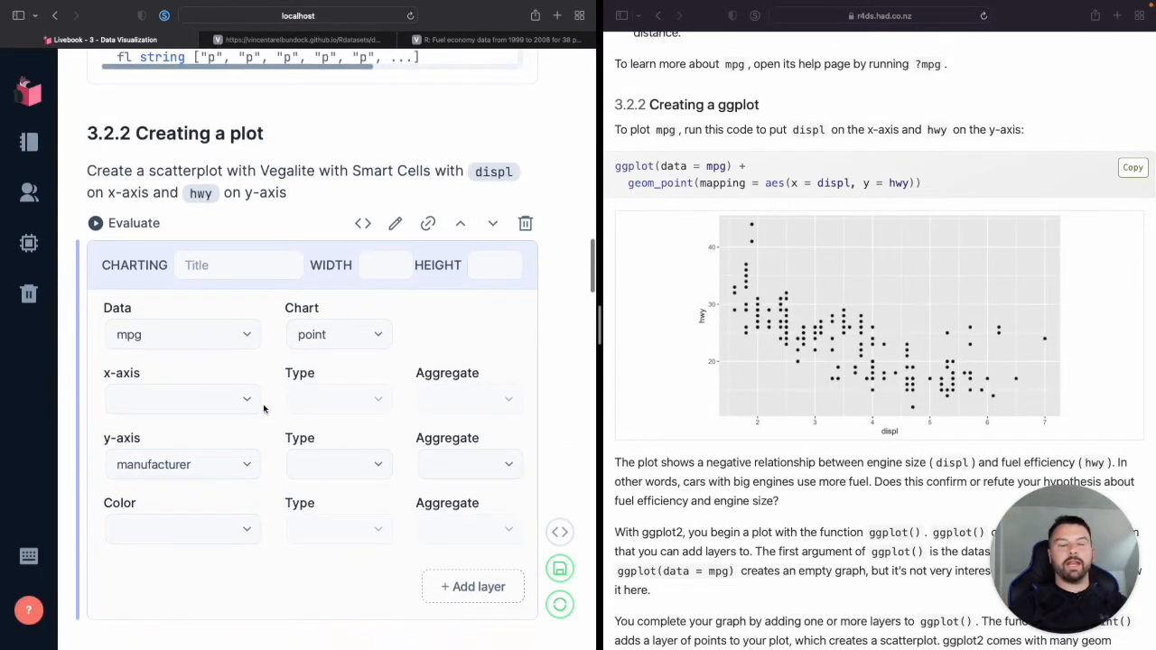
{"action": "scroll", "scroll_direction": "up", "scroll_amount": 3}
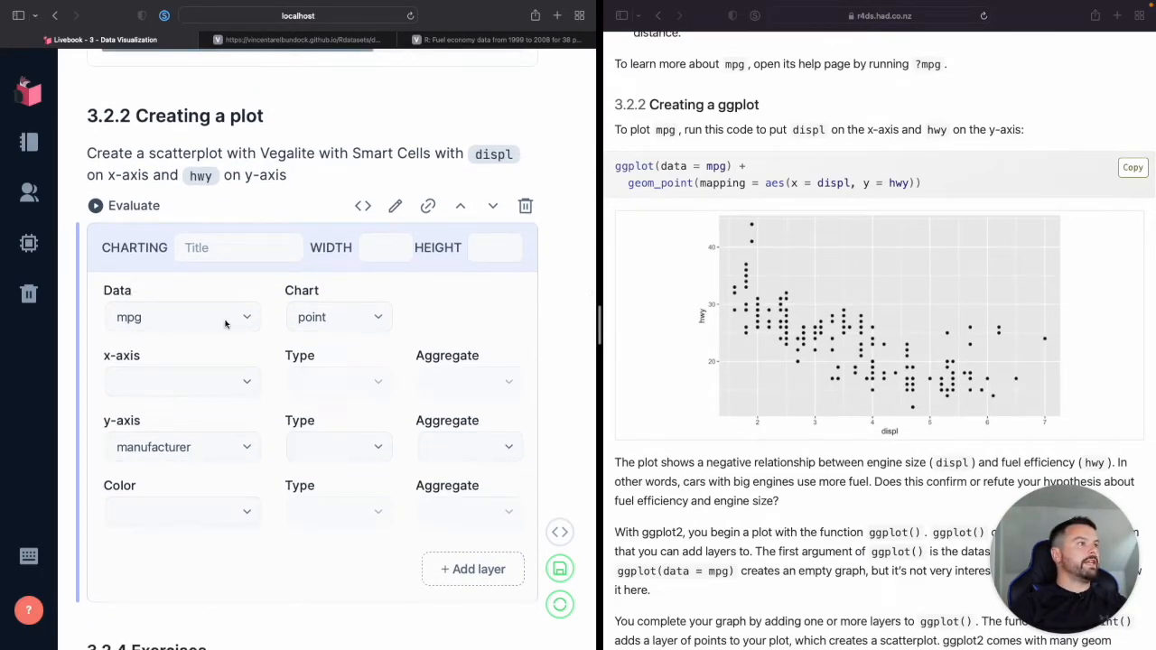
{"action": "left_click", "coordinate": [180, 316]}
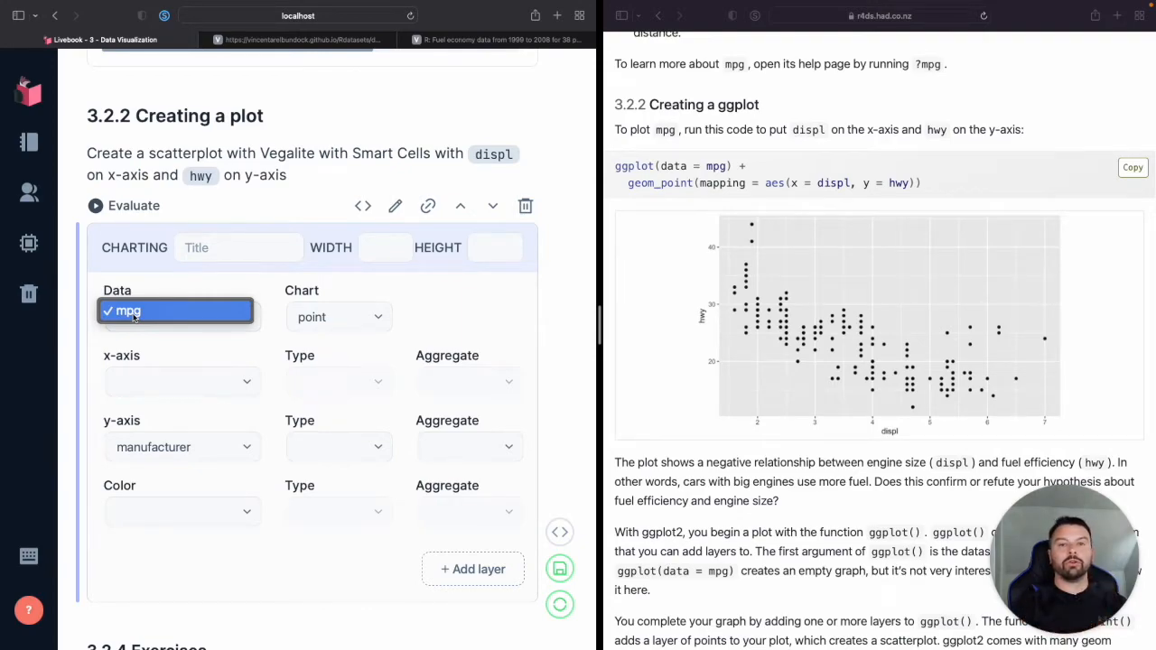
{"action": "mouse_move", "coordinate": [153, 323]}
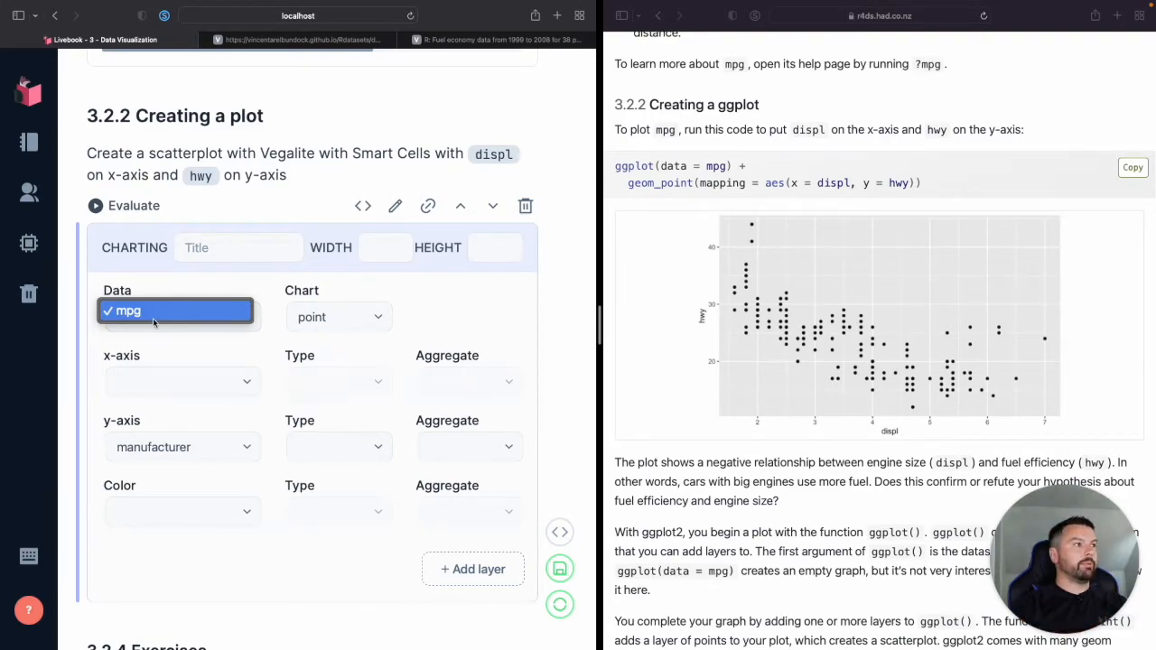
{"action": "mouse_move", "coordinate": [216, 310]}
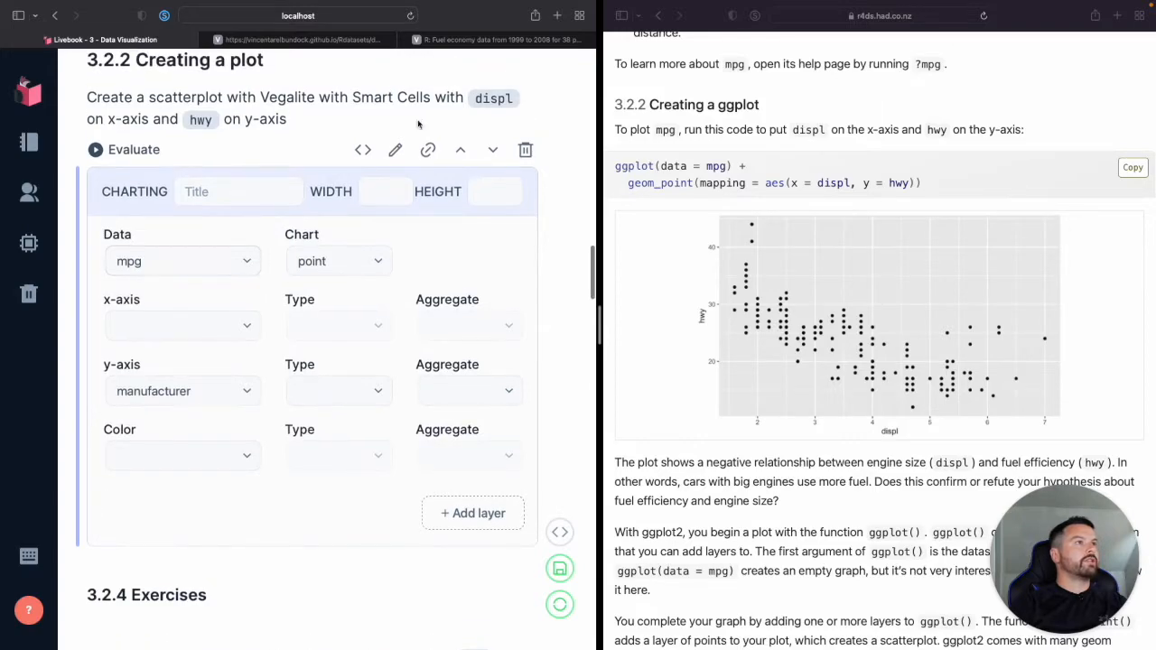
- Map displ to the x-axis and hwy to the y-axis of the point chart
{"action": "left_click", "coordinate": [181, 390]}
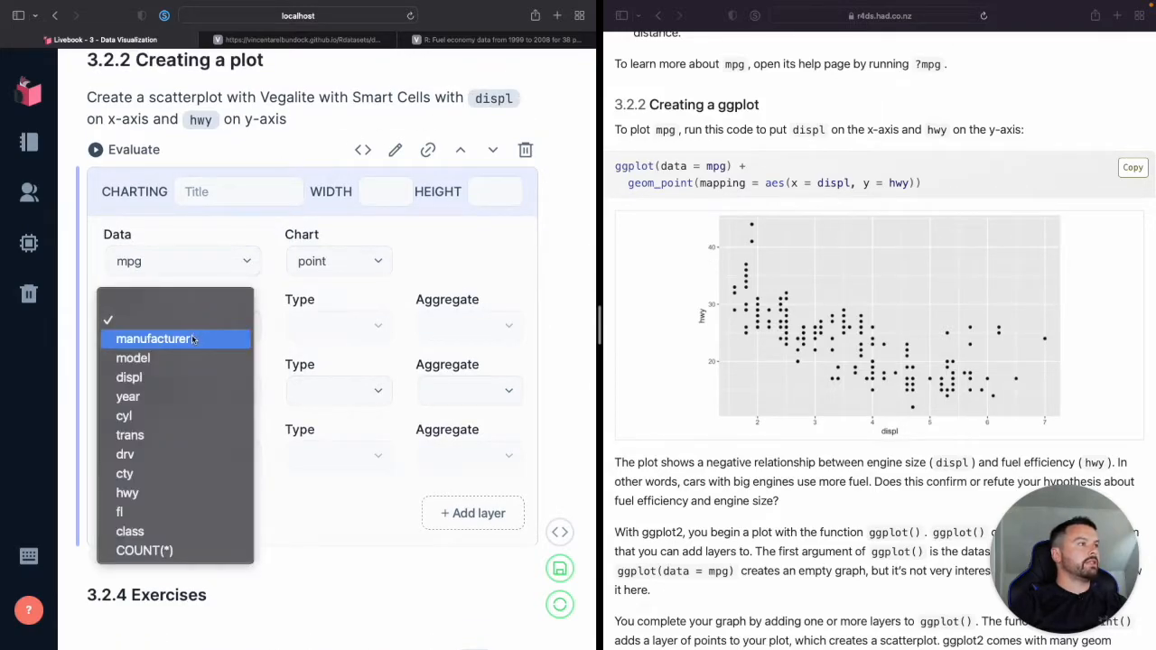
{"action": "left_click", "coordinate": [155, 338]}
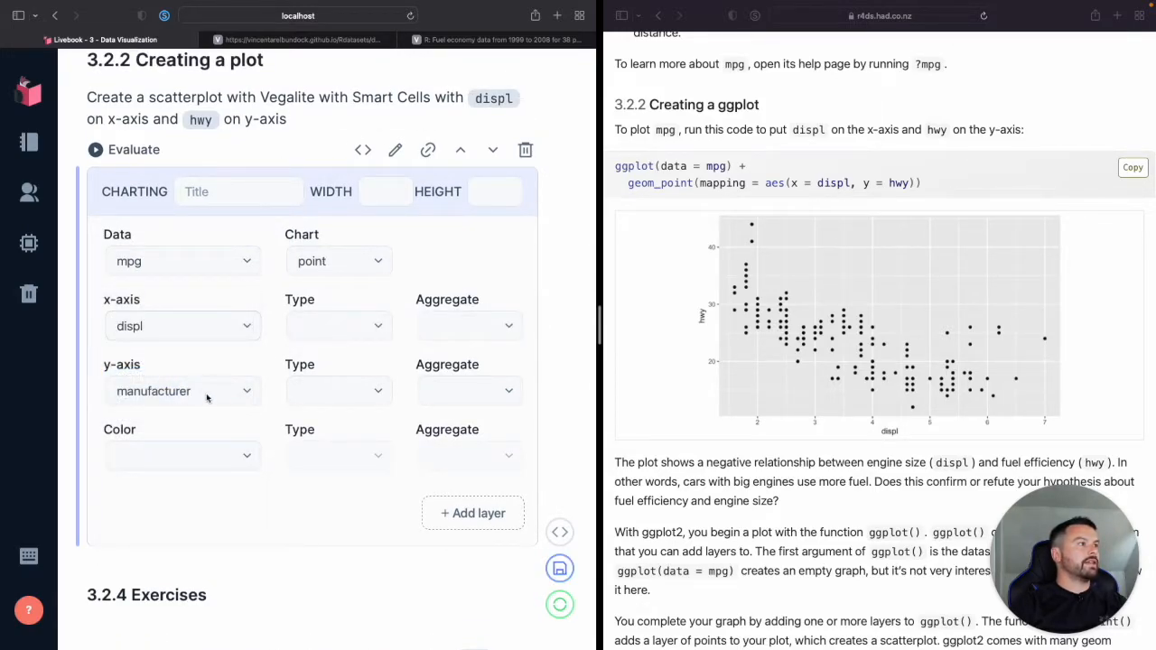
{"action": "left_click", "coordinate": [182, 390]}
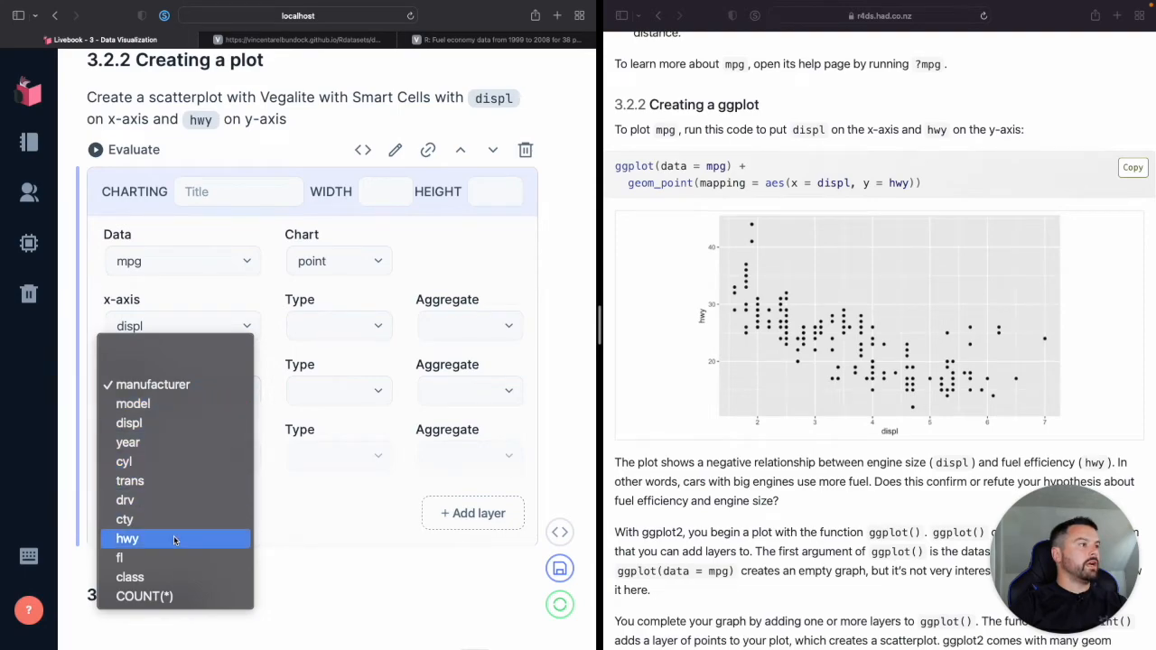
{"action": "left_click", "coordinate": [127, 538]}
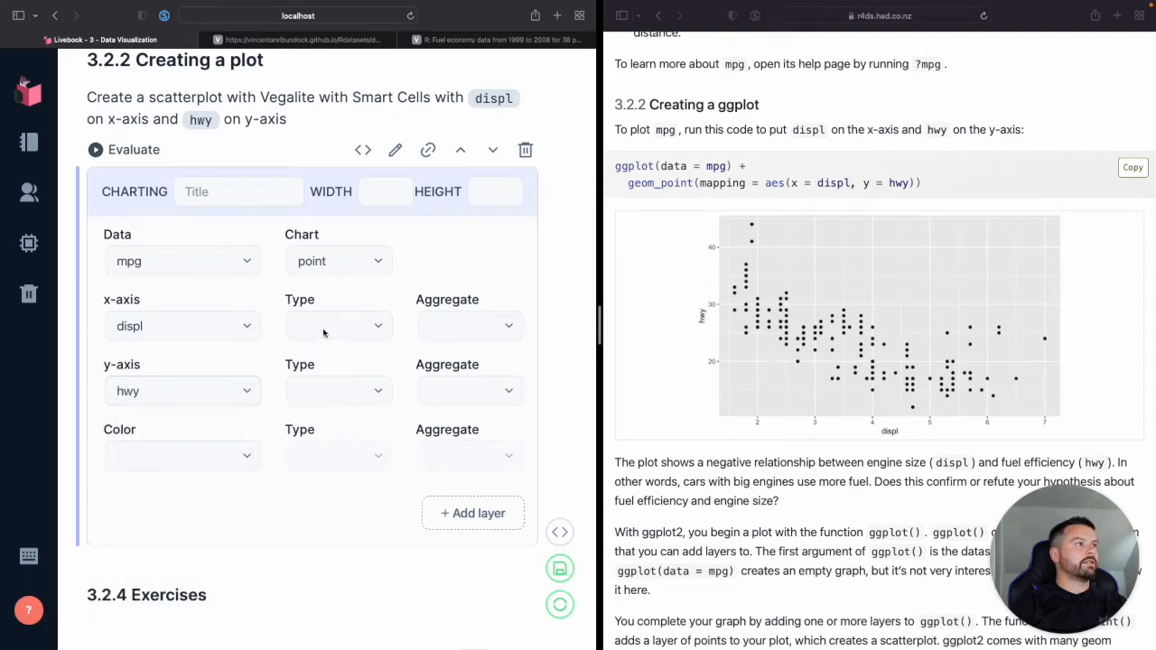
{"action": "mouse_move", "coordinate": [751, 260]}
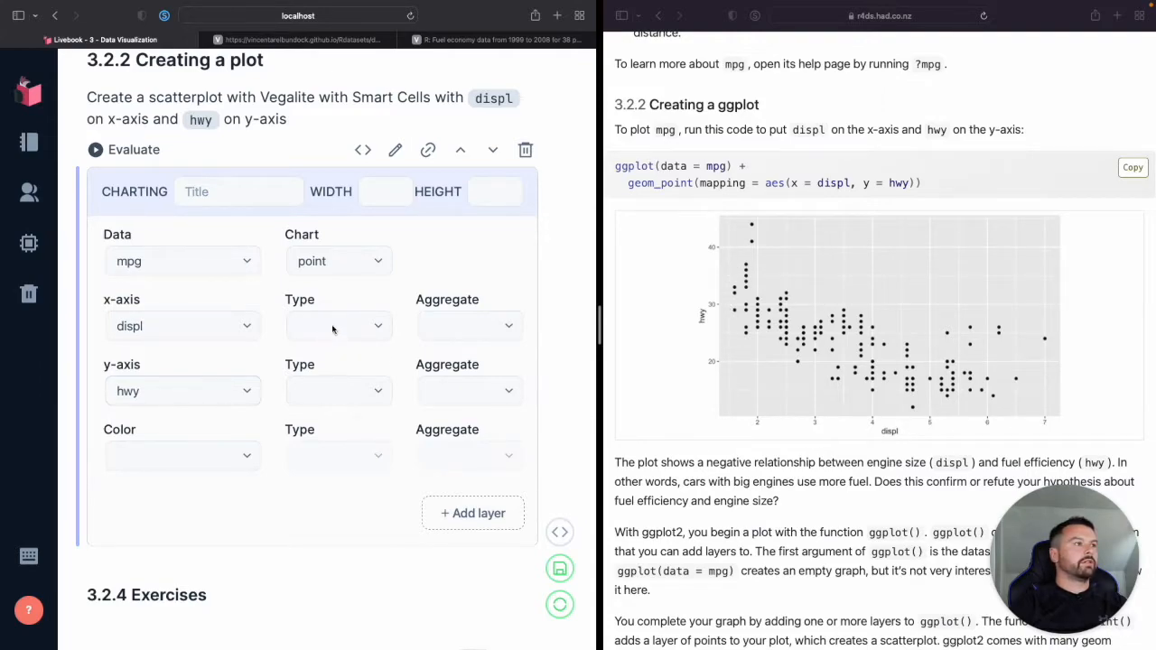
- Set both displ and hwy axes to quantitative and the chart width to 400
{"action": "left_click", "coordinate": [340, 325]}
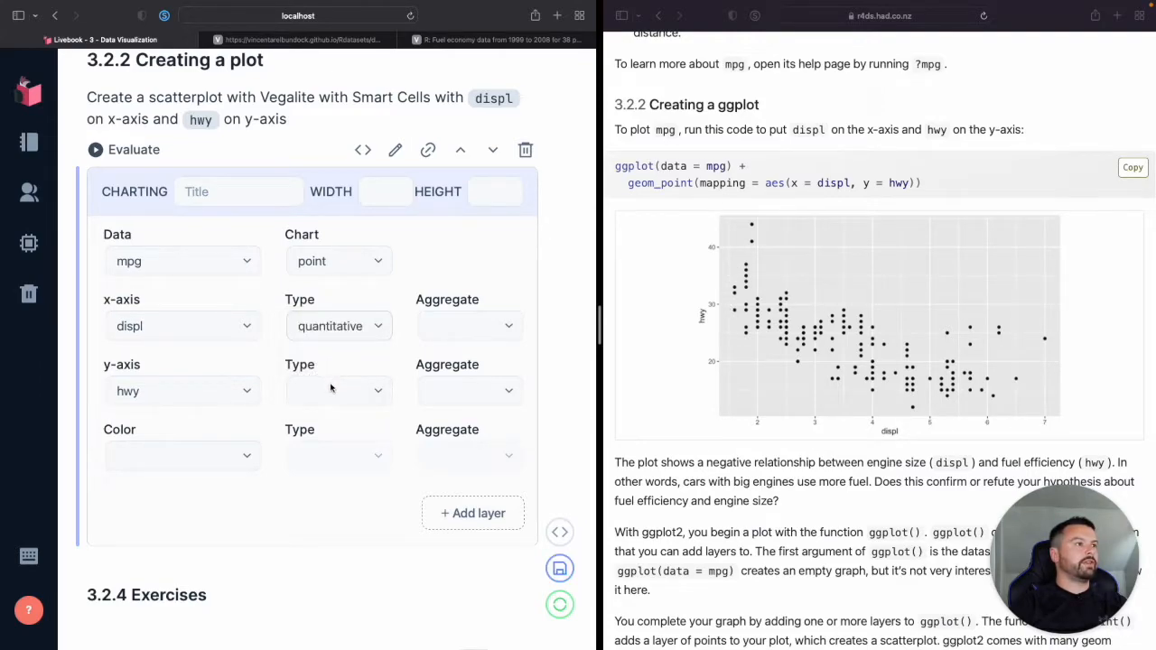
{"action": "left_click", "coordinate": [339, 390]}
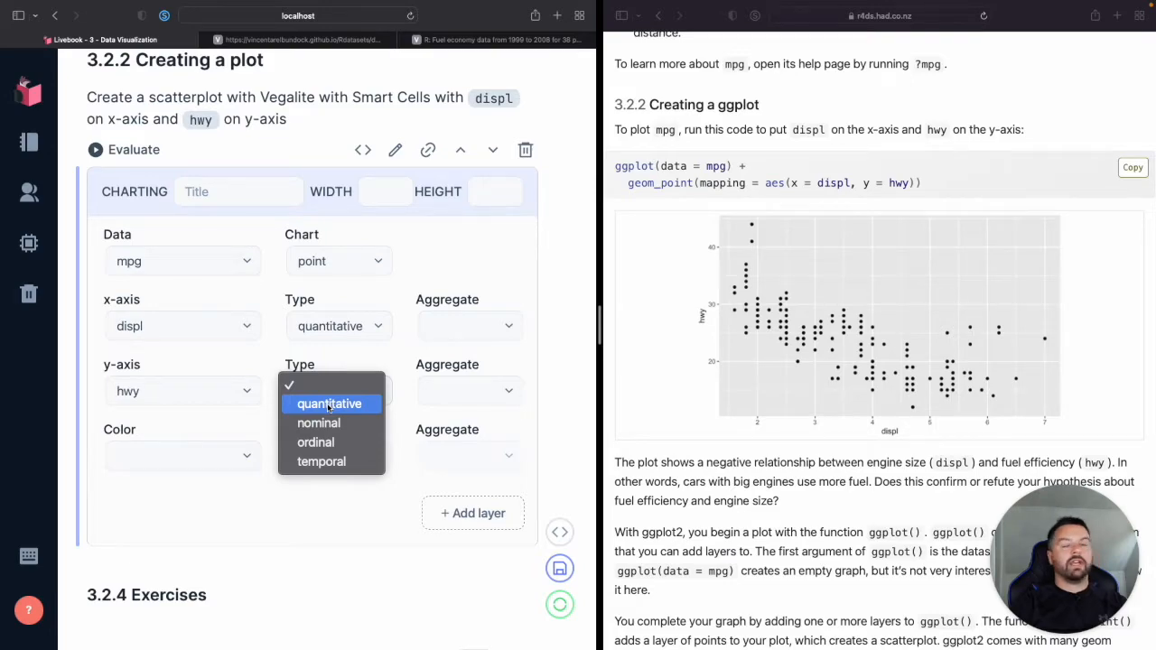
{"action": "mouse_move", "coordinate": [314, 443]}
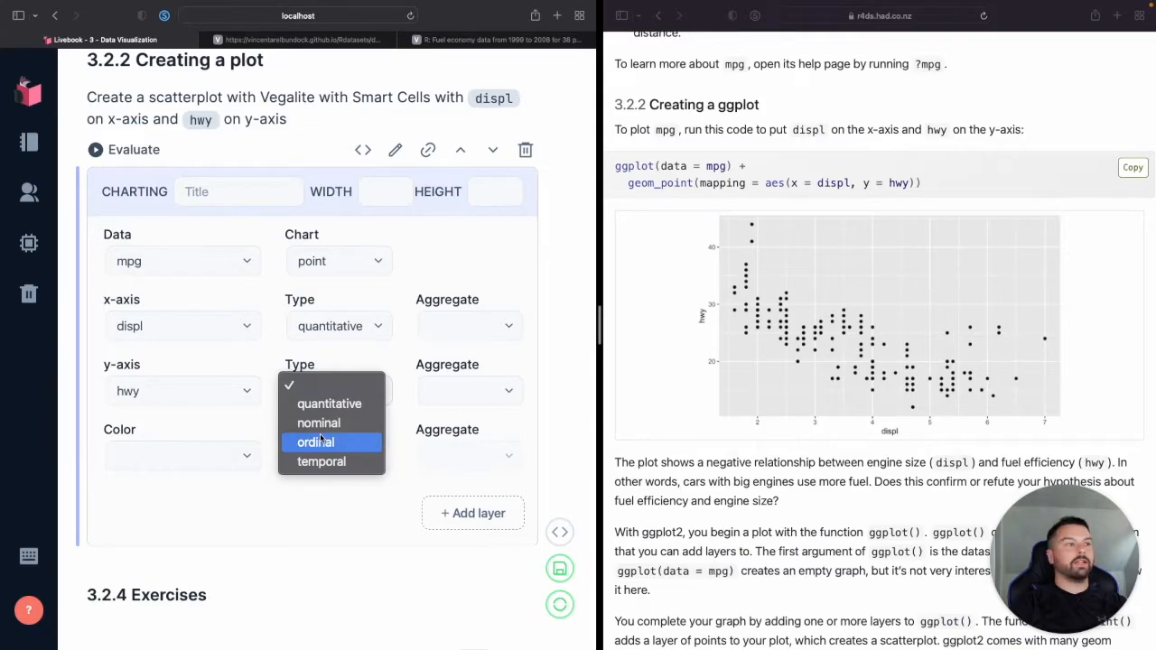
{"action": "mouse_move", "coordinate": [329, 404]}
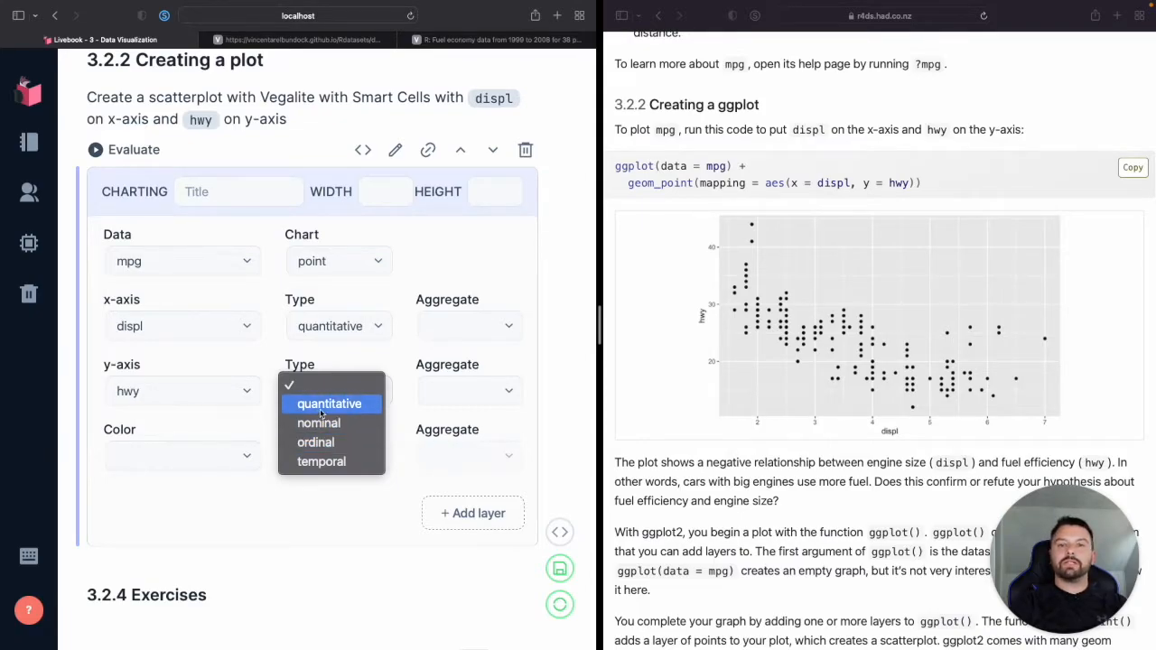
{"action": "mouse_move", "coordinate": [317, 423]}
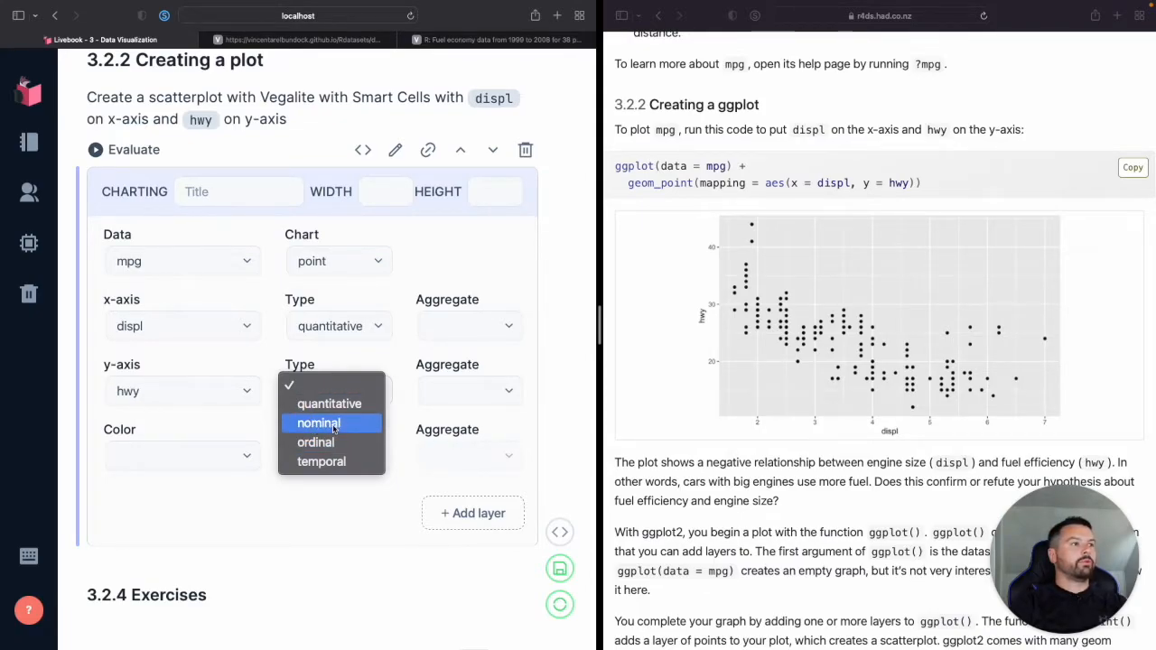
{"action": "mouse_move", "coordinate": [321, 463]}
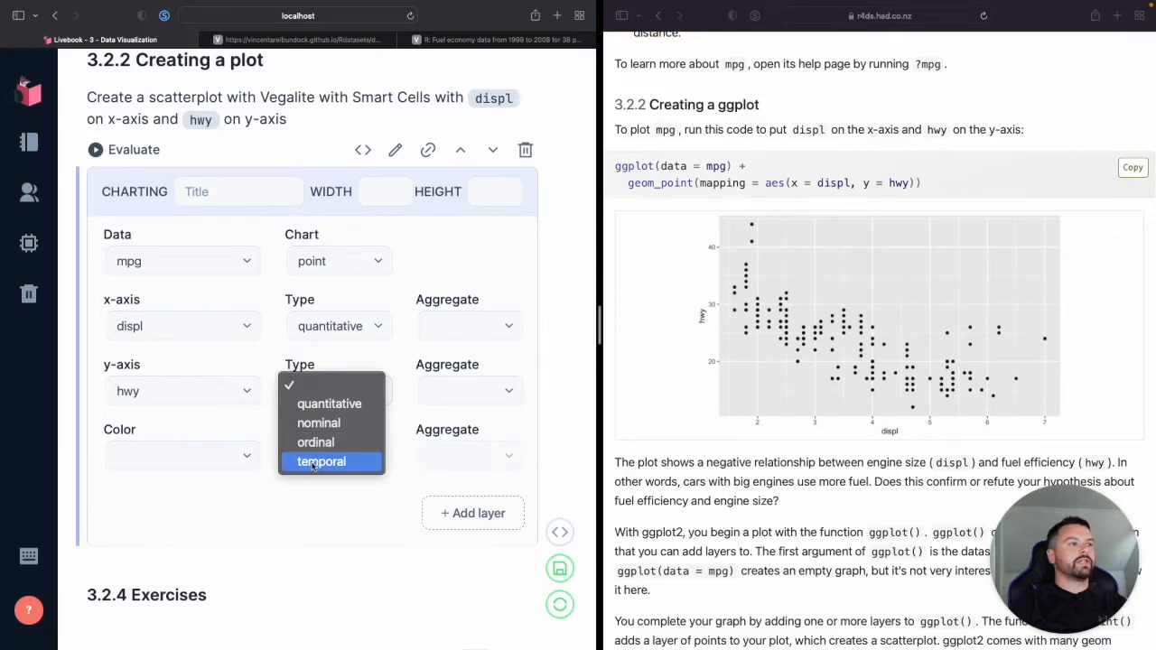
{"action": "mouse_move", "coordinate": [322, 422]}
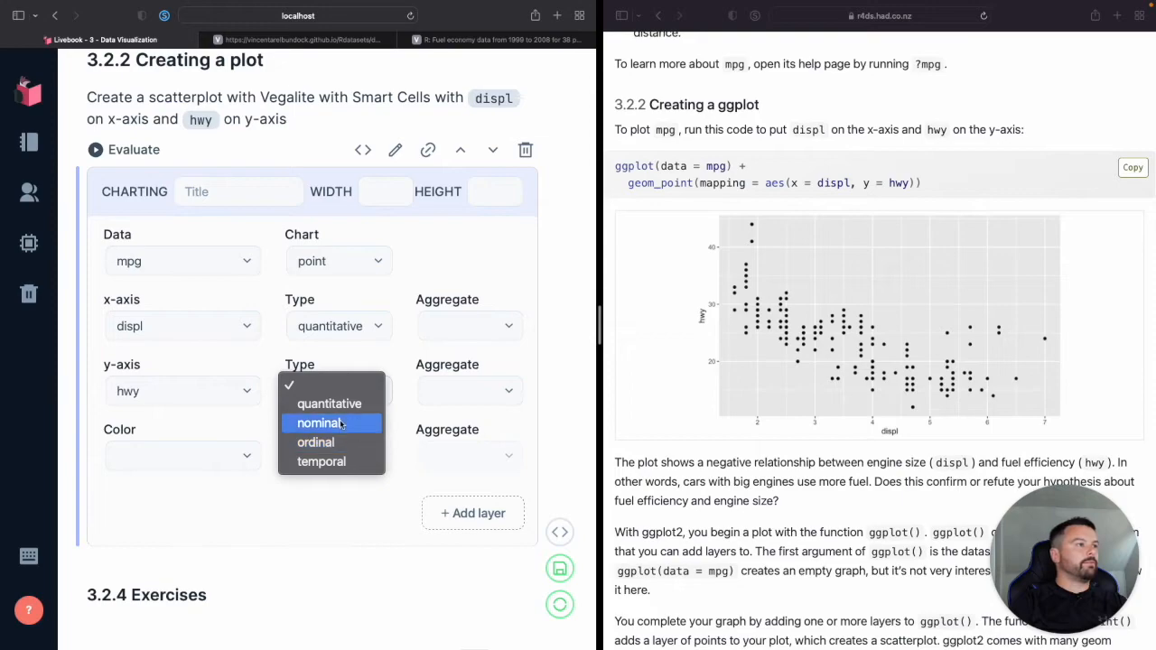
{"action": "left_click", "coordinate": [329, 390]}
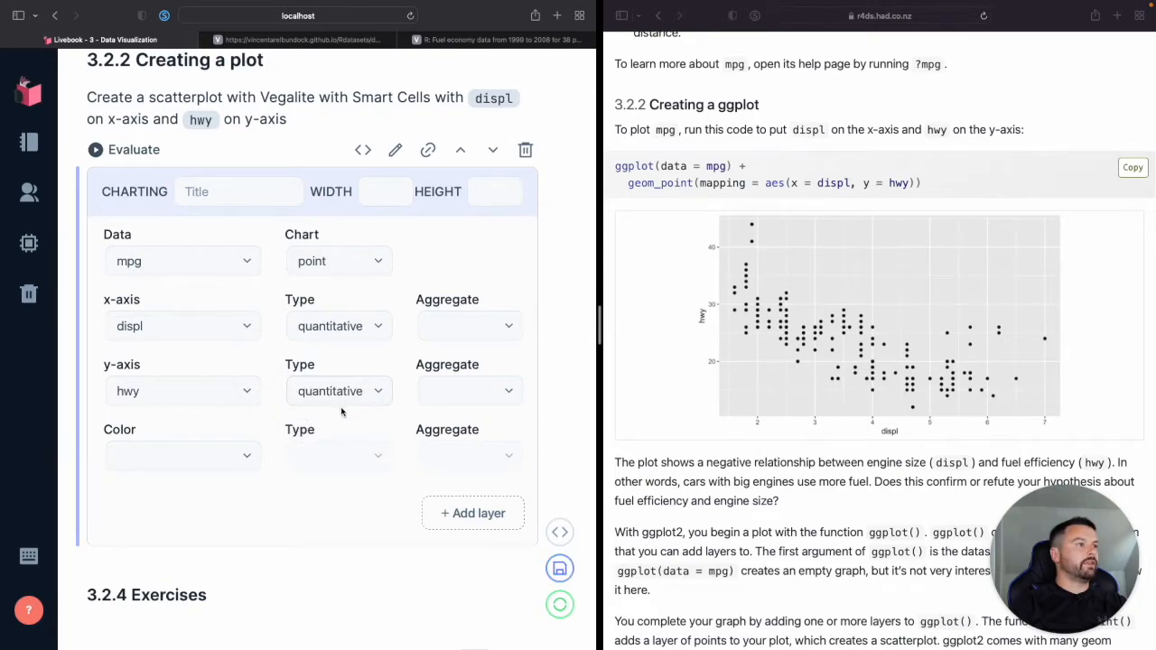
{"action": "mouse_move", "coordinate": [405, 390]}
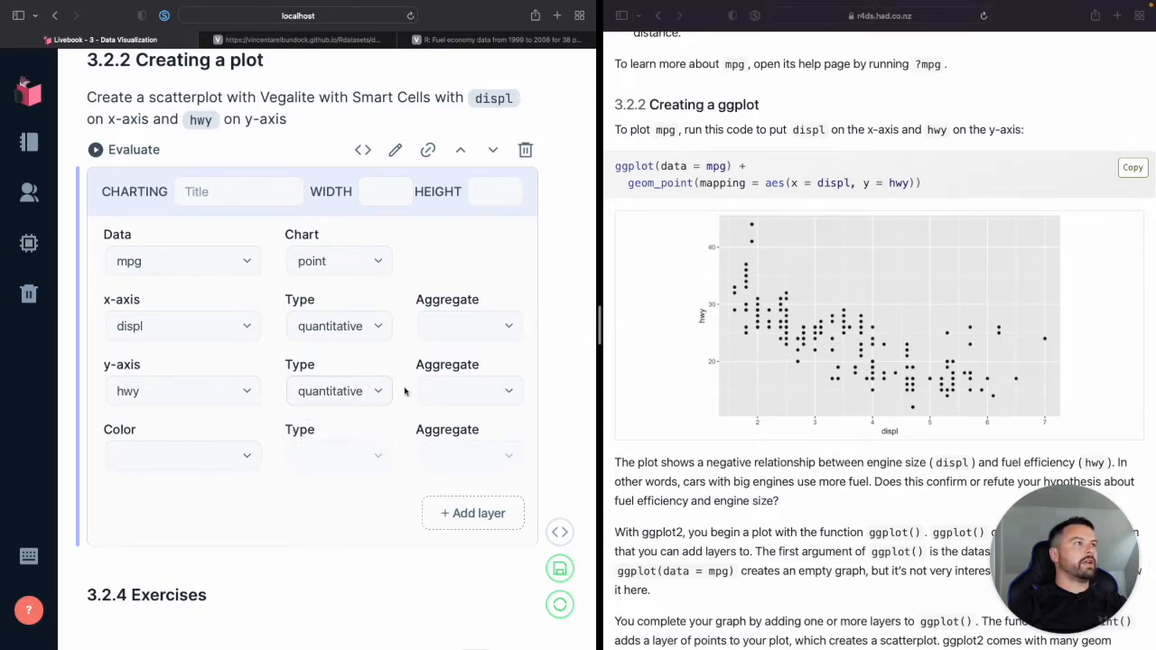
{"action": "left_click", "coordinate": [387, 191]}
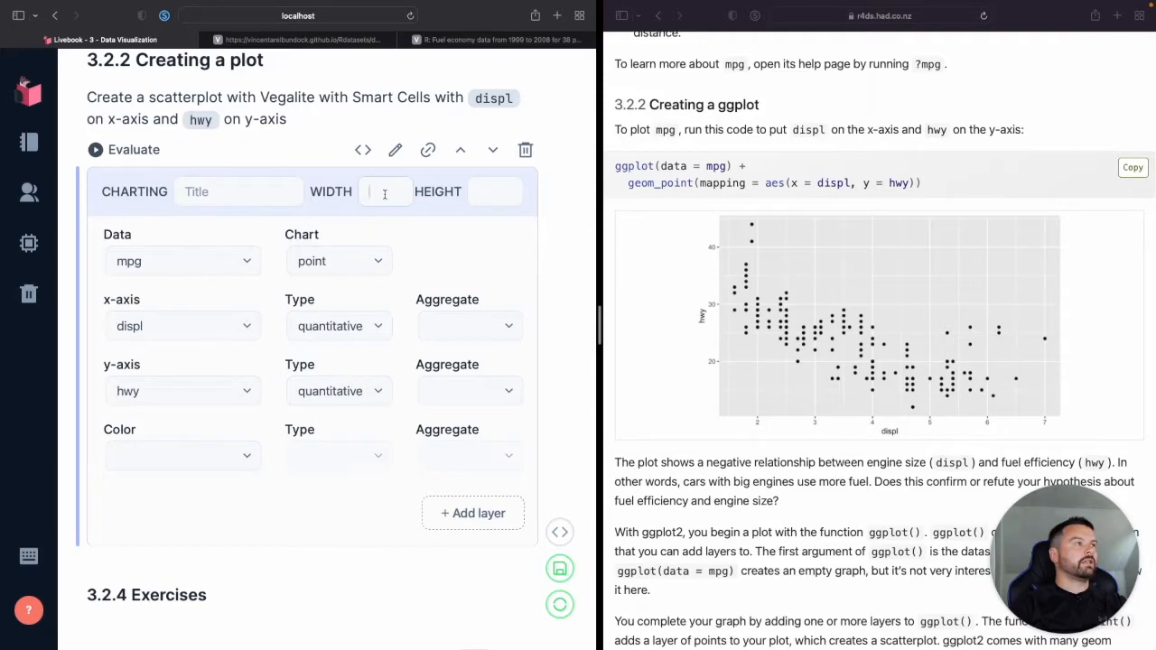
{"action": "type", "text": "4"}
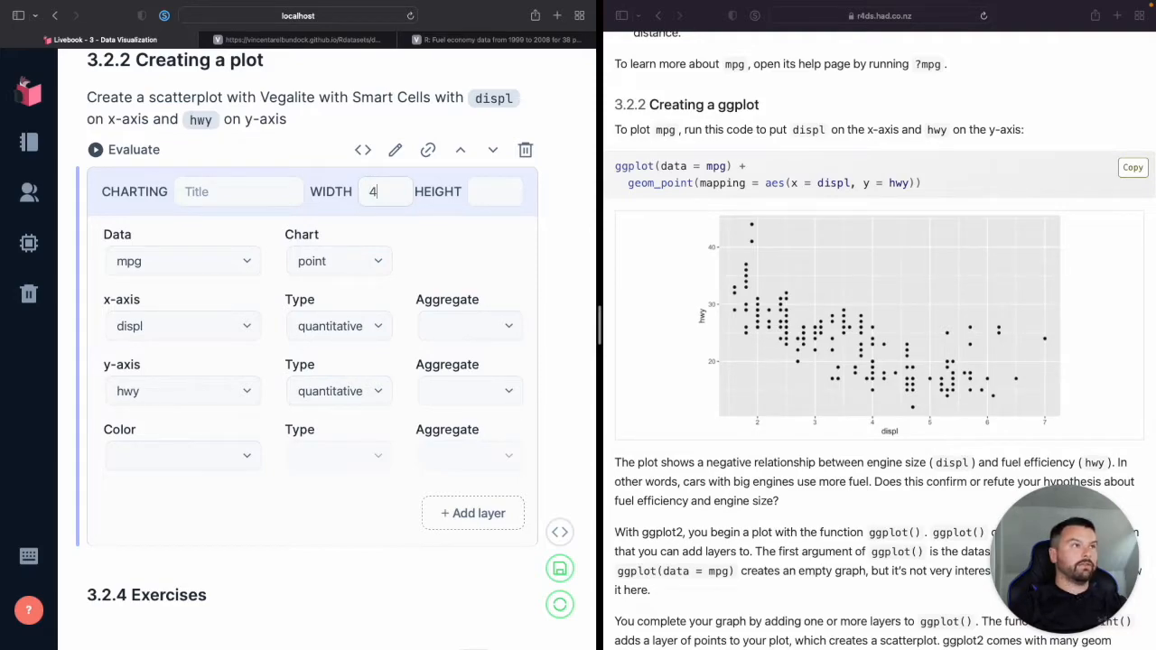
{"action": "type", "text": "00"}
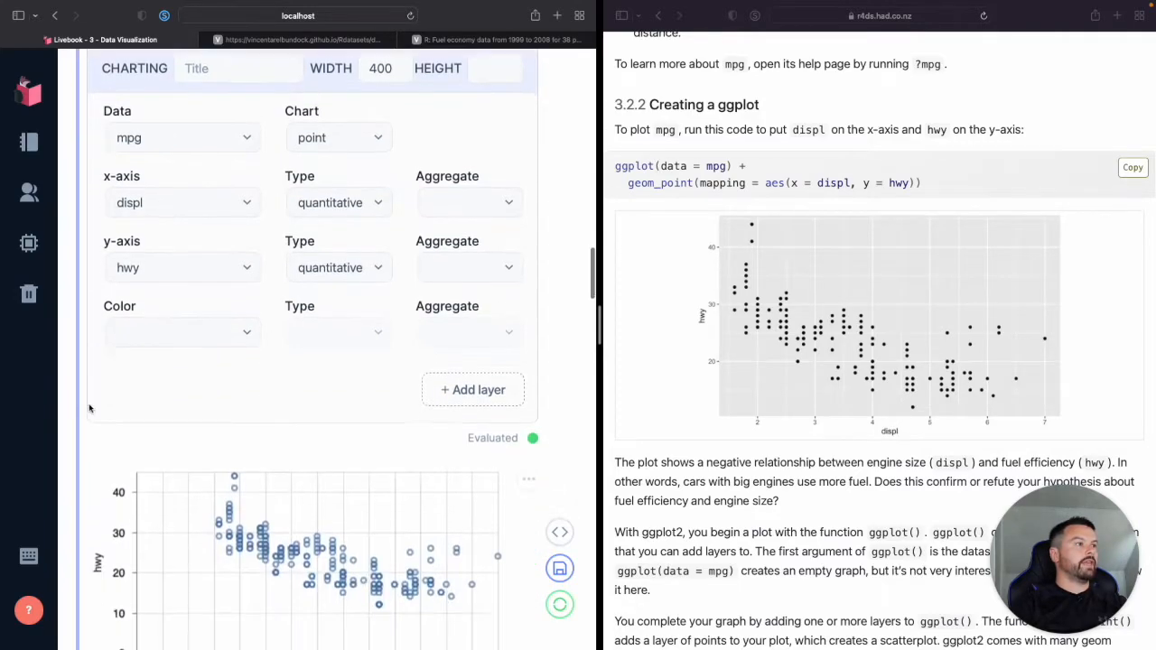
- Scroll down to view the rendered displ–hwy scatterplot
{"action": "scroll", "scroll_direction": "down", "scroll_amount": 3}
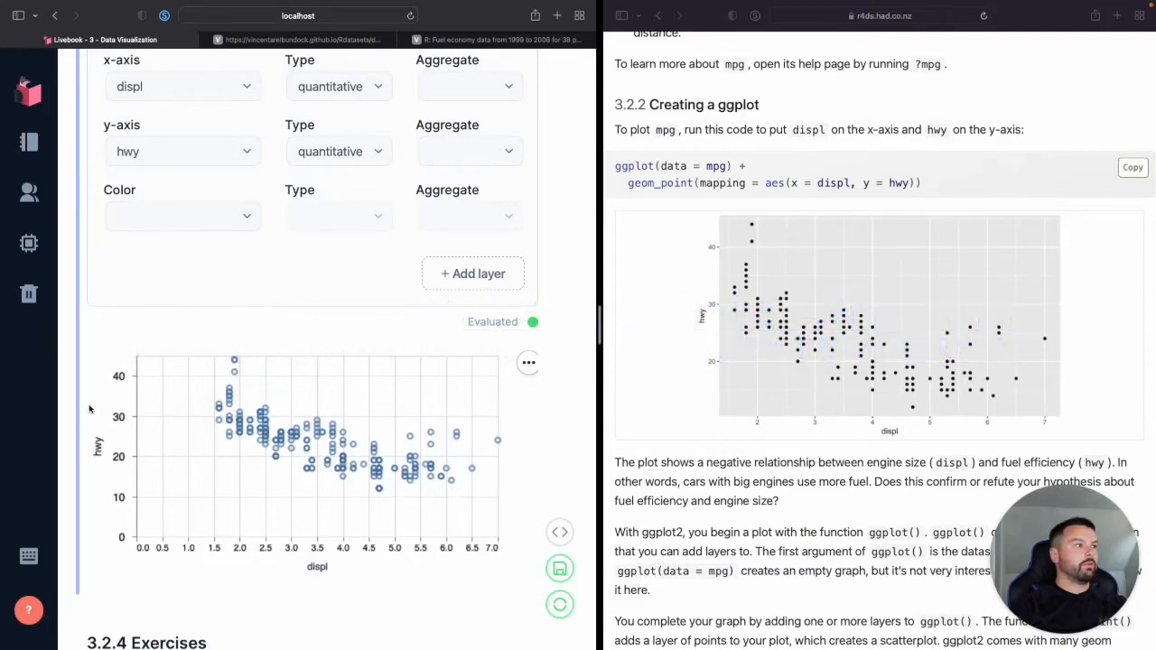
{"action": "mouse_move", "coordinate": [338, 480]}
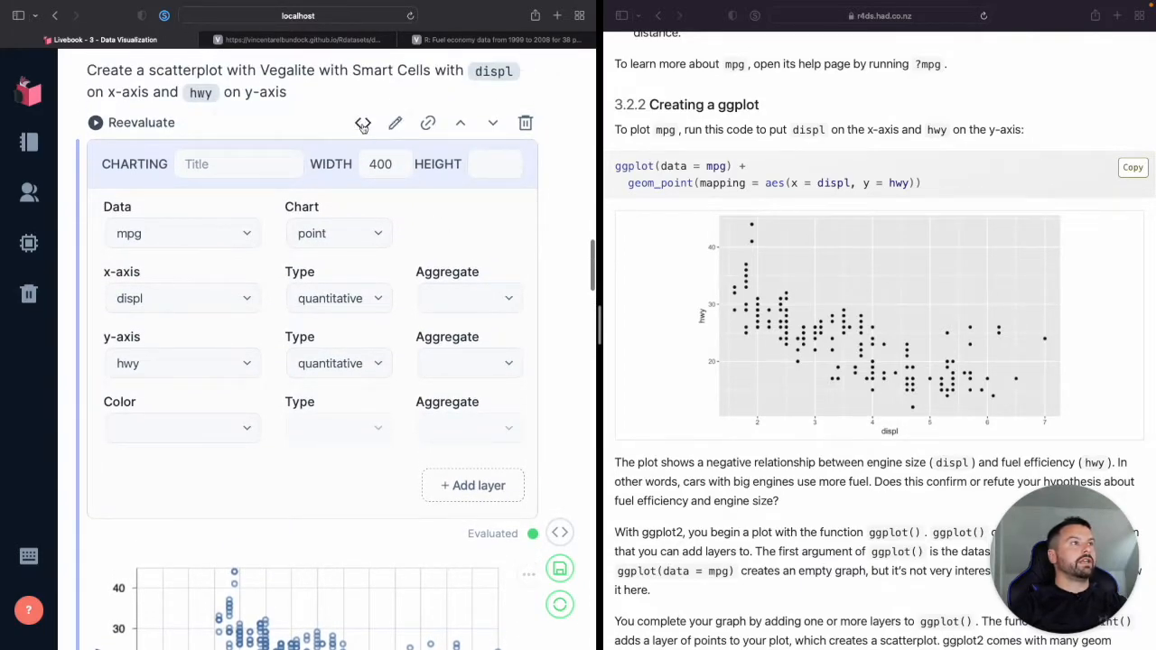
{"action": "mouse_move", "coordinate": [361, 123]}
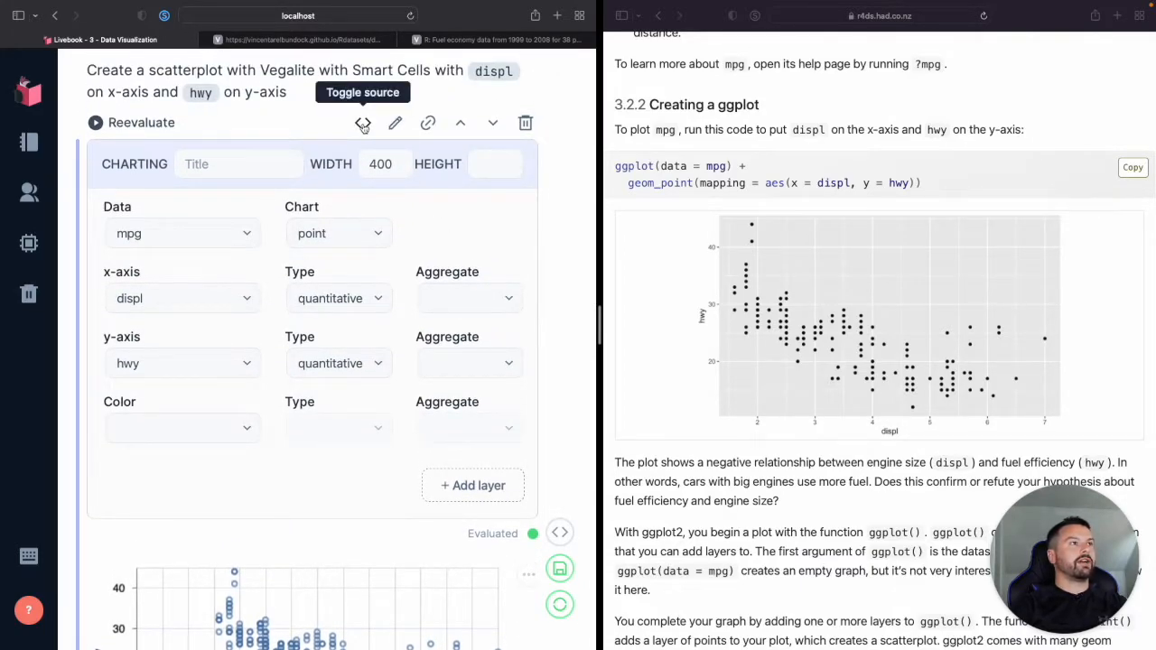
{"action": "left_click", "coordinate": [361, 123]}
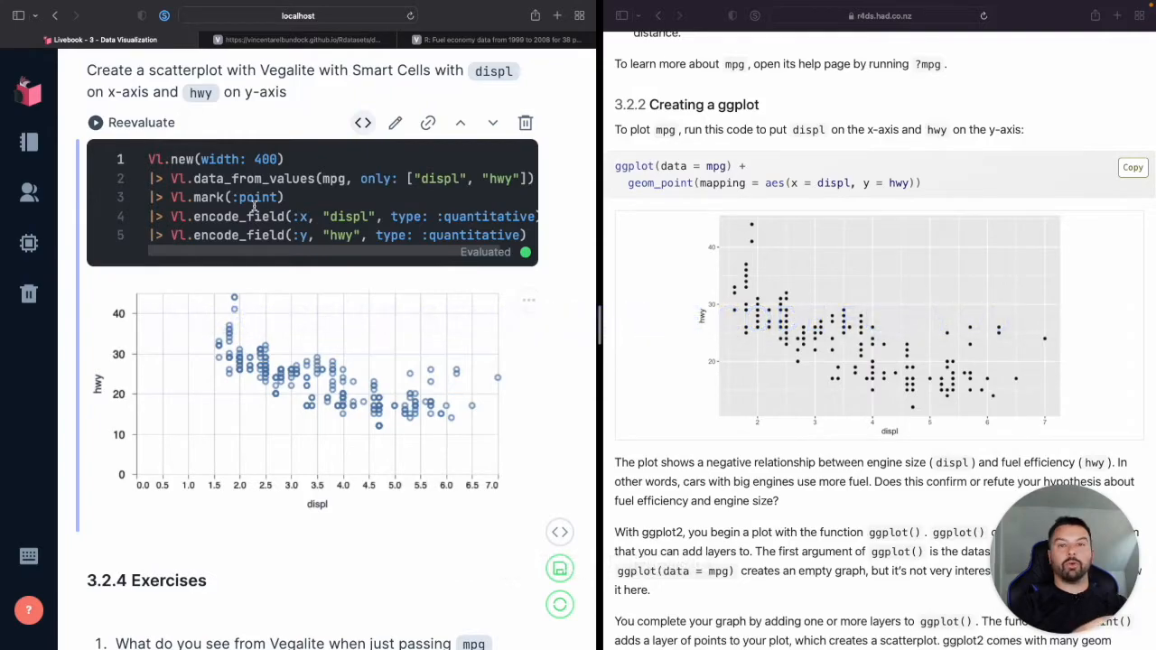
{"action": "mouse_move", "coordinate": [213, 173]}
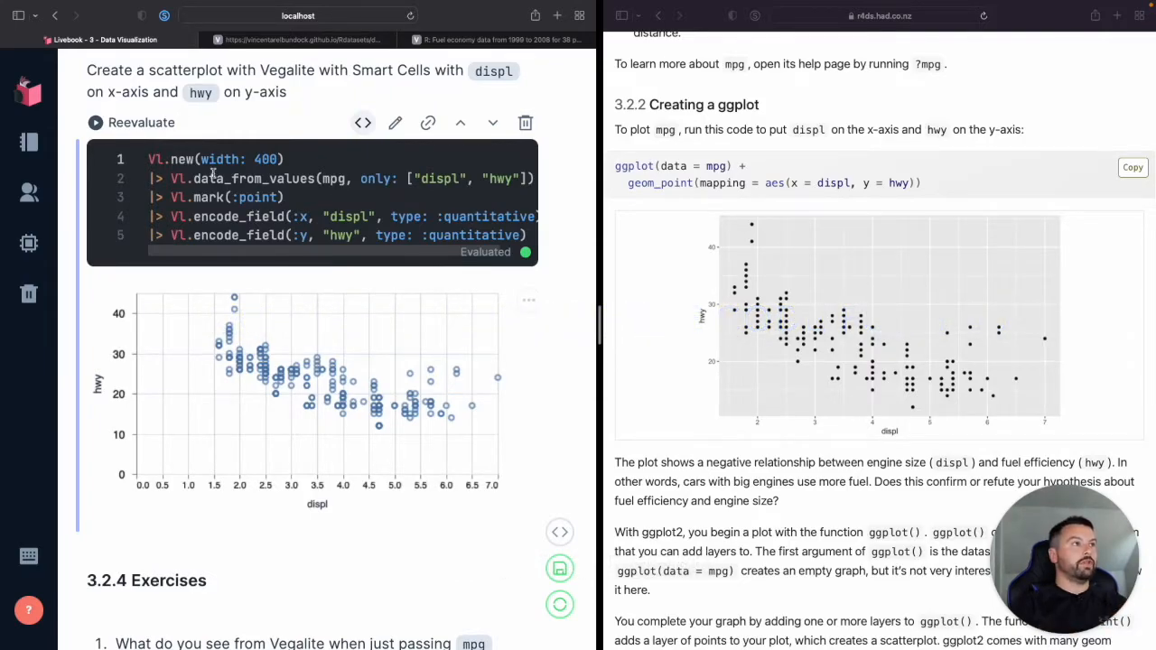
{"action": "mouse_move", "coordinate": [361, 123]}
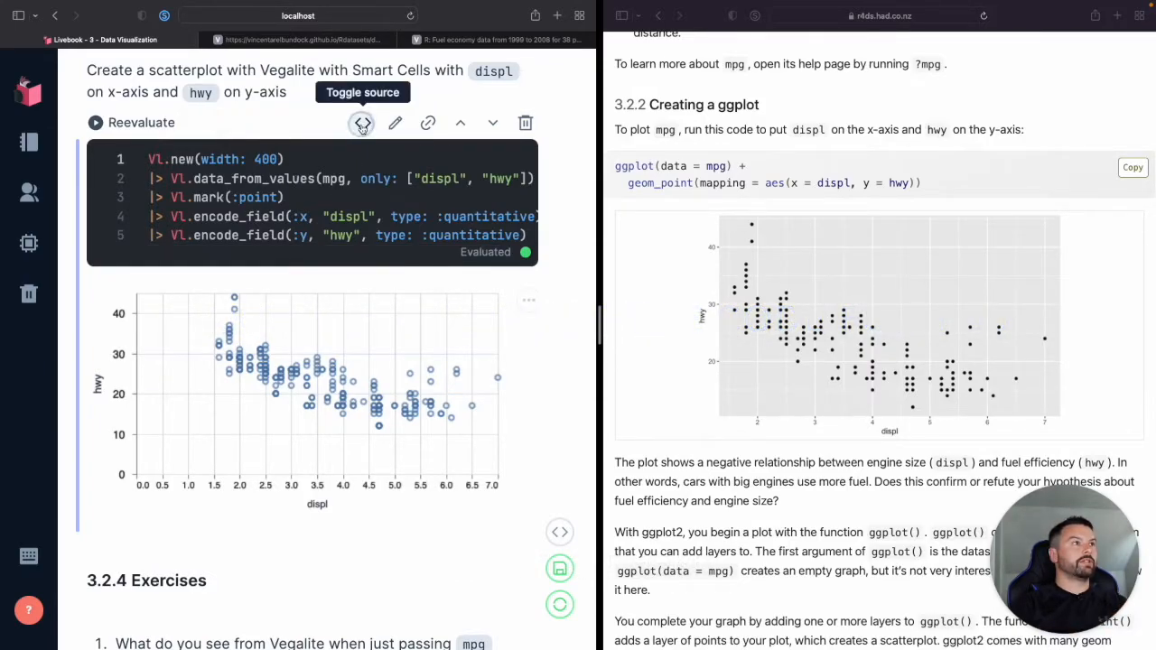
{"action": "left_click", "coordinate": [361, 123]}
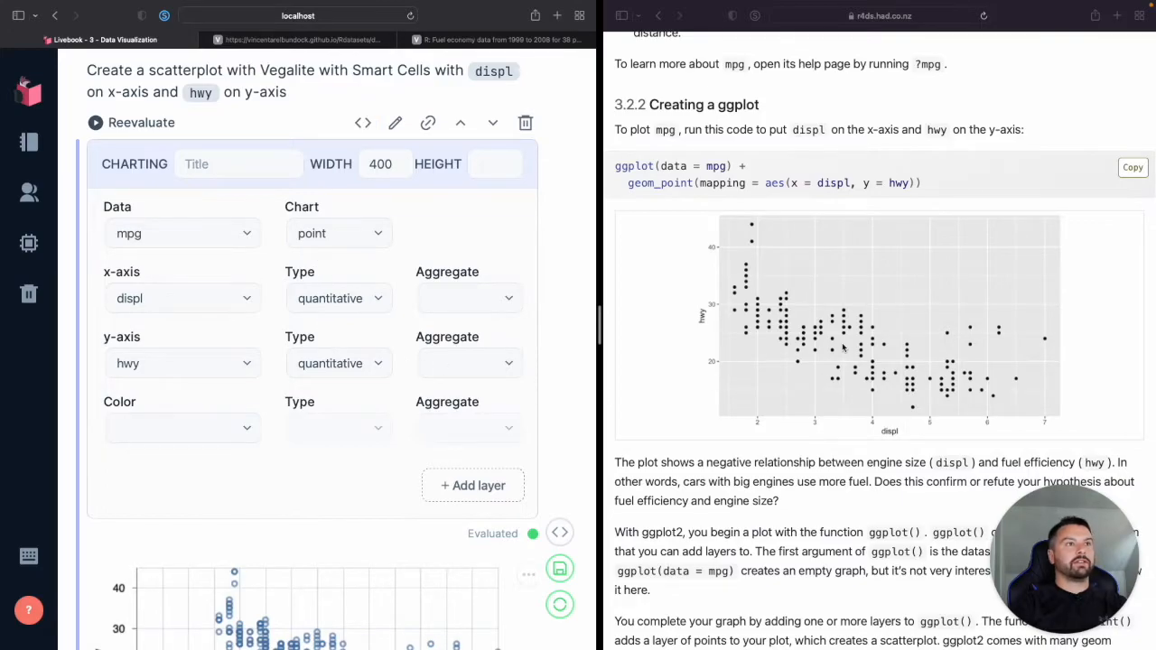
- Scroll down past the displ vs hwy chart to the 3.2.4 Exercises and the drv answer
{"action": "scroll", "scroll_direction": "down", "scroll_amount": 3}
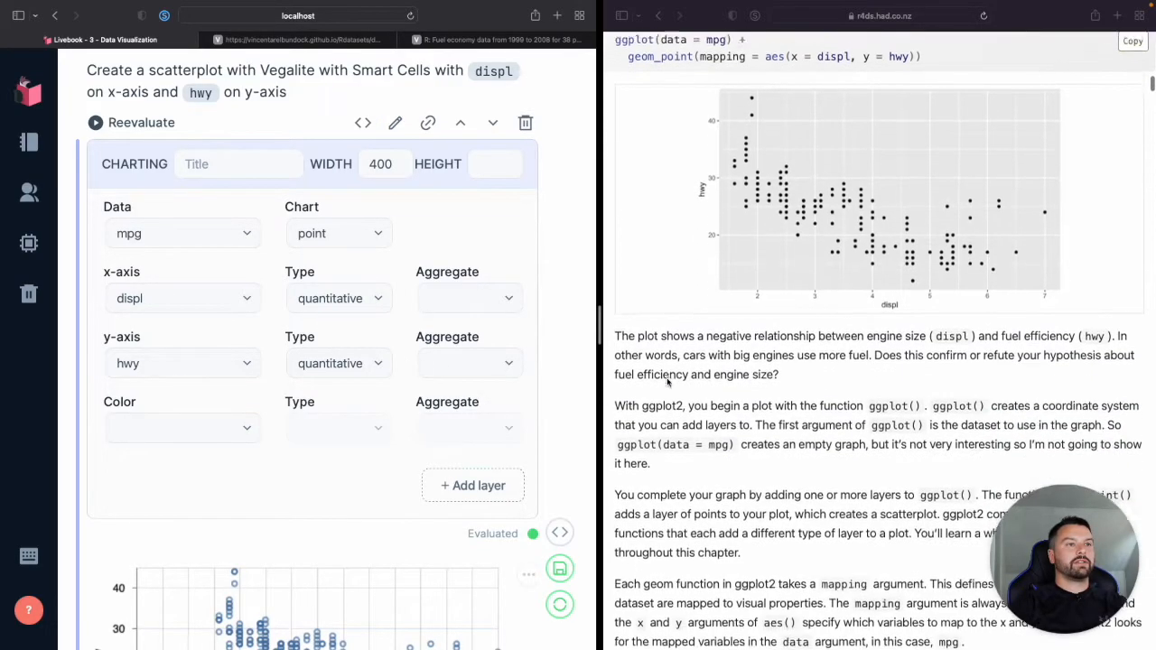
{"action": "scroll", "scroll_direction": "up", "scroll_amount": 3}
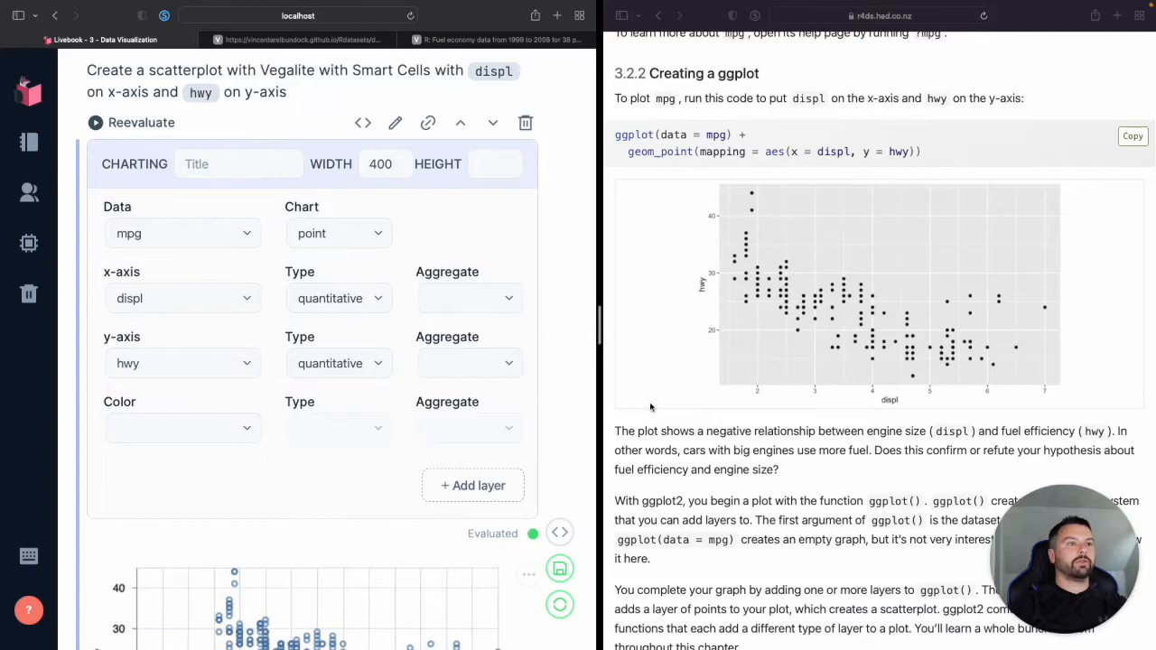
{"action": "scroll", "scroll_direction": "down", "scroll_amount": 3}
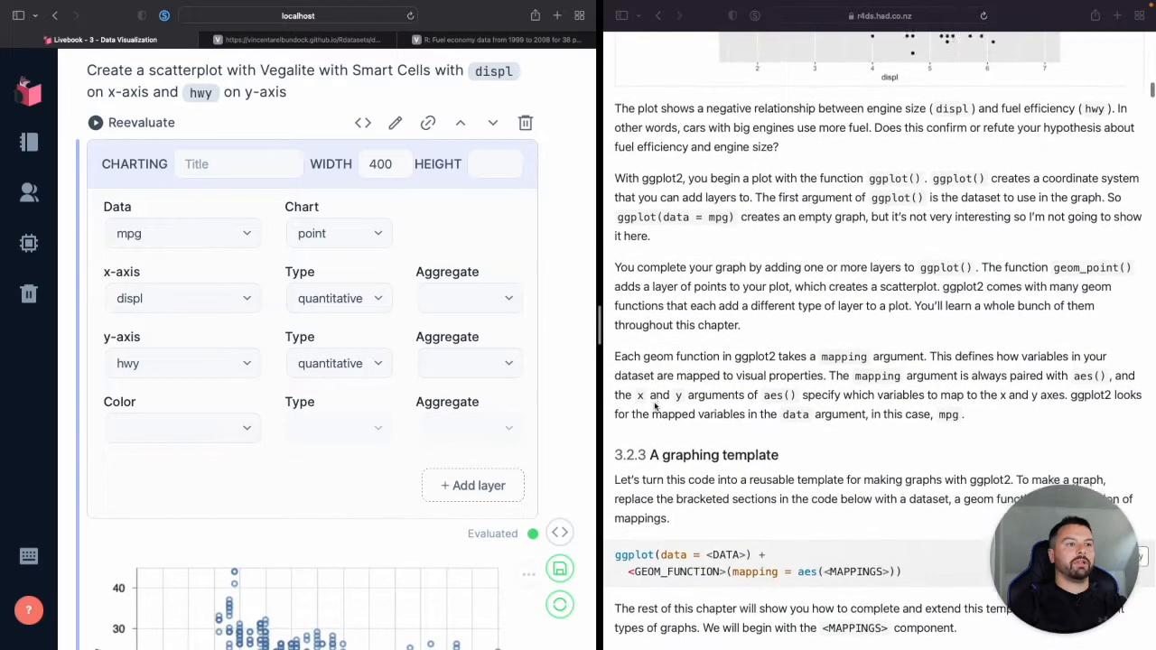
{"action": "scroll", "scroll_direction": "down", "scroll_amount": 3}
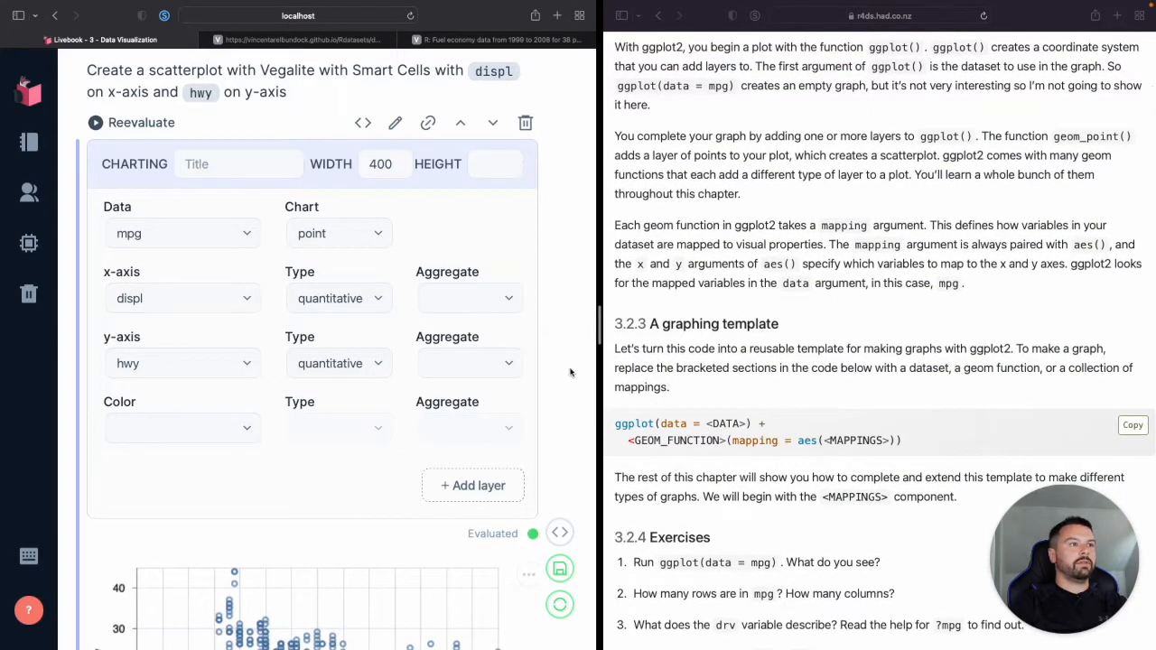
{"action": "scroll", "scroll_direction": "down", "scroll_amount": 3}
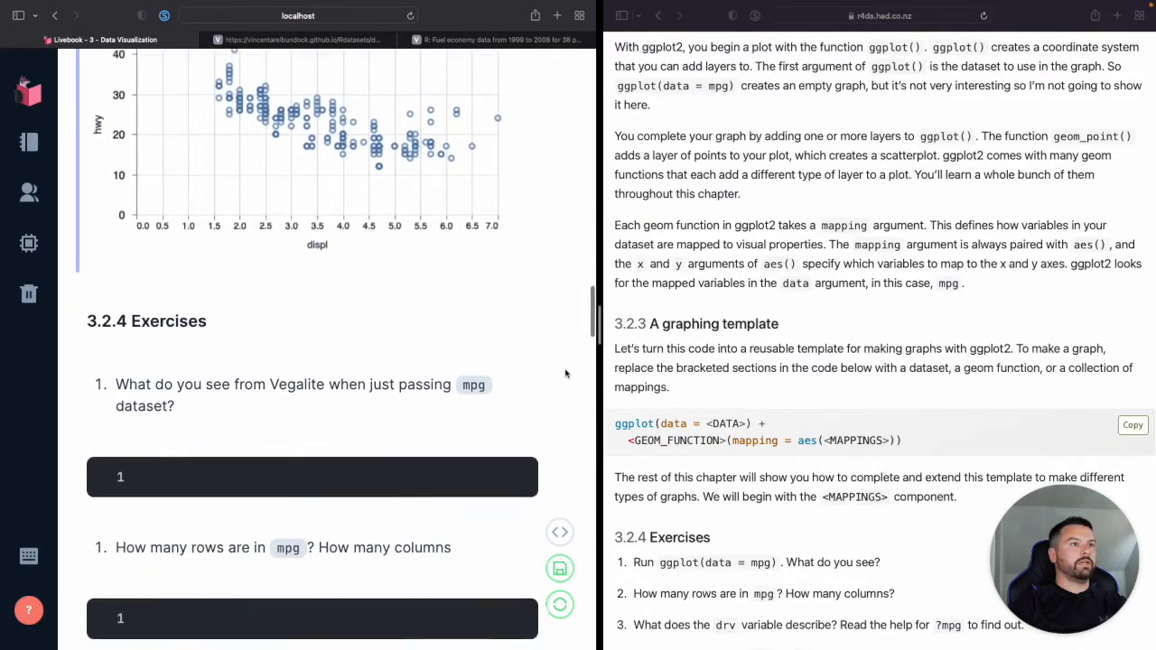
{"action": "scroll", "scroll_direction": "down", "scroll_amount": 3}
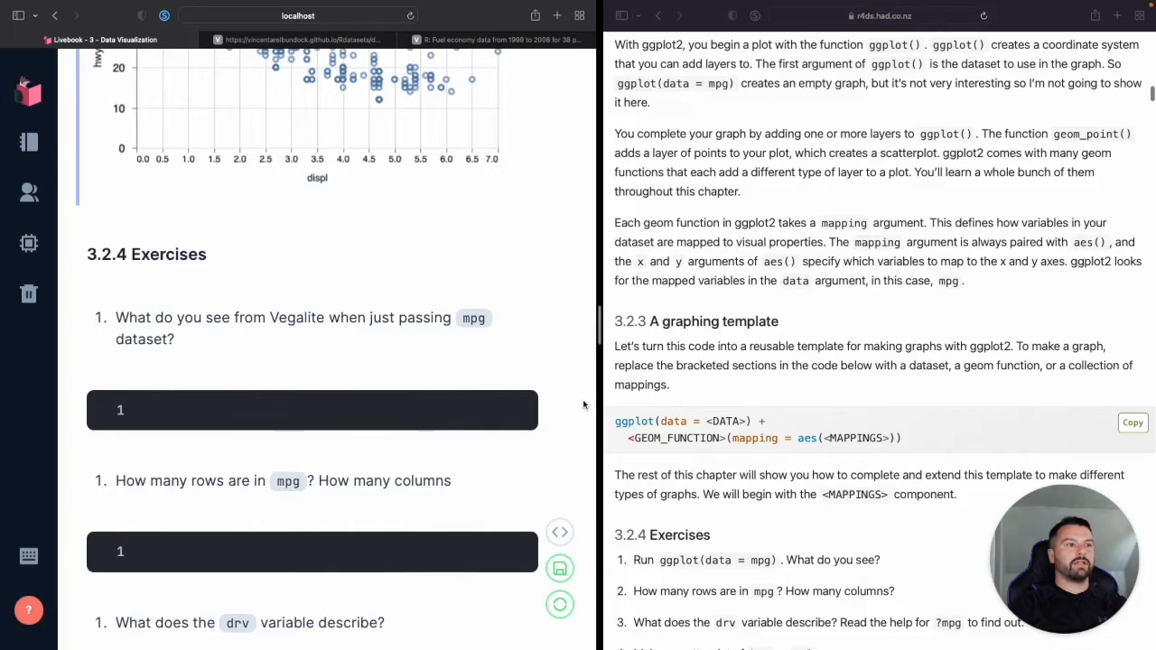
{"action": "scroll", "scroll_direction": "down", "scroll_amount": 3}
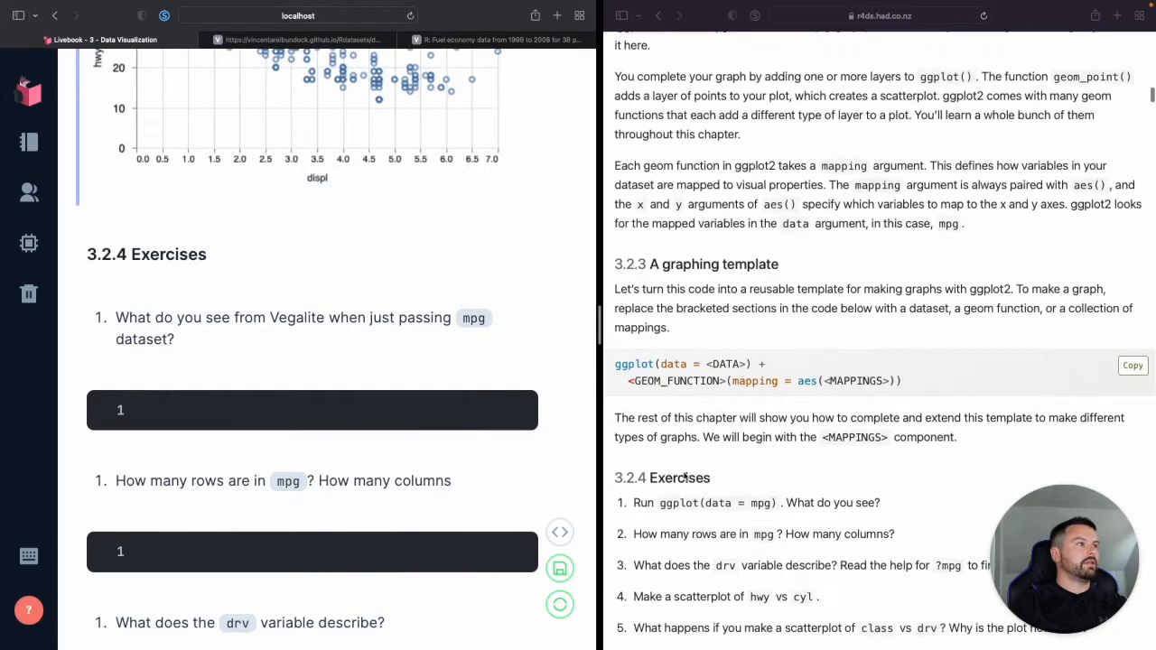
{"action": "scroll", "scroll_direction": "down", "scroll_amount": 3}
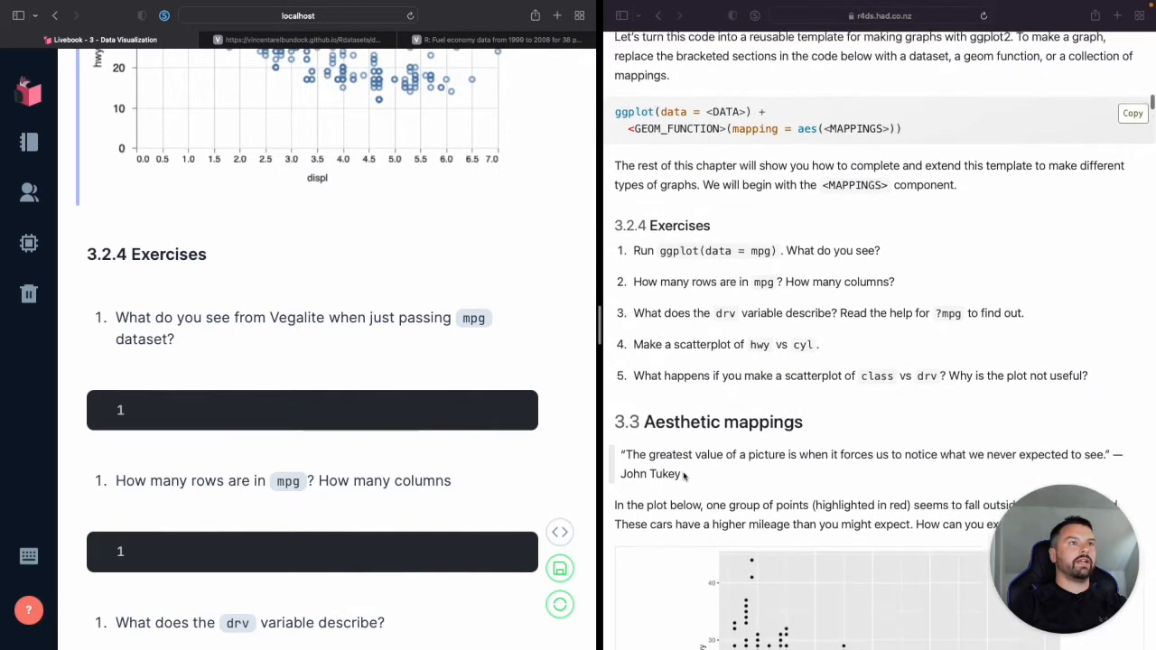
{"action": "scroll", "scroll_direction": "down", "scroll_amount": 3}
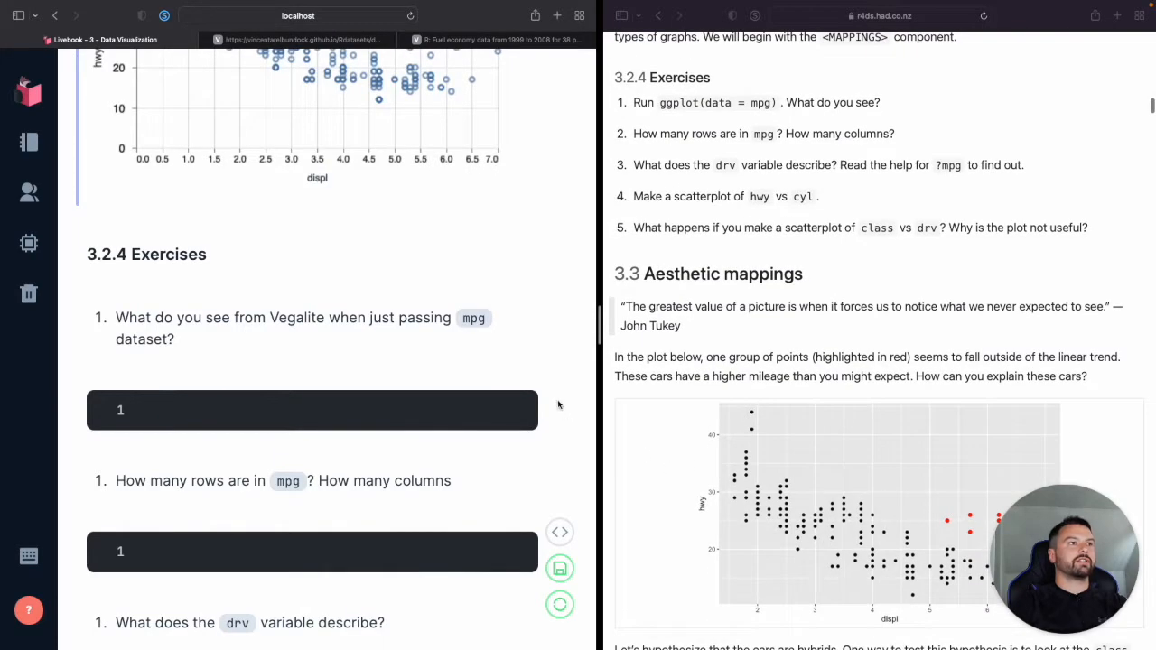
{"action": "scroll", "scroll_direction": "down", "scroll_amount": 3}
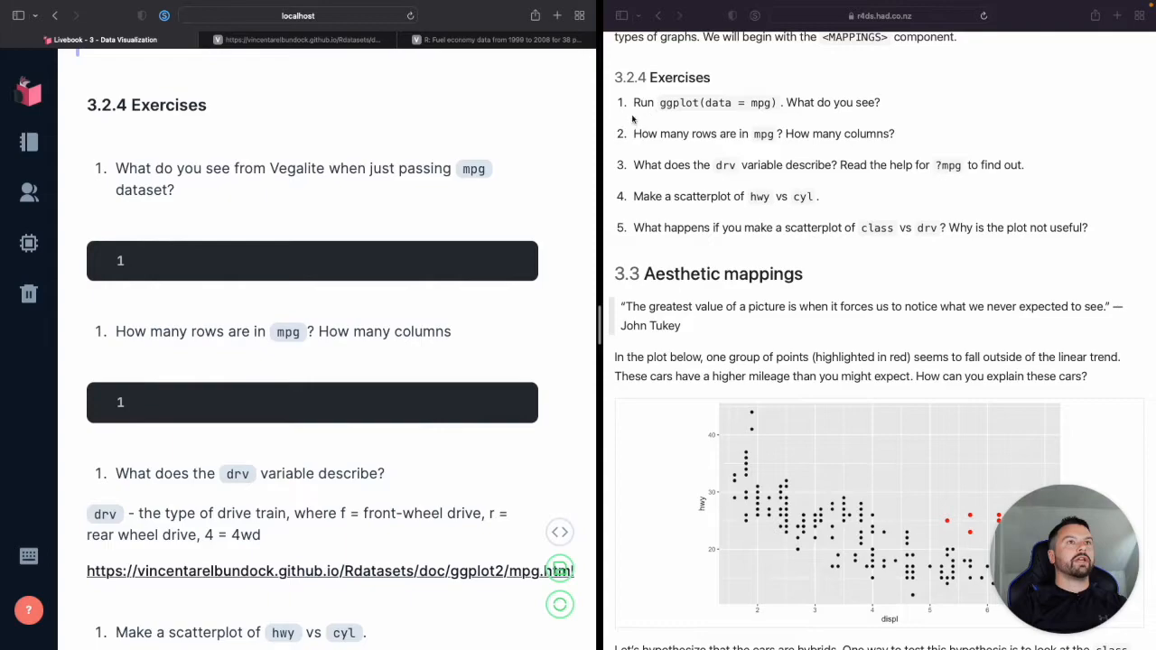
{"action": "mouse_move", "coordinate": [776, 115]}
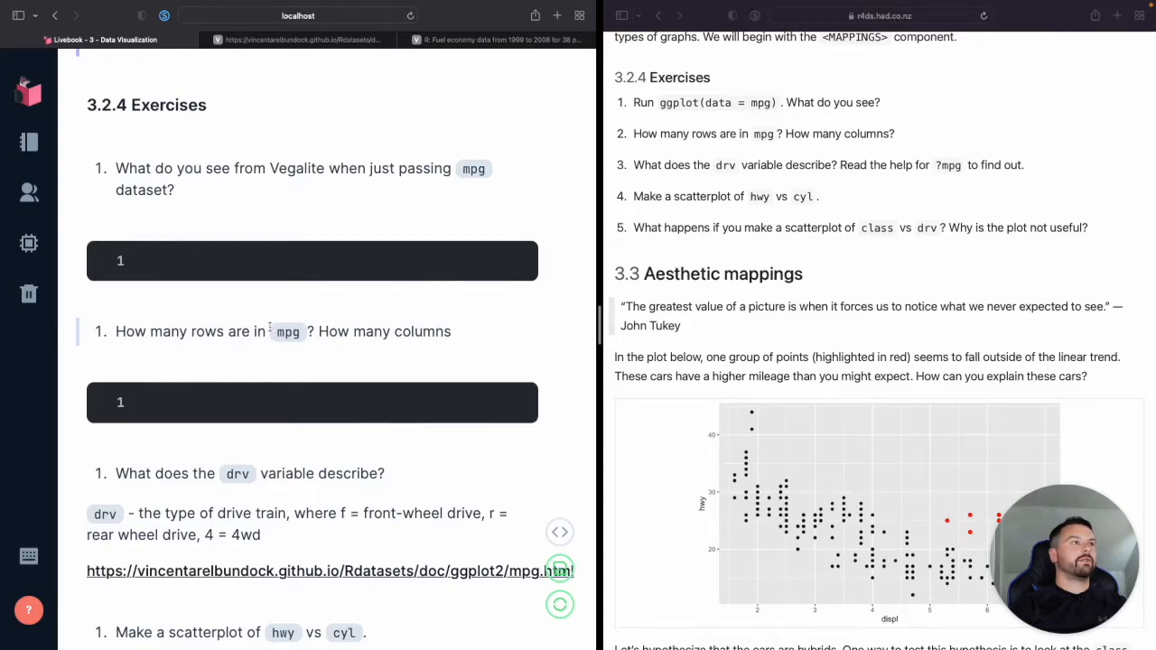
- Start the first exercise cell's pipeline with Vl.new(width: 400)
{"action": "left_click", "coordinate": [310, 260]}
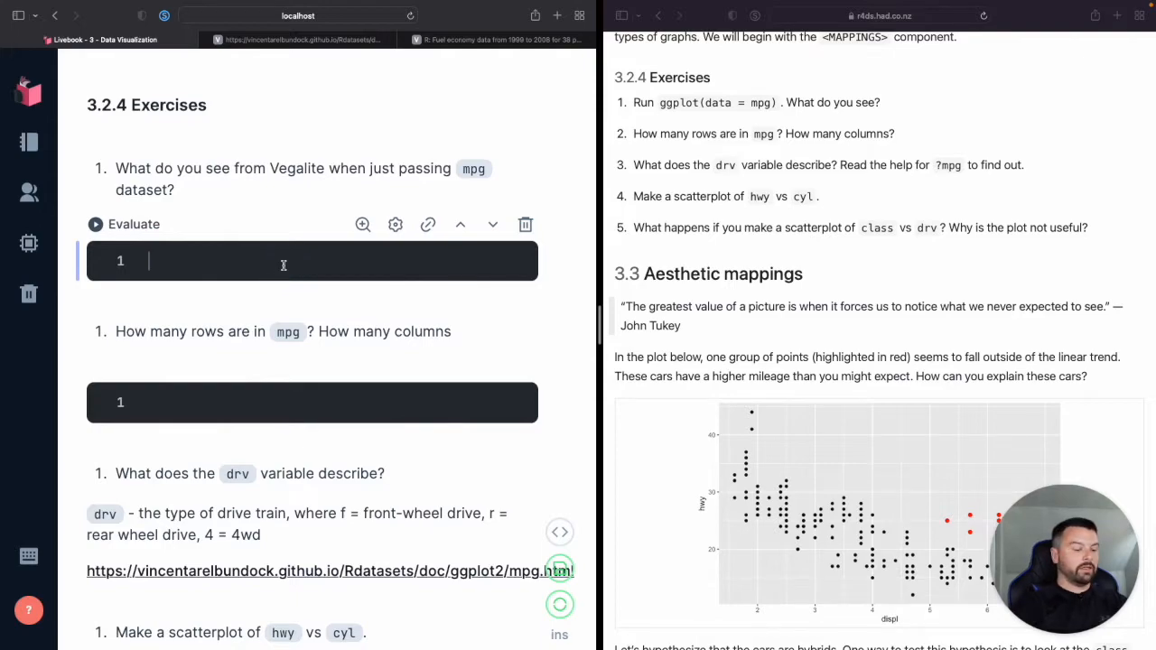
{"action": "type", "text": "VL."}
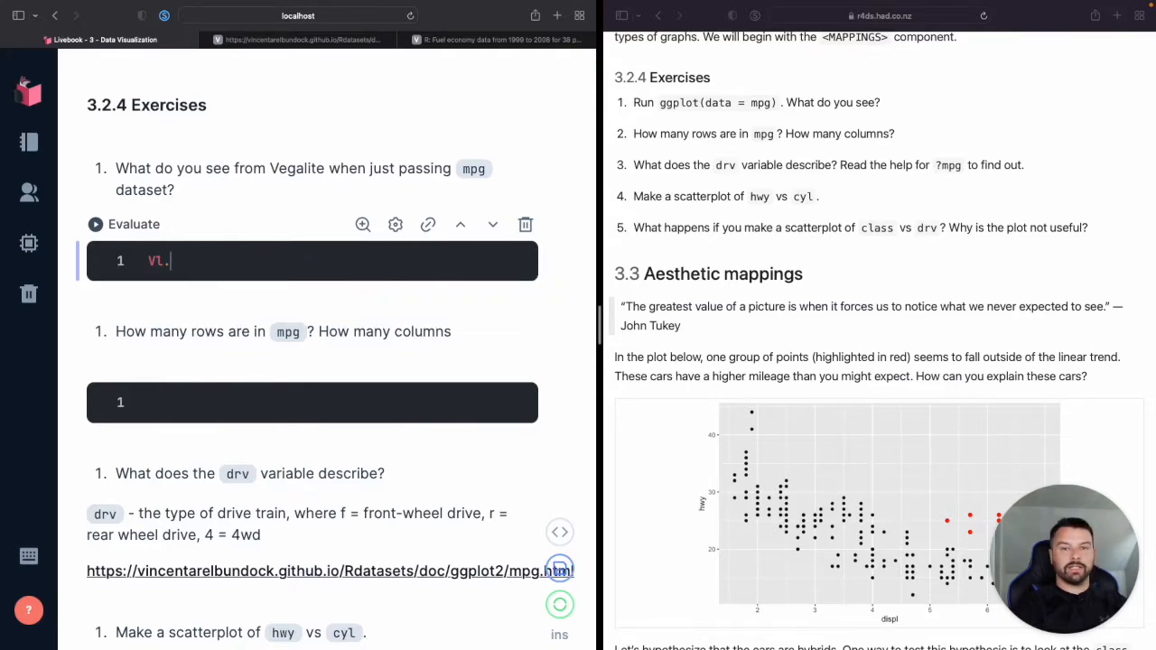
{"action": "type", "text": "new()"}
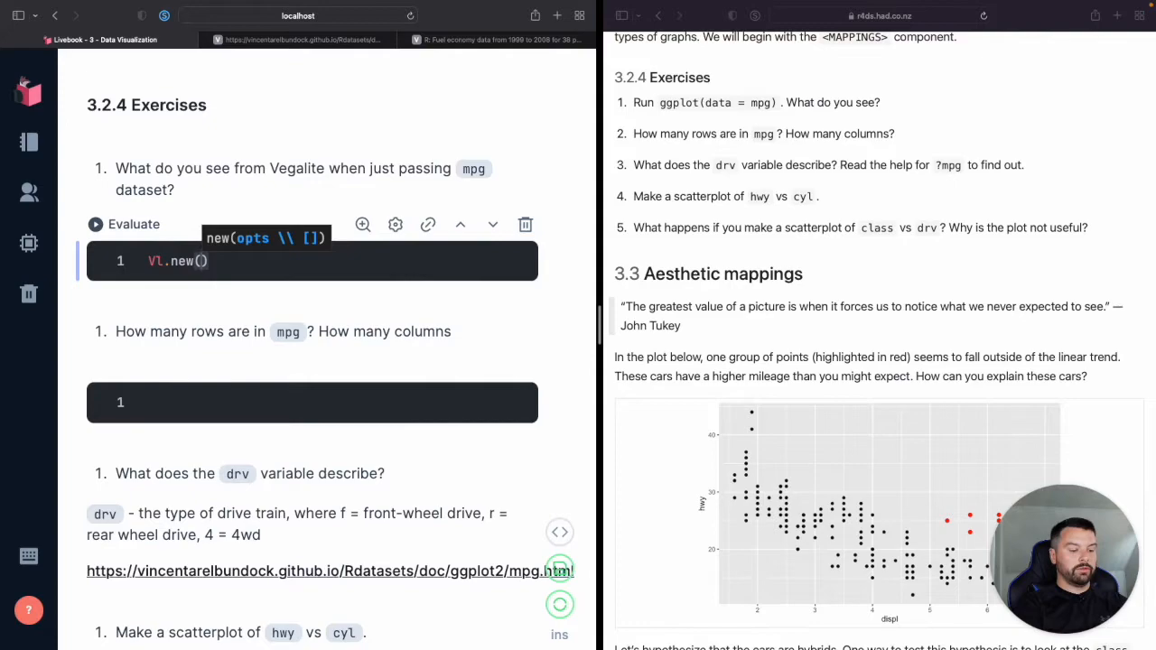
{"action": "type", "text": "width:"}
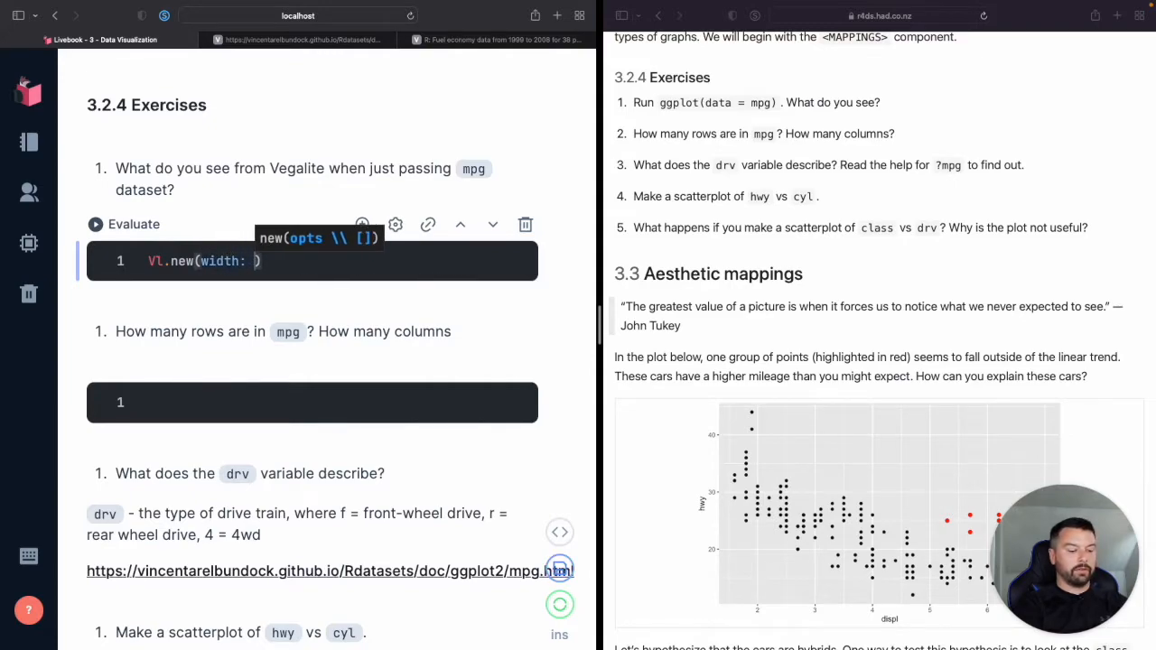
{"action": "type", "text": "400"}
{"action": "type", "text": "|>"}
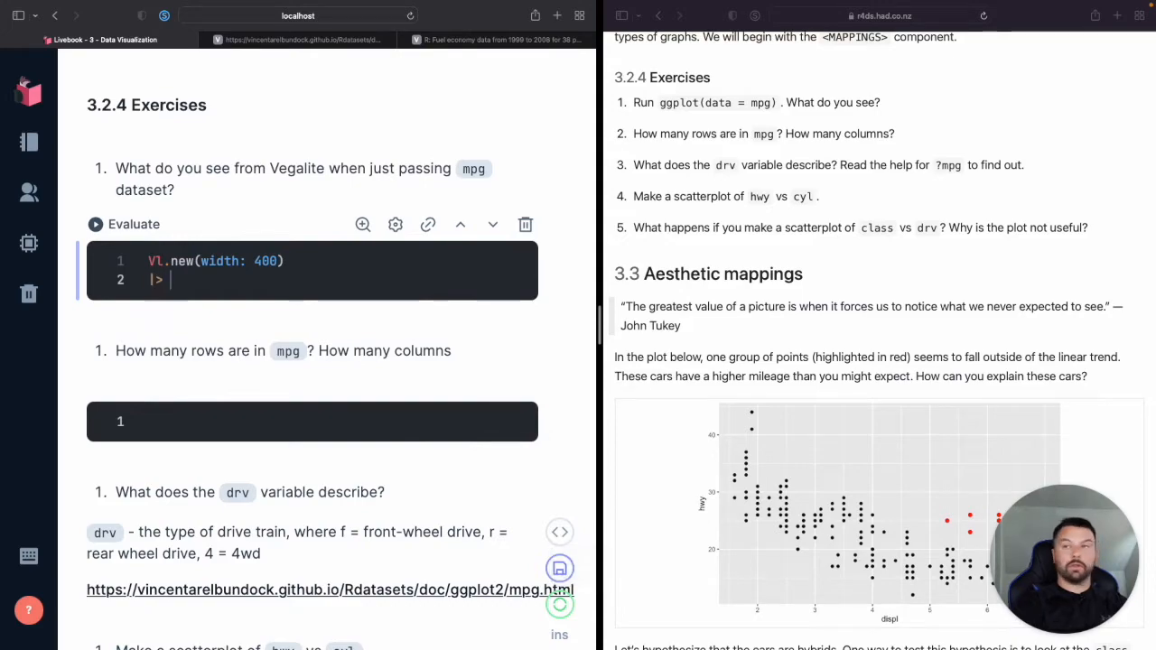
- Continue the pipeline with Vl.data_from_values(mpg) and begin the Vl.mark(:point) line
{"action": "type", "text": "VL."}
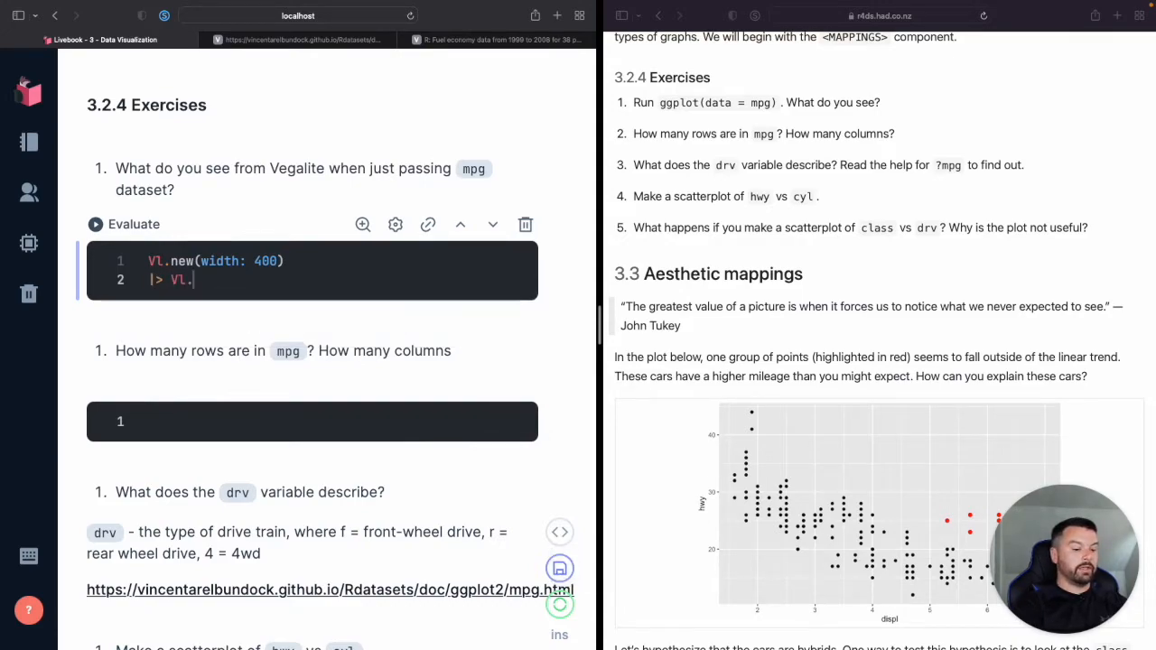
{"action": "type", "text": "data_from_values()"}
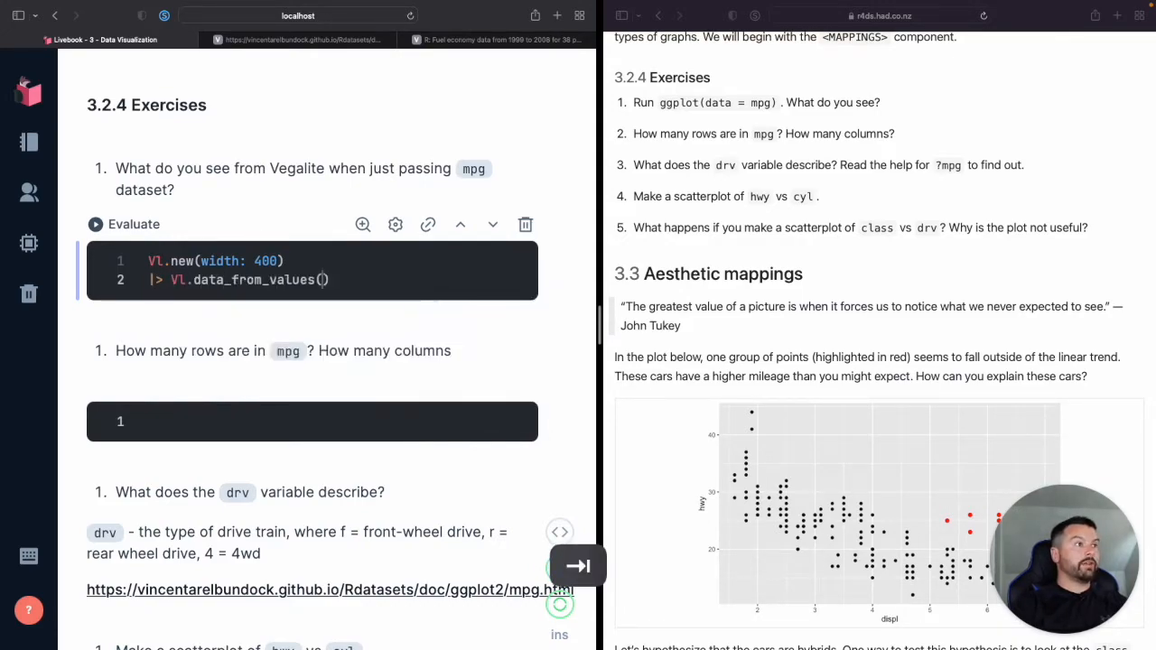
{"action": "type", "text": "mpg"}
{"action": "type", "text": "|>"}
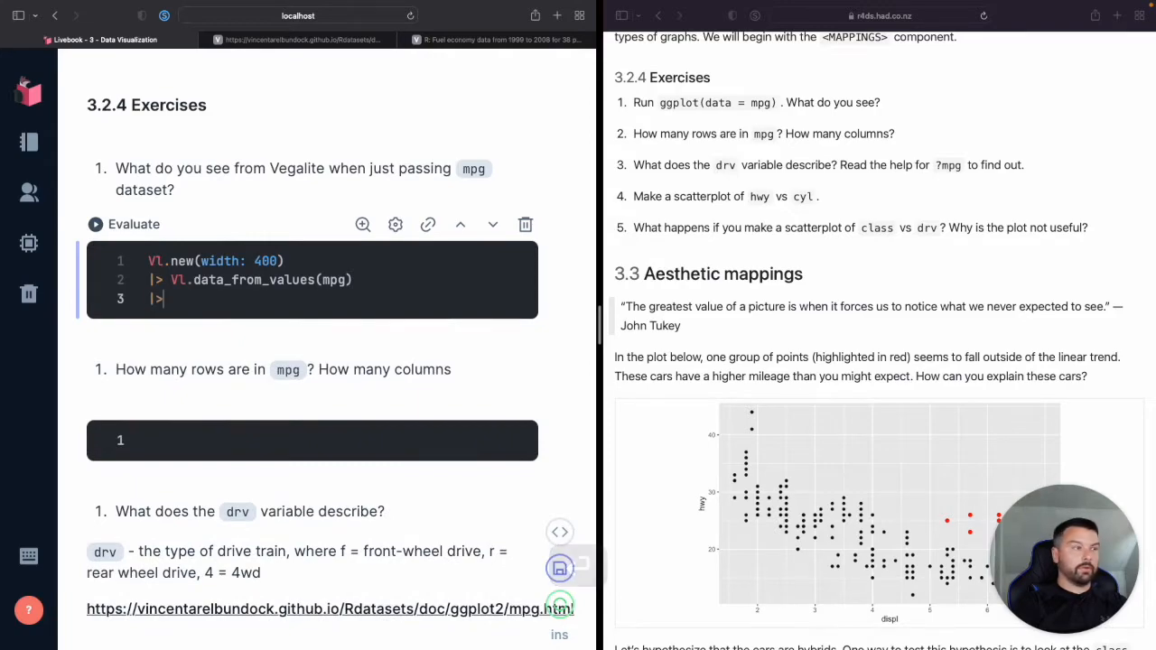
{"action": "type", "text": "VL"}
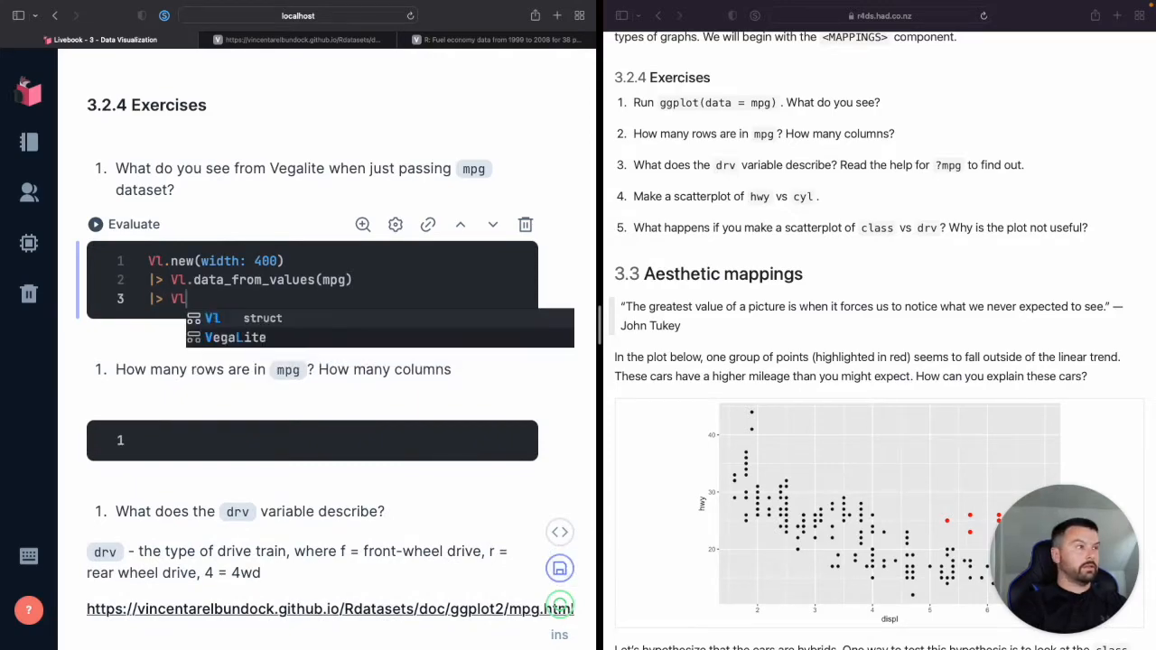
{"action": "type", "text": "mark(:point"}
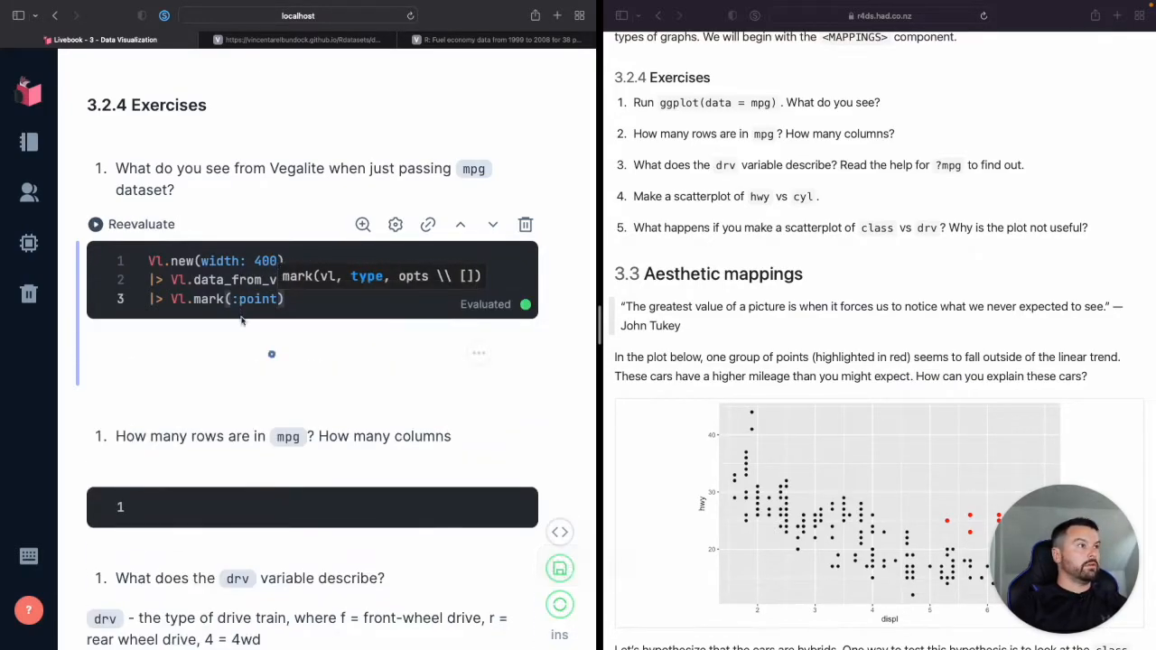
{"action": "mouse_move", "coordinate": [302, 324]}
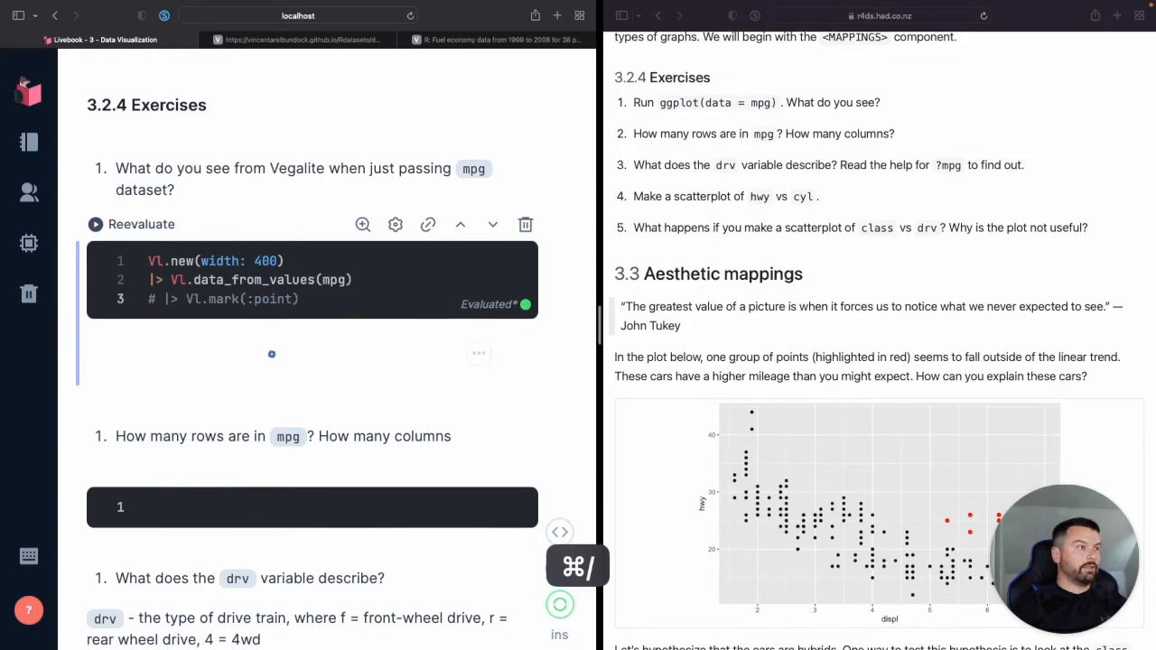
- Return to the chart code to restore the Vl.mark(:point) line
{"action": "left_click", "coordinate": [141, 224]}
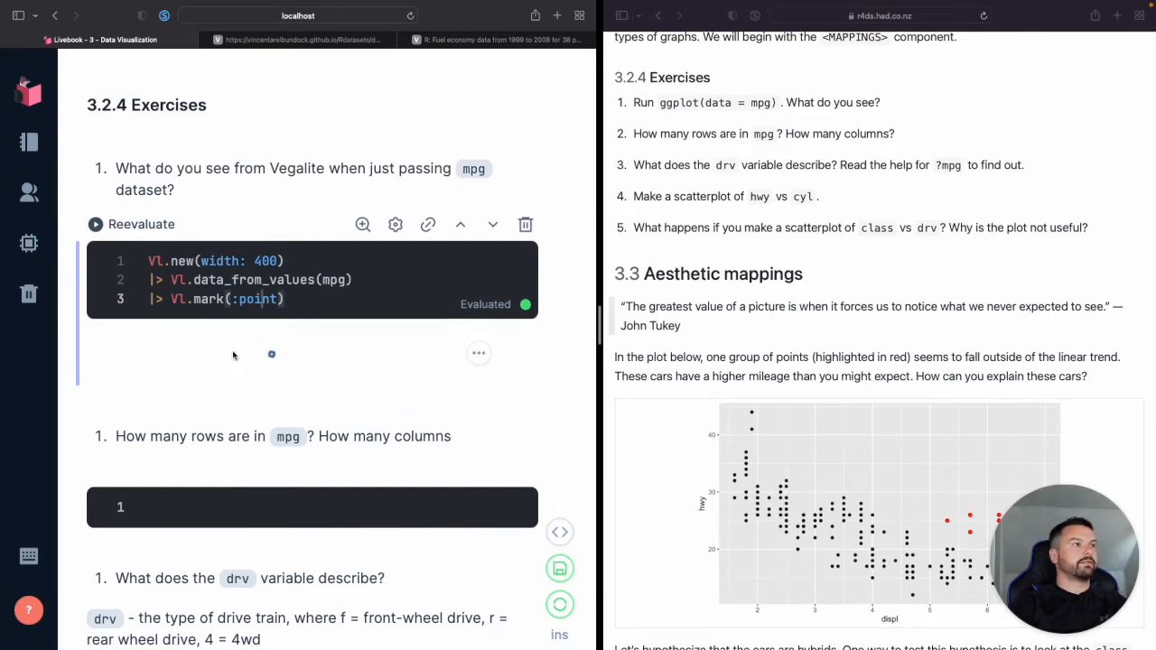
{"action": "mouse_move", "coordinate": [607, 105]}
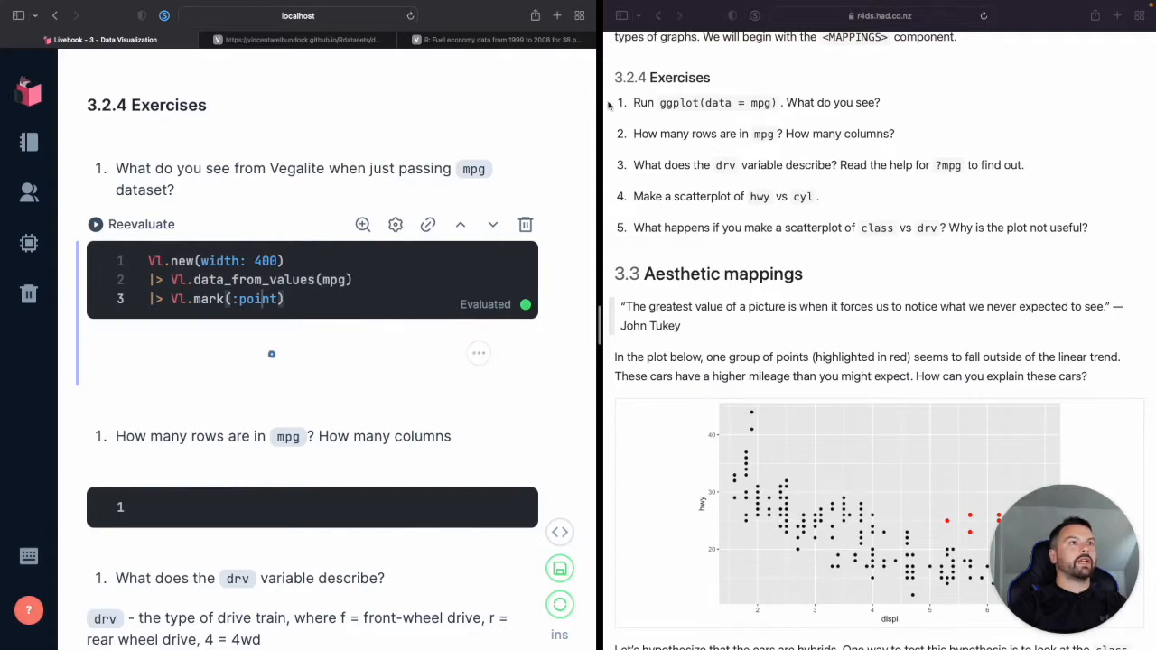
{"action": "mouse_move", "coordinate": [260, 186]}
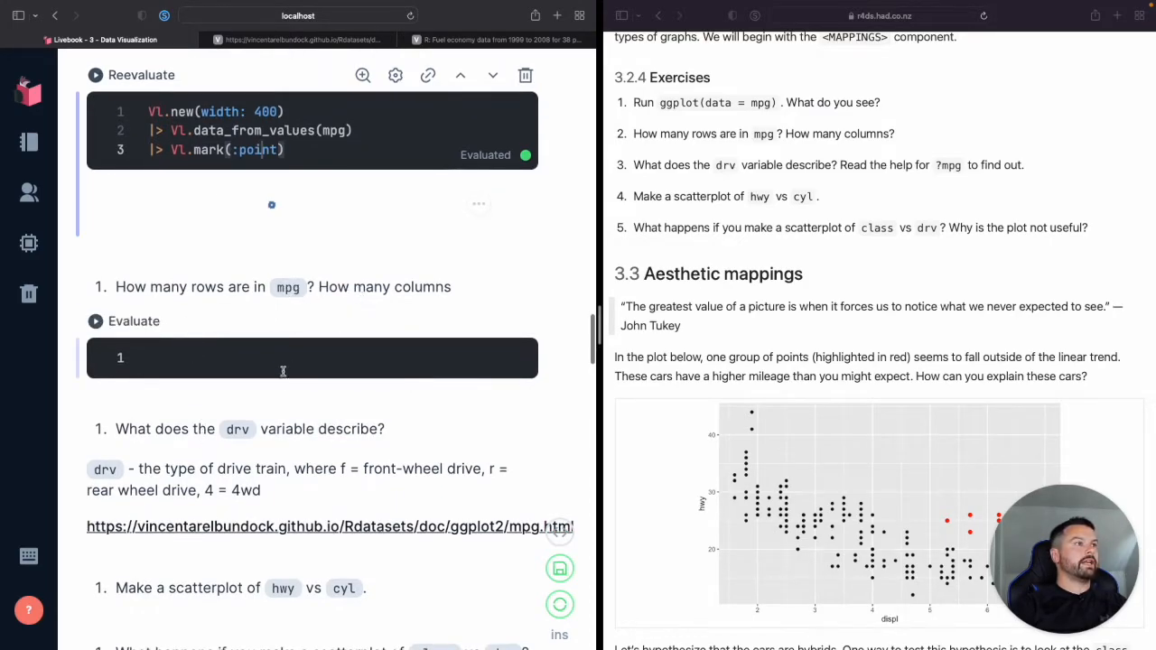
- Evaluate mpg in the 'How many rows' cell and review the 234-row, 12-column DataFrame
{"action": "type", "text": "mpg"}
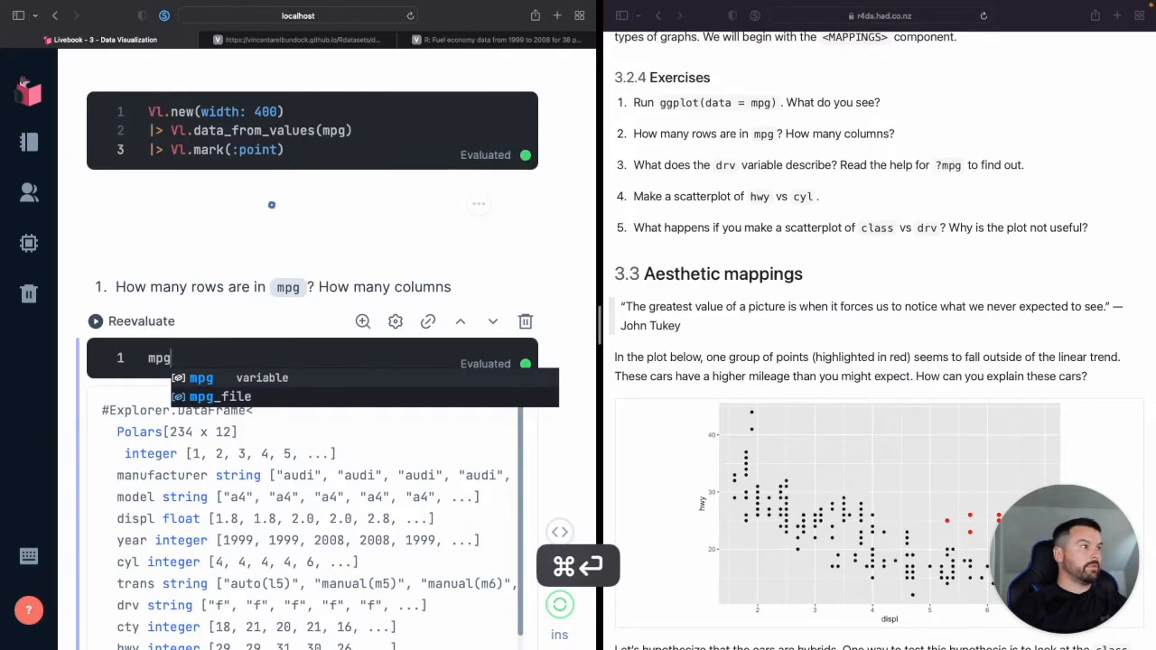
{"action": "scroll", "scroll_direction": "down", "scroll_amount": 3}
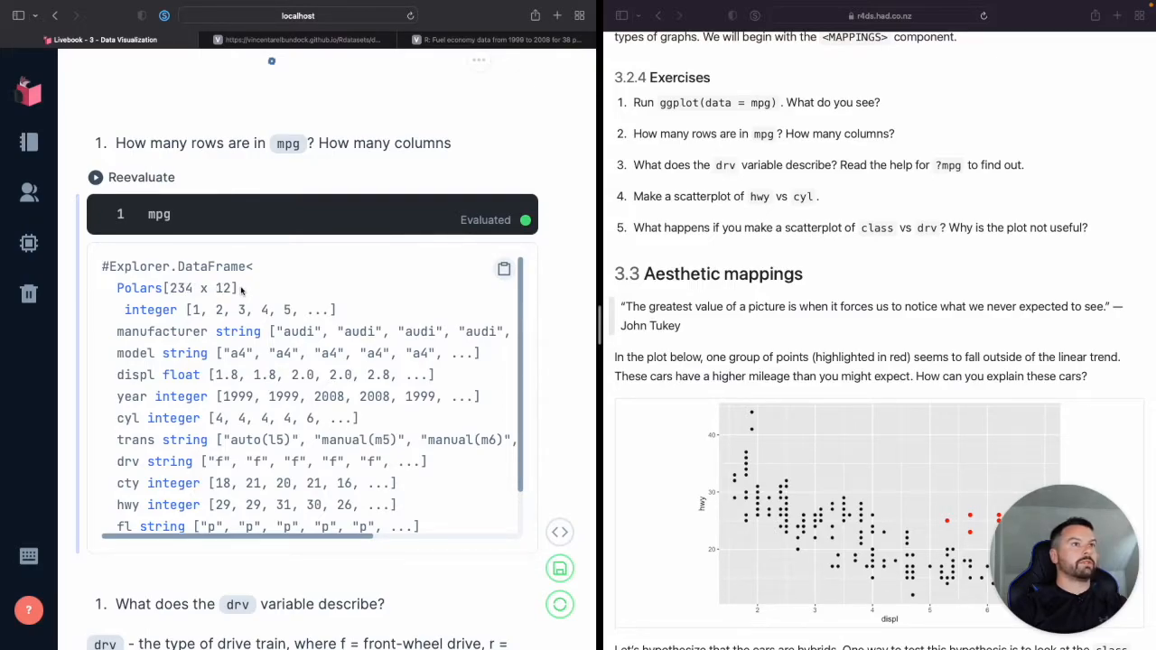
{"action": "scroll", "scroll_direction": "up", "scroll_amount": 3}
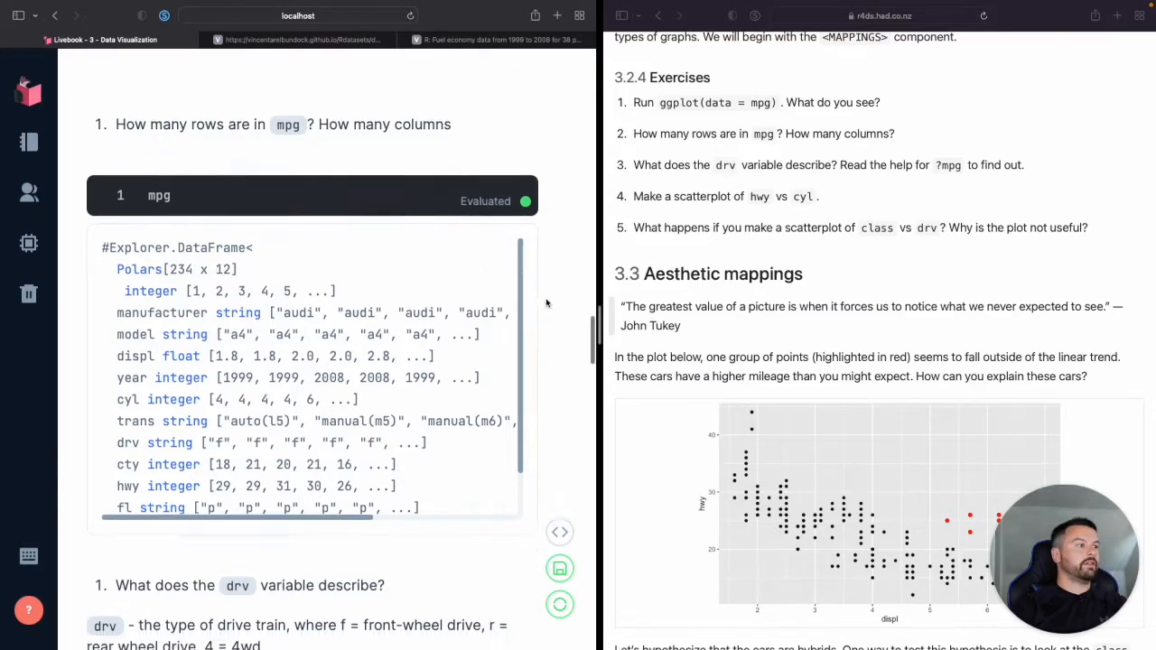
{"action": "scroll", "scroll_direction": "down", "scroll_amount": 3}
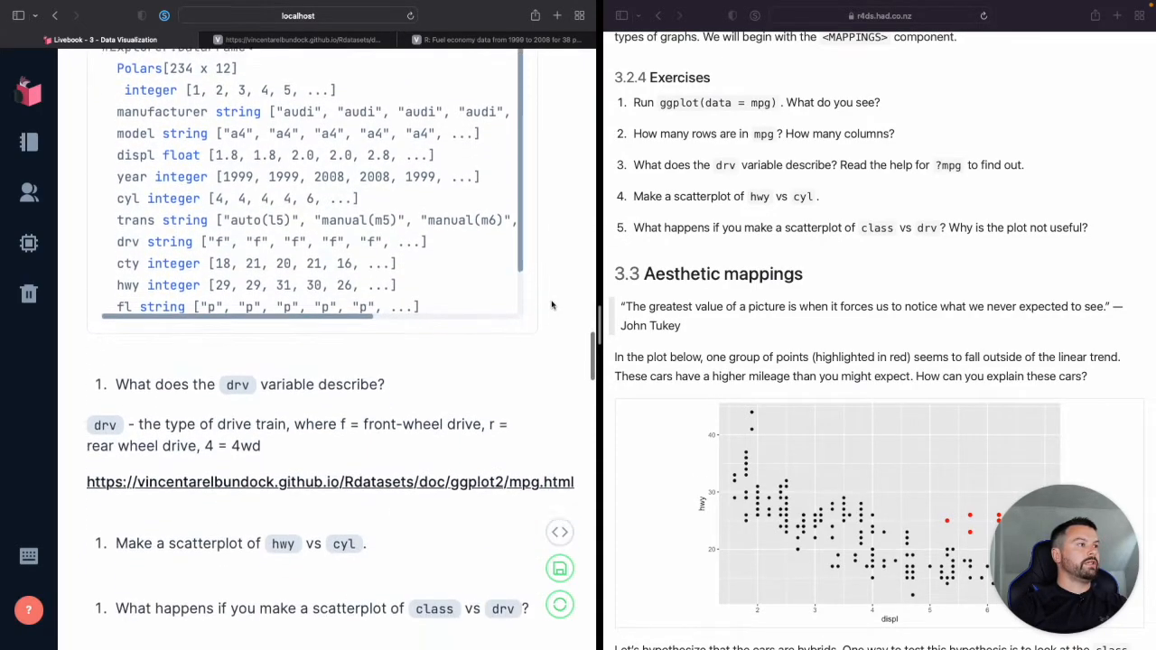
{"action": "scroll", "scroll_direction": "down", "scroll_amount": 3}
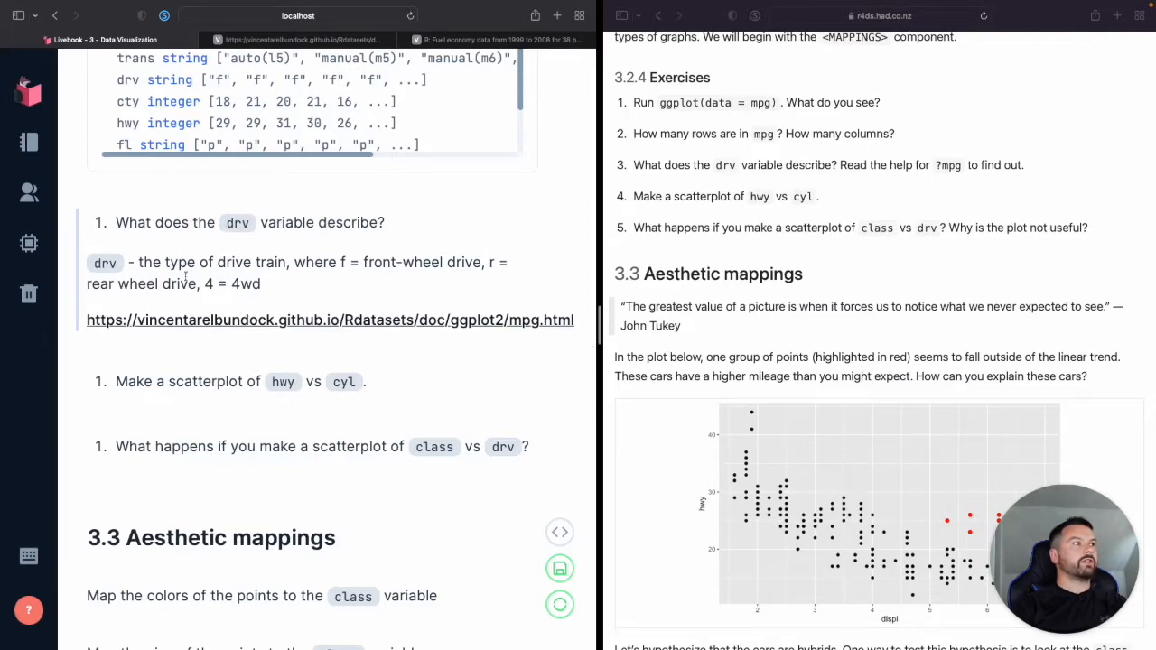
{"action": "mouse_move", "coordinate": [213, 340]}
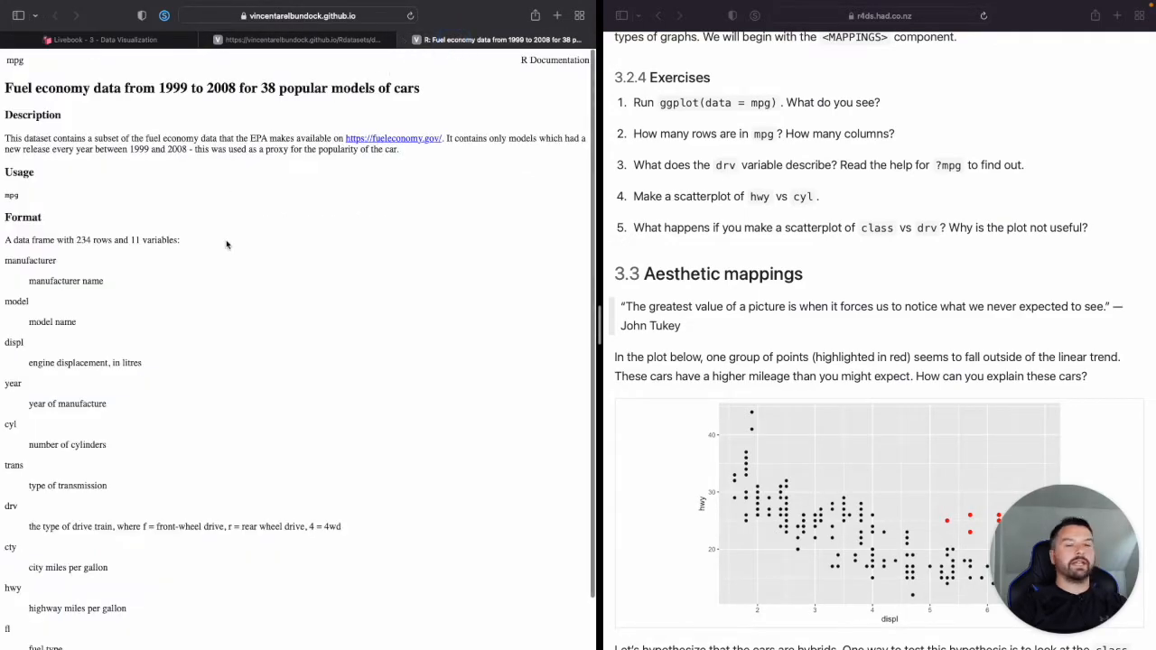
{"action": "mouse_move", "coordinate": [188, 343]}
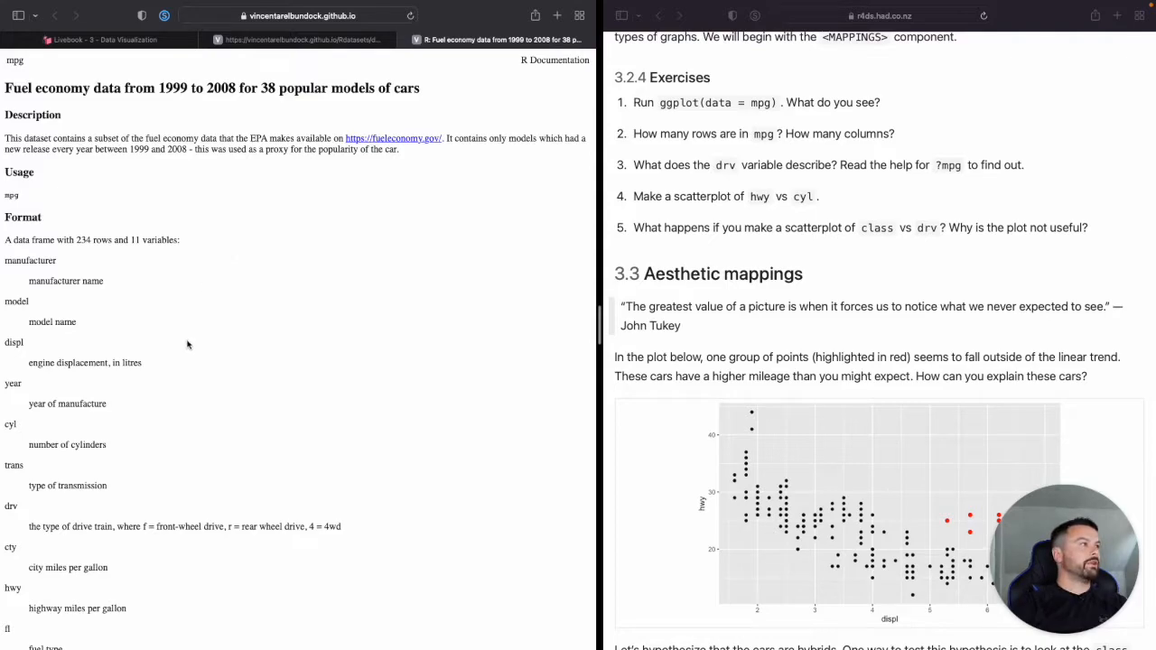
- Browse the Rdatasets mpg documentation's Format variable list in Safari
{"action": "scroll", "scroll_direction": "up", "scroll_amount": 3}
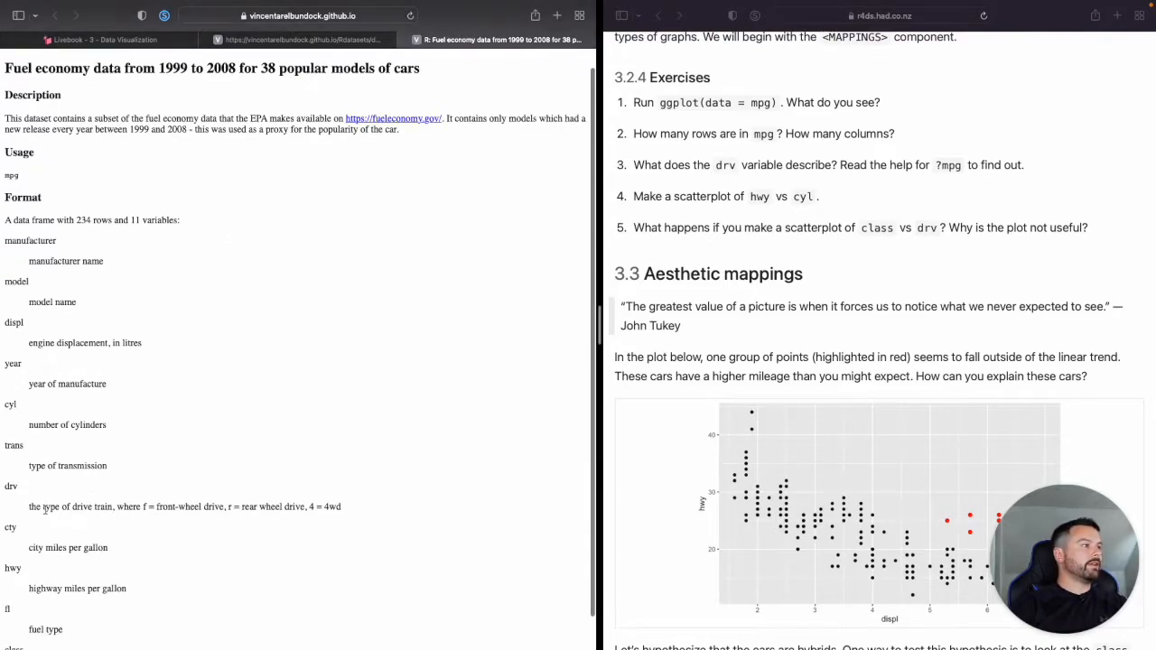
{"action": "double_click", "coordinate": [76, 508]}
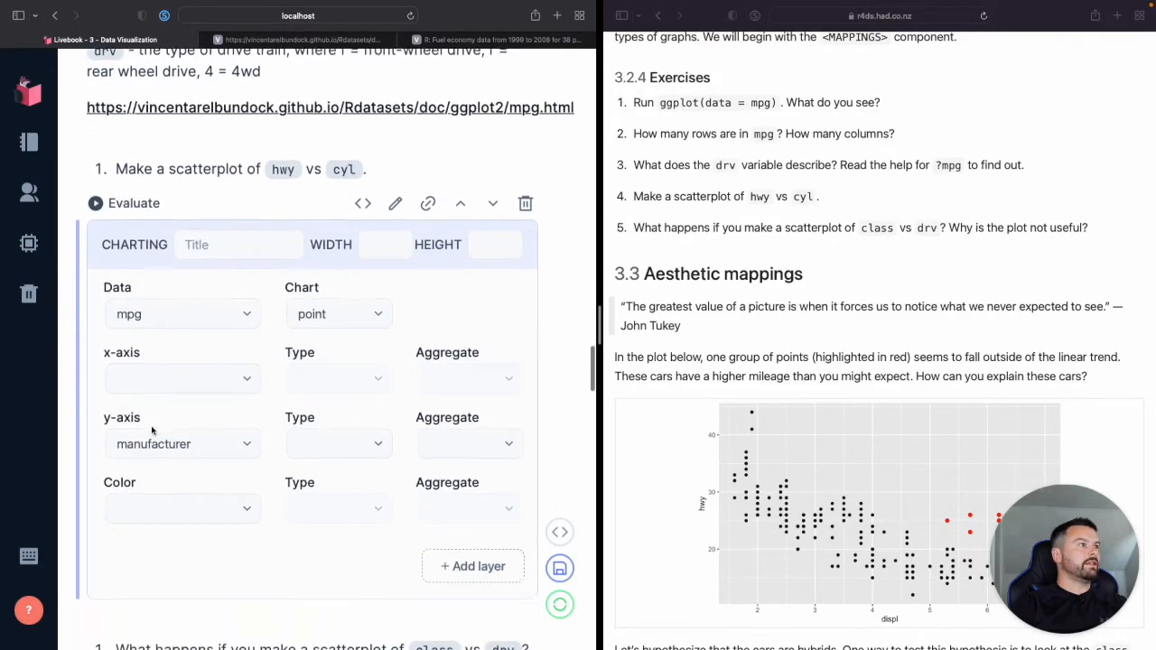
- Map hwy to the x-axis and cyl to the y-axis in the Chart cell
{"action": "left_click", "coordinate": [181, 380]}
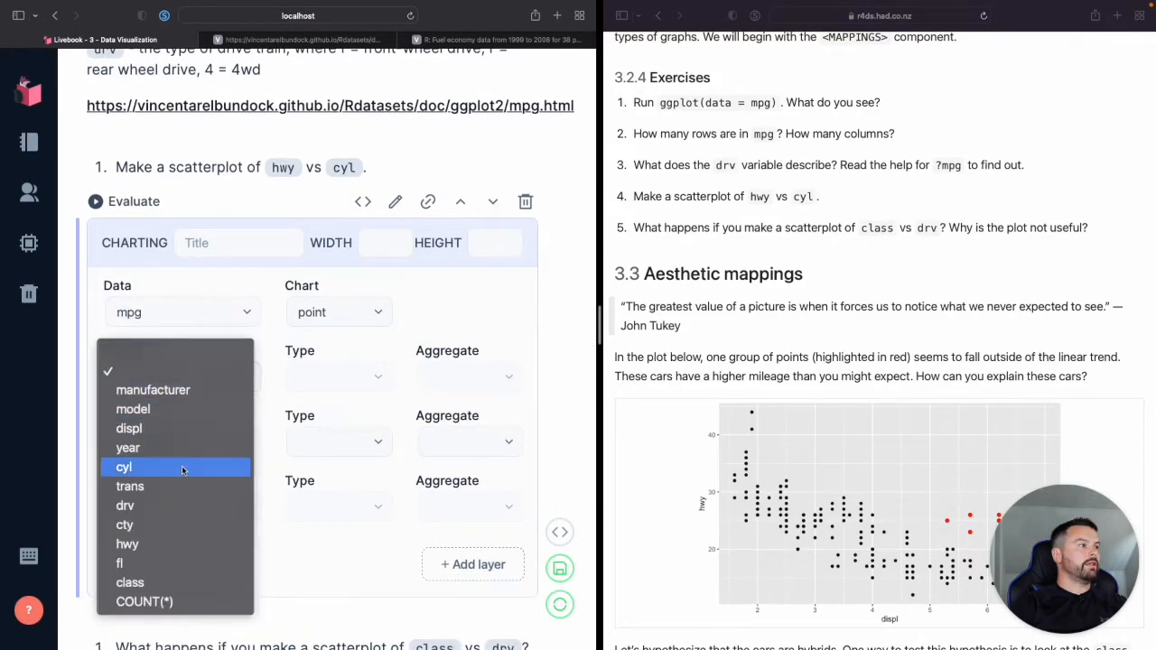
{"action": "mouse_move", "coordinate": [127, 544]}
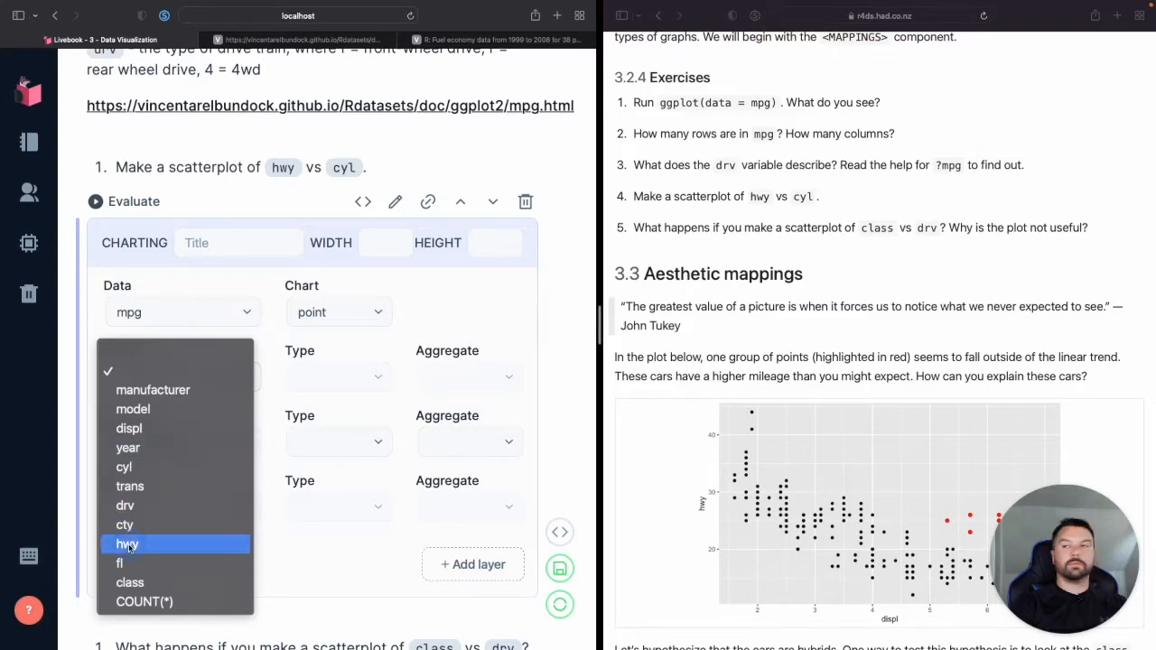
{"action": "left_click", "coordinate": [127, 541]}
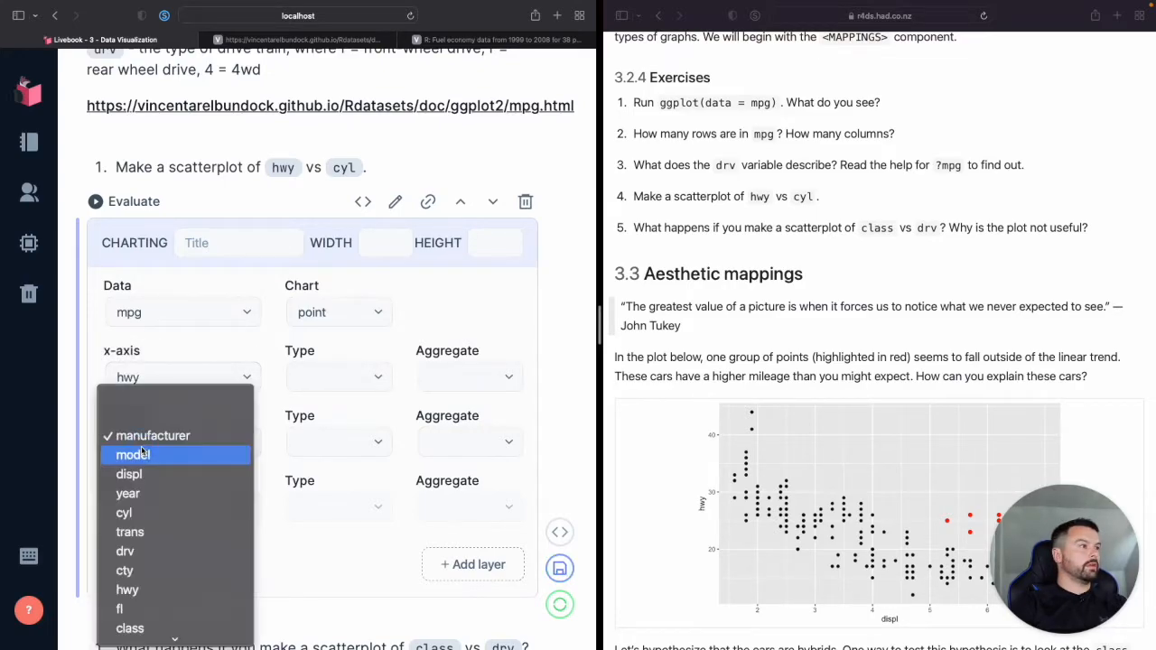
{"action": "left_click", "coordinate": [340, 378]}
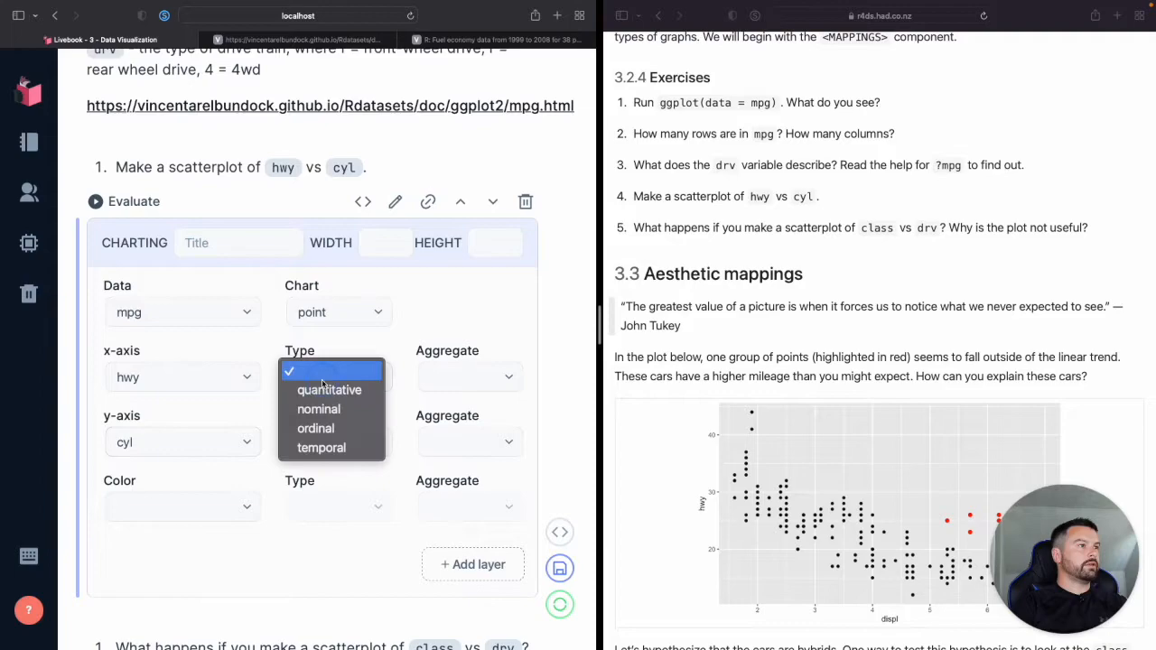
{"action": "left_click", "coordinate": [329, 390]}
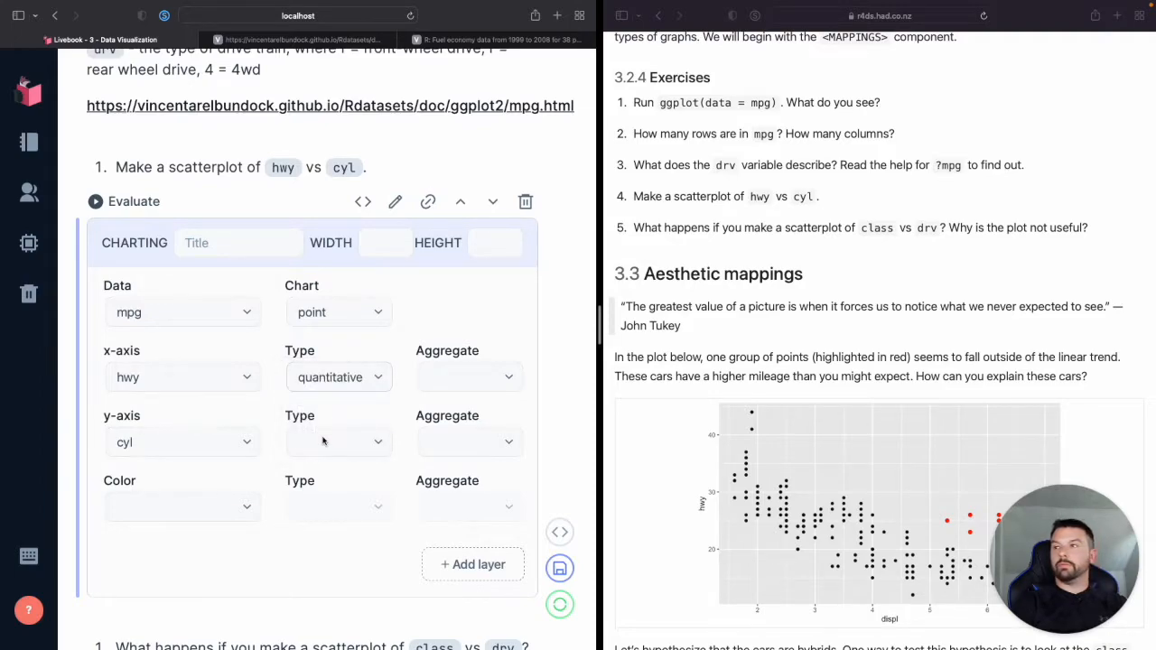
- Treat cyl as a nominal field and evaluate the hwy vs cyl scatterplot
{"action": "left_click", "coordinate": [338, 441]}
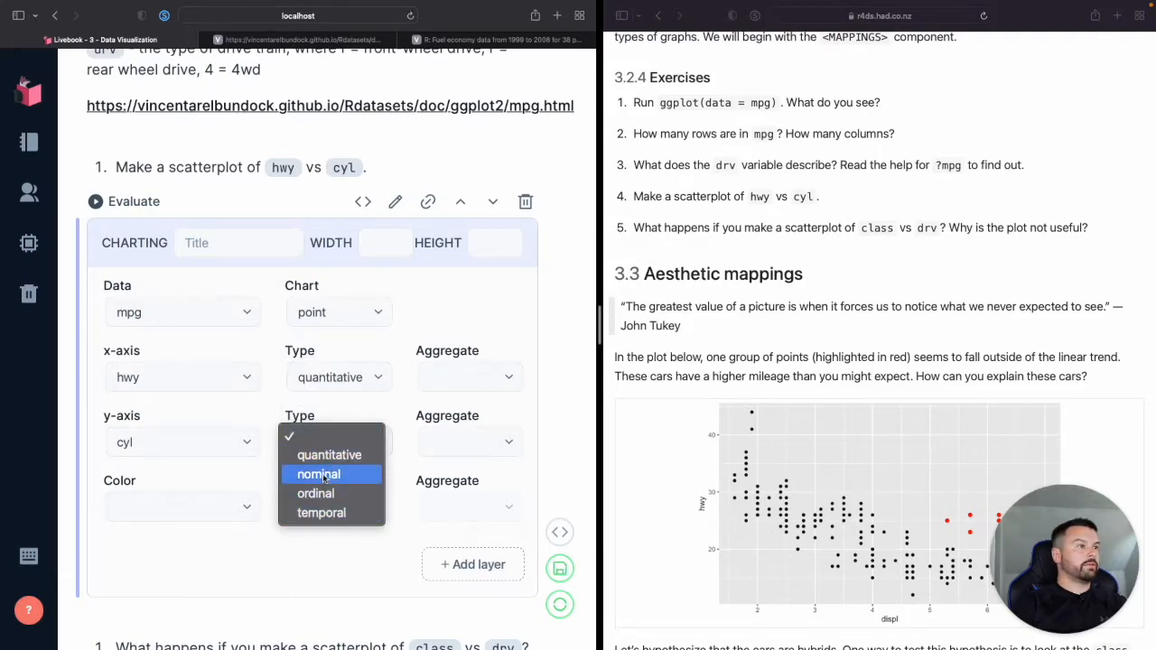
{"action": "left_click", "coordinate": [318, 473]}
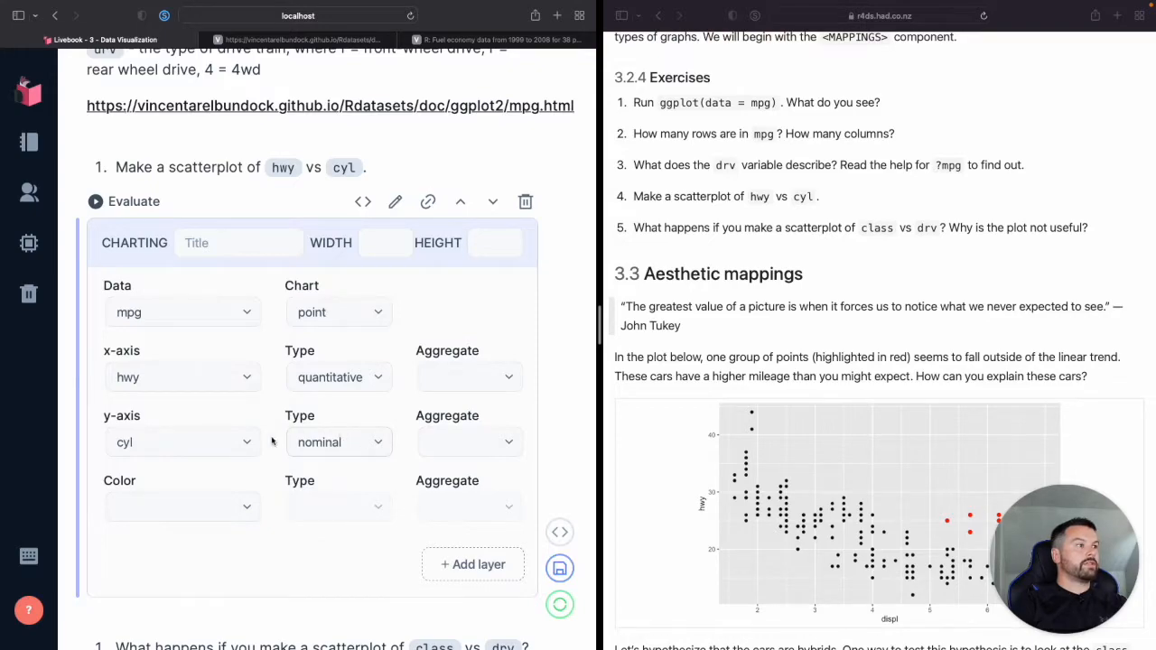
{"action": "mouse_move", "coordinate": [377, 505]}
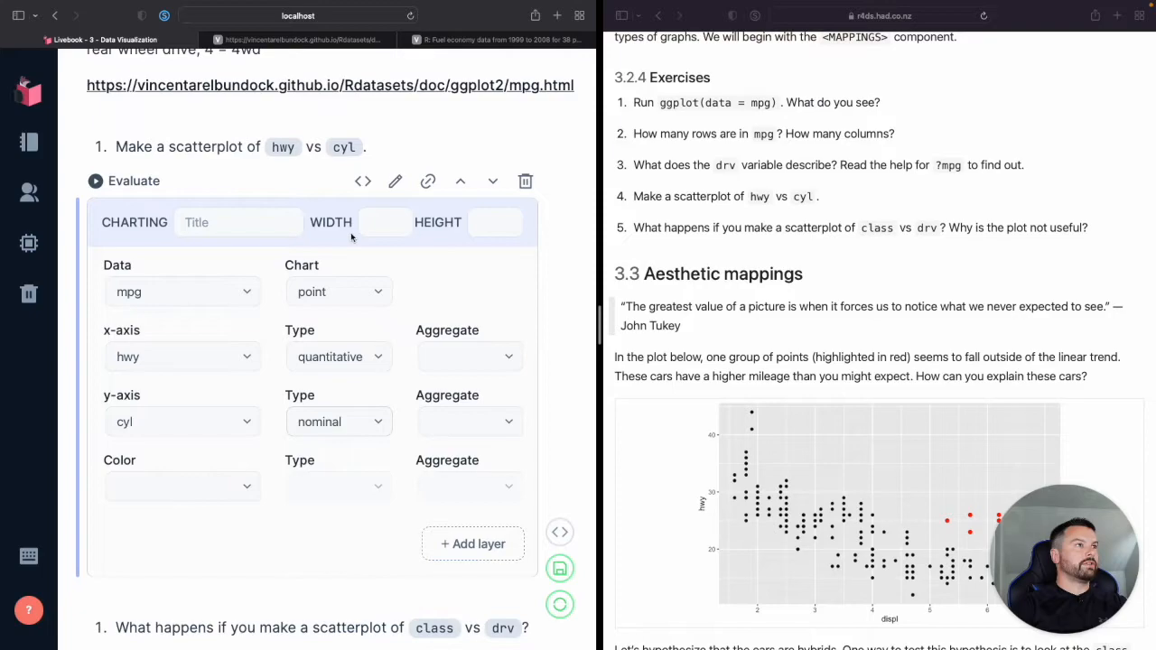
{"action": "left_click", "coordinate": [95, 181]}
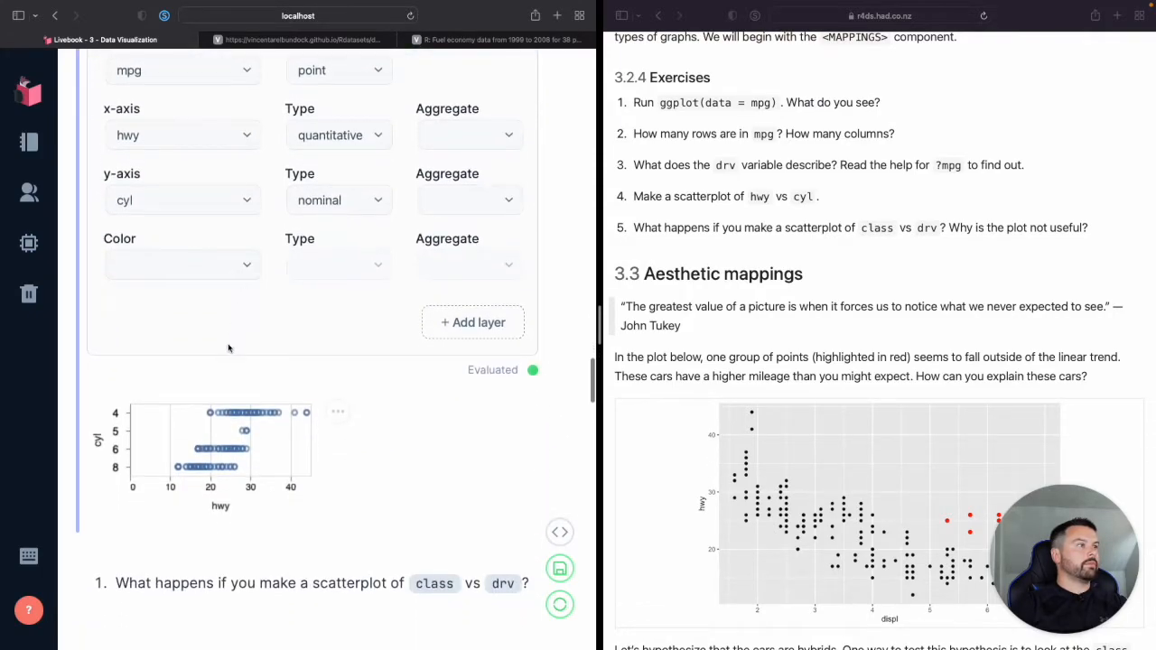
{"action": "mouse_move", "coordinate": [338, 411]}
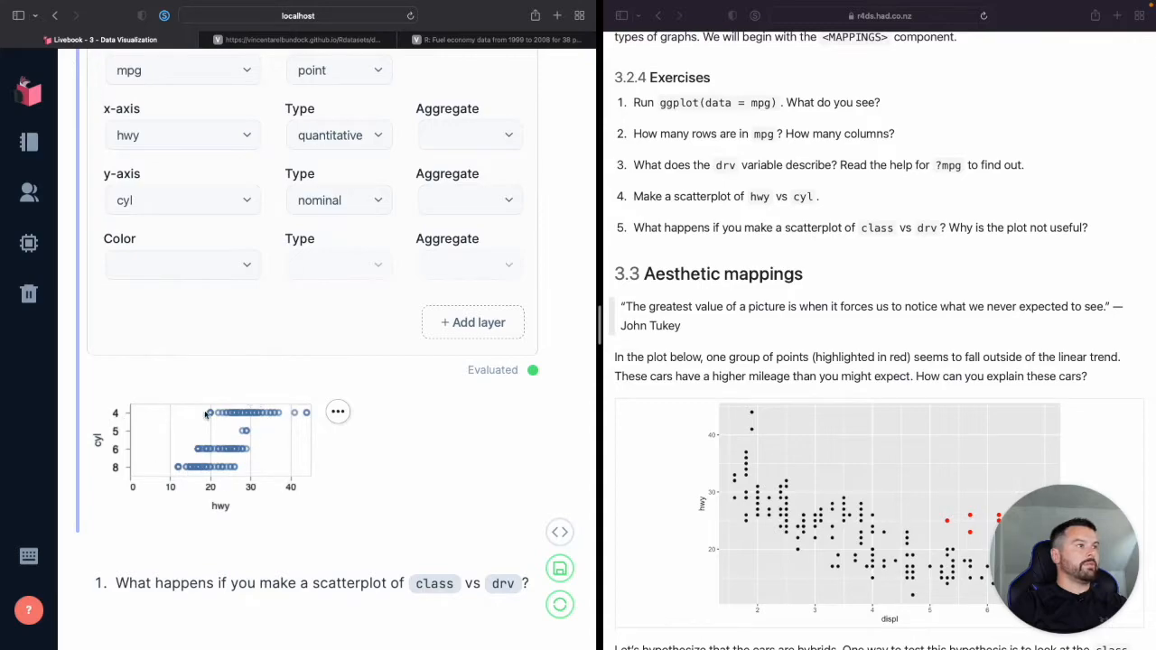
{"action": "mouse_move", "coordinate": [177, 476]}
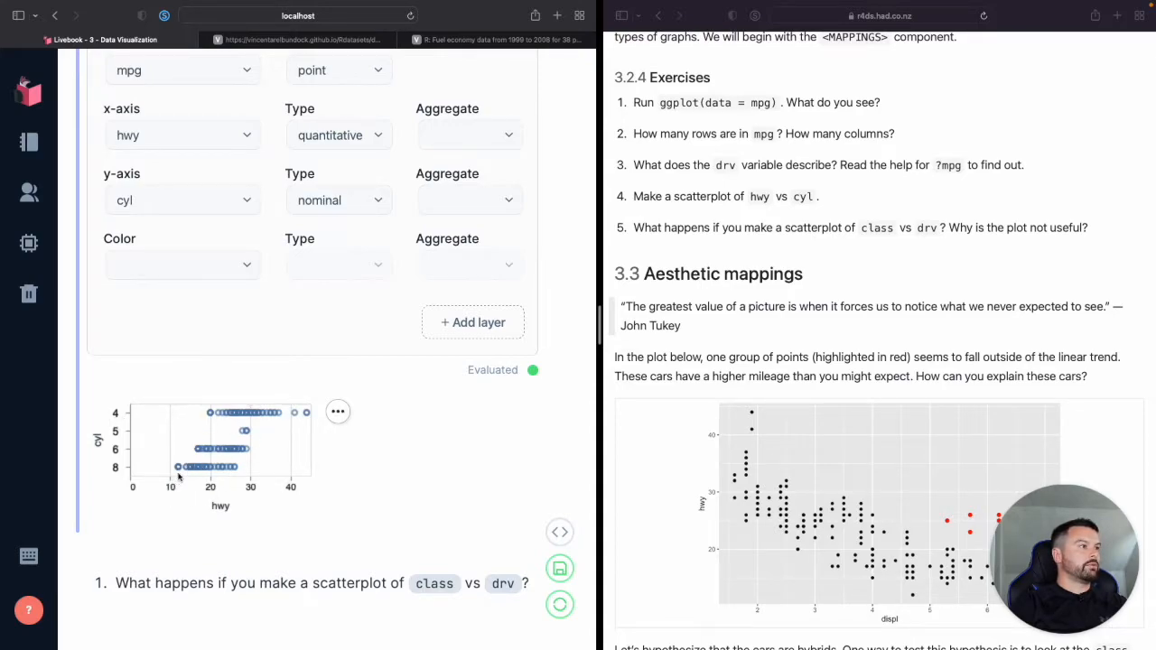
{"action": "mouse_move", "coordinate": [130, 397]}
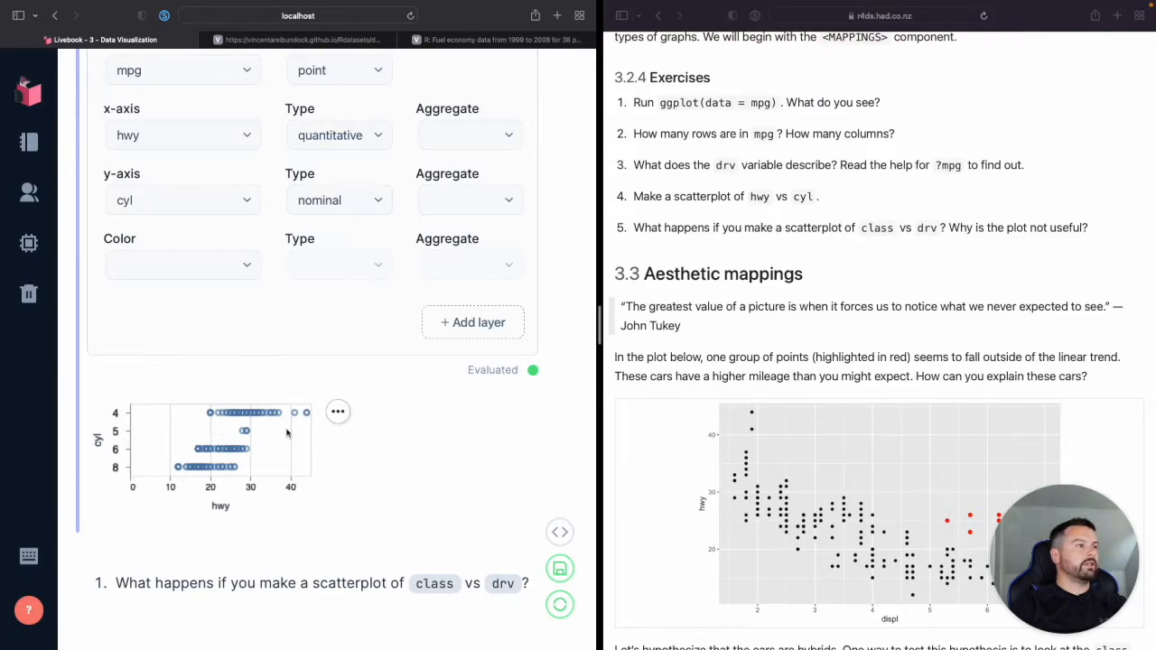
{"action": "mouse_move", "coordinate": [650, 214]}
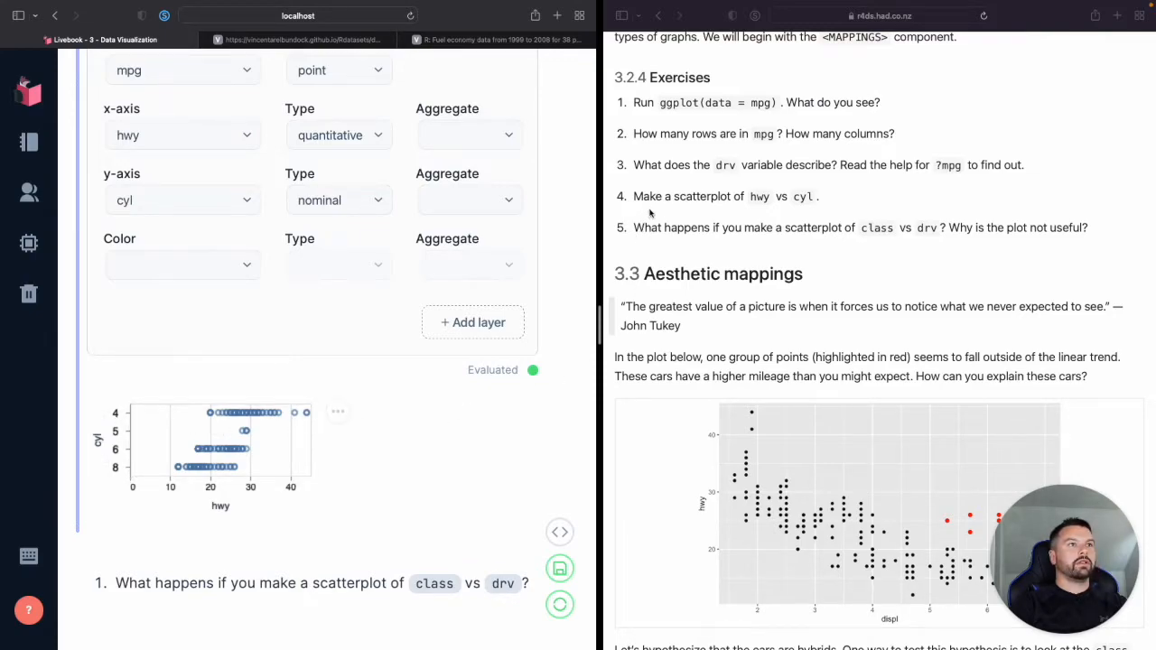
{"action": "scroll", "scroll_direction": "down", "scroll_amount": 3}
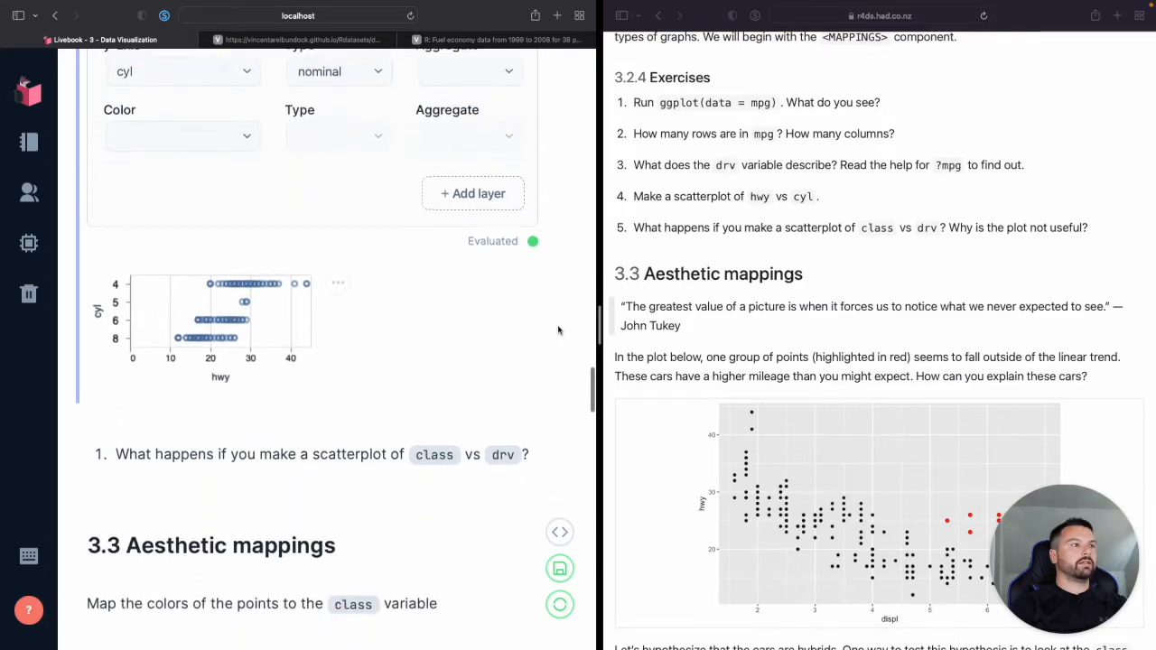
{"action": "scroll", "scroll_direction": "down", "scroll_amount": 3}
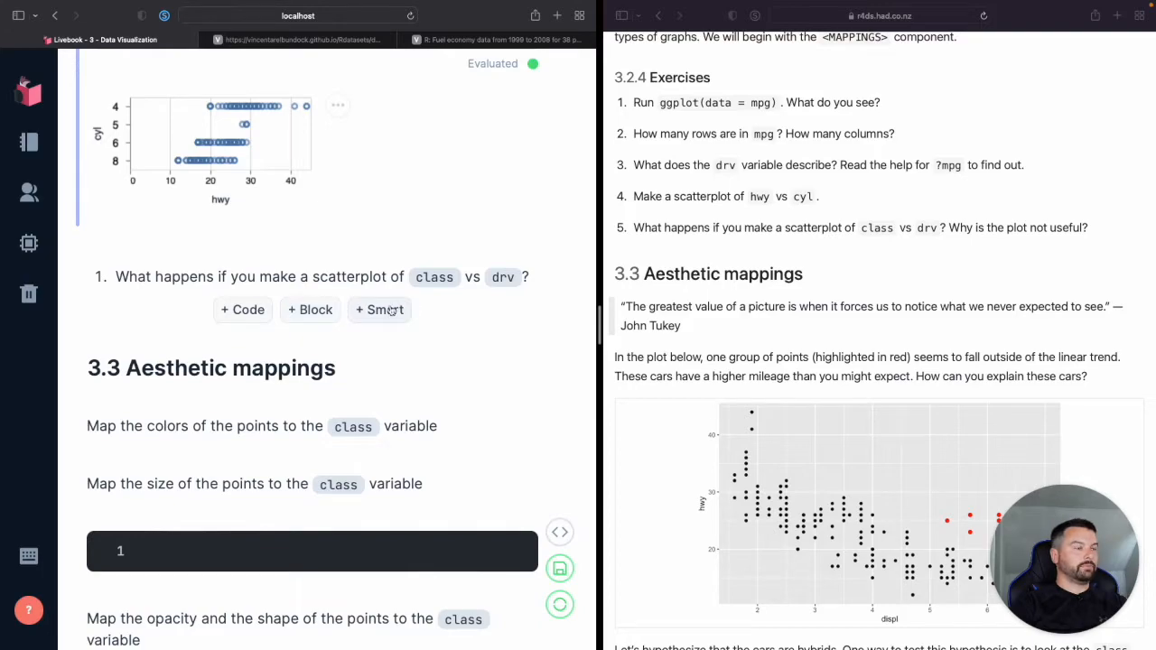
- Insert a new Chart smart cell with class on the x-axis
{"action": "left_click", "coordinate": [379, 311]}
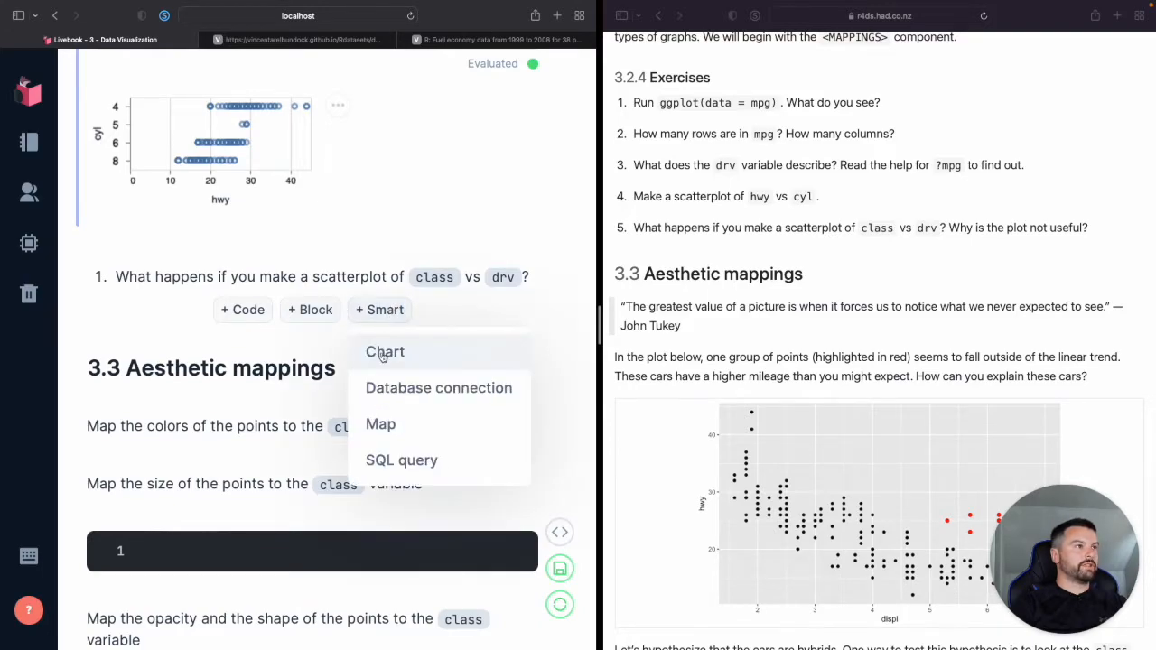
{"action": "left_click", "coordinate": [384, 350]}
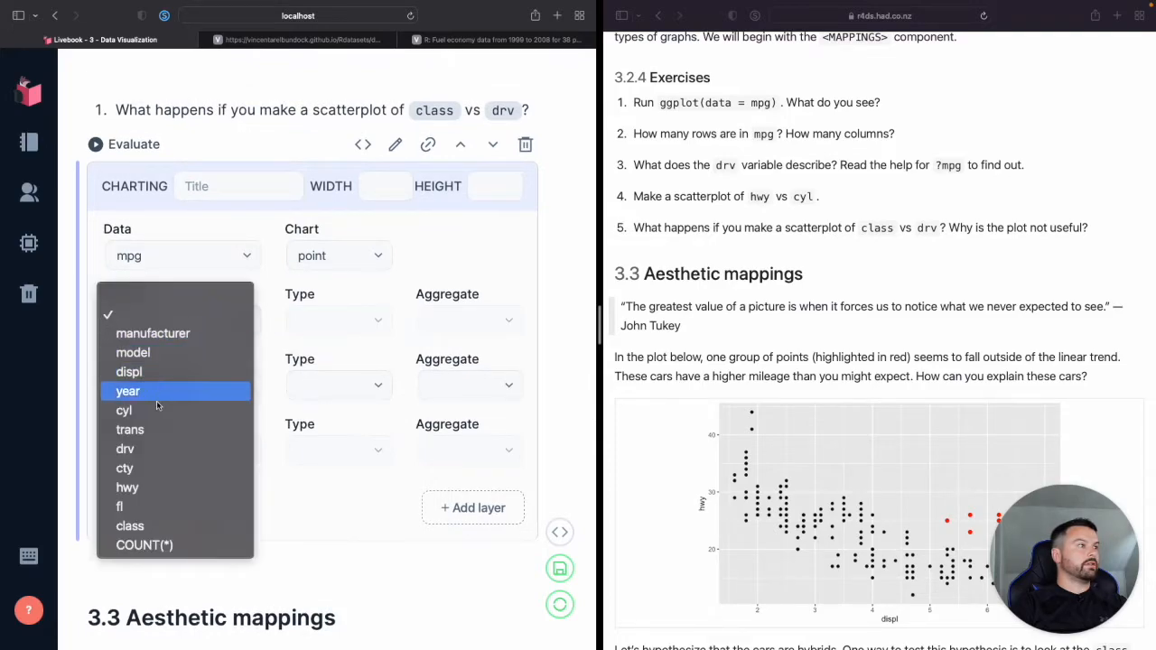
{"action": "mouse_move", "coordinate": [130, 526]}
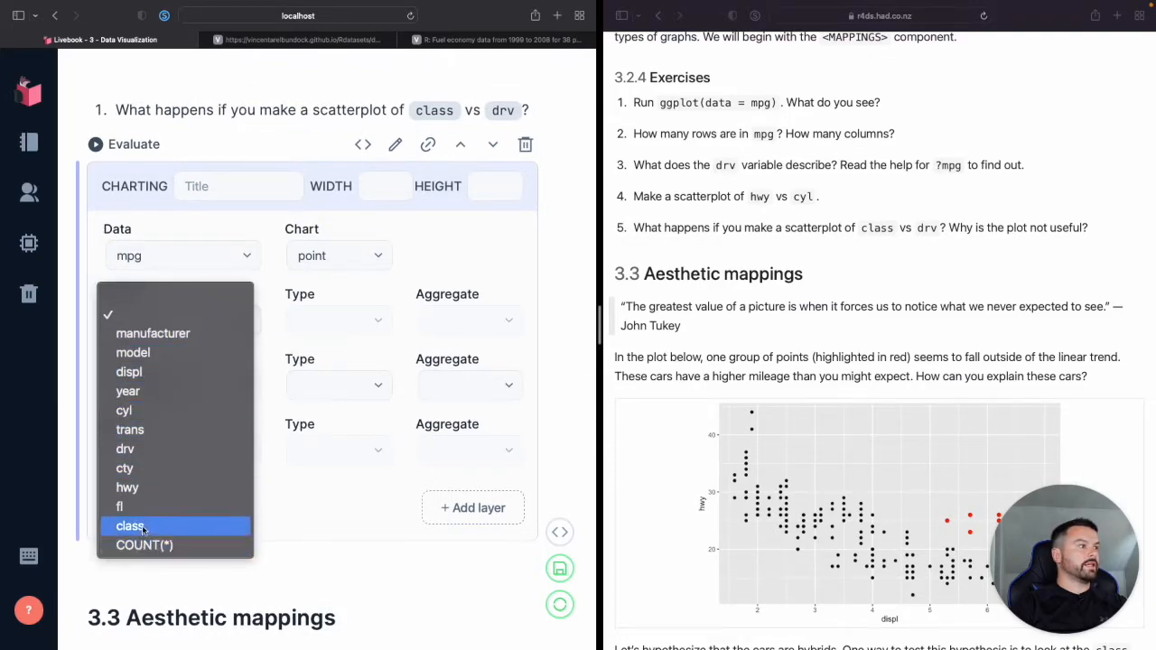
{"action": "left_click", "coordinate": [130, 525]}
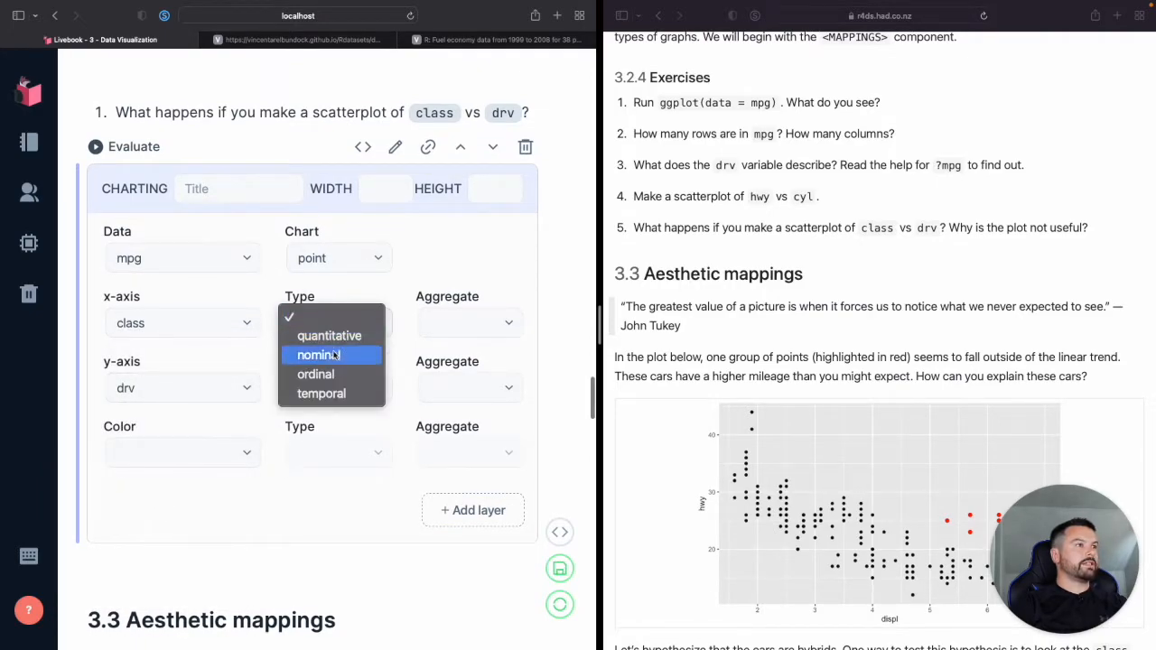
- Set class and drv both to nominal and evaluate the class vs drv chart
{"action": "left_click", "coordinate": [318, 354]}
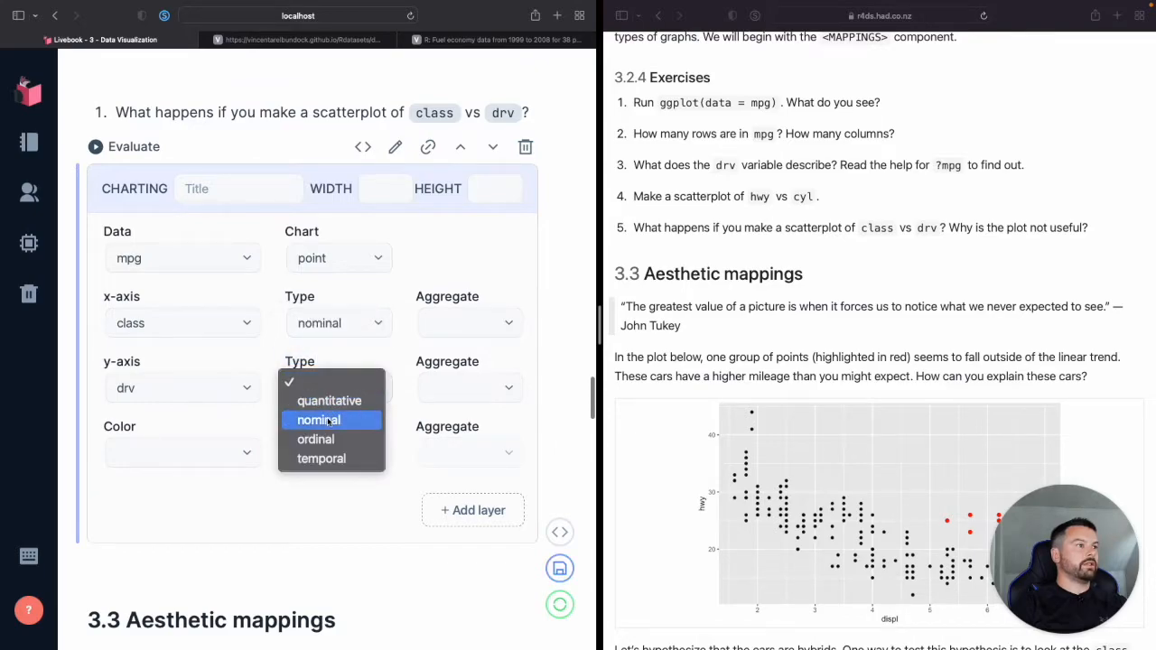
{"action": "left_click", "coordinate": [318, 418]}
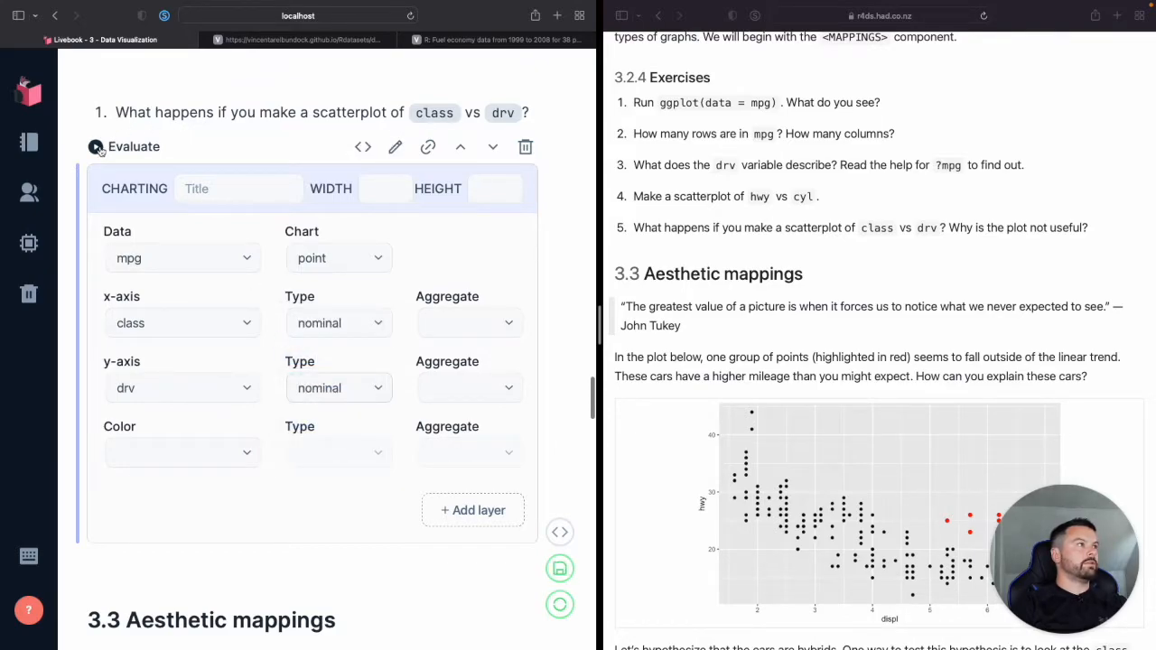
{"action": "left_click", "coordinate": [96, 147]}
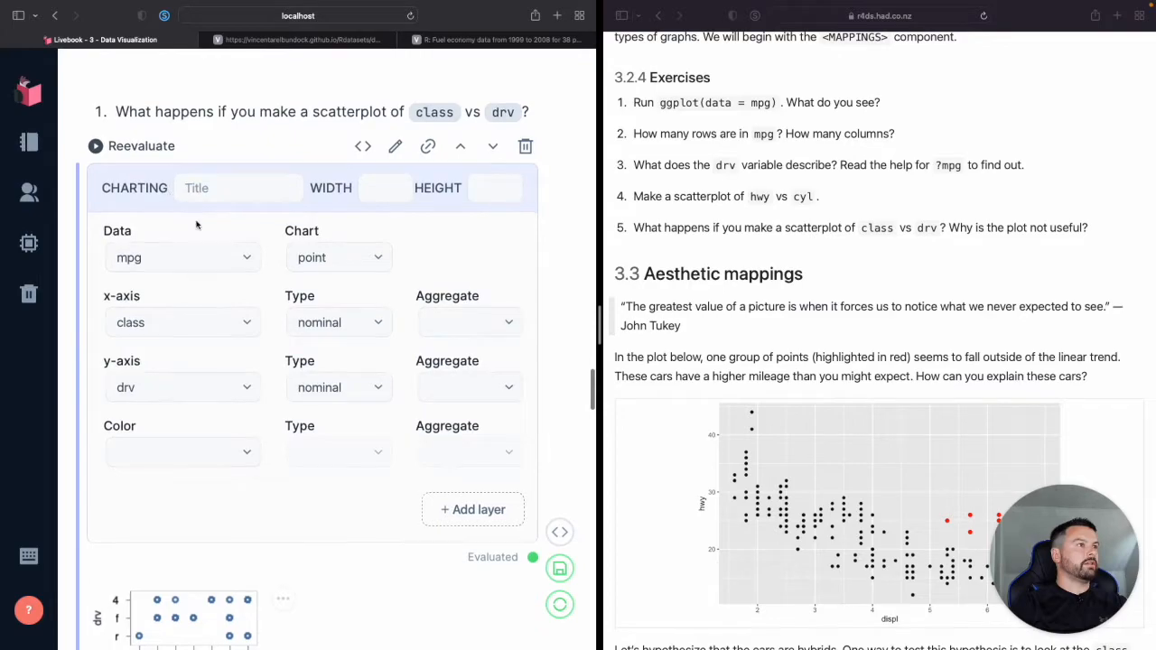
{"action": "left_click", "coordinate": [337, 256]}
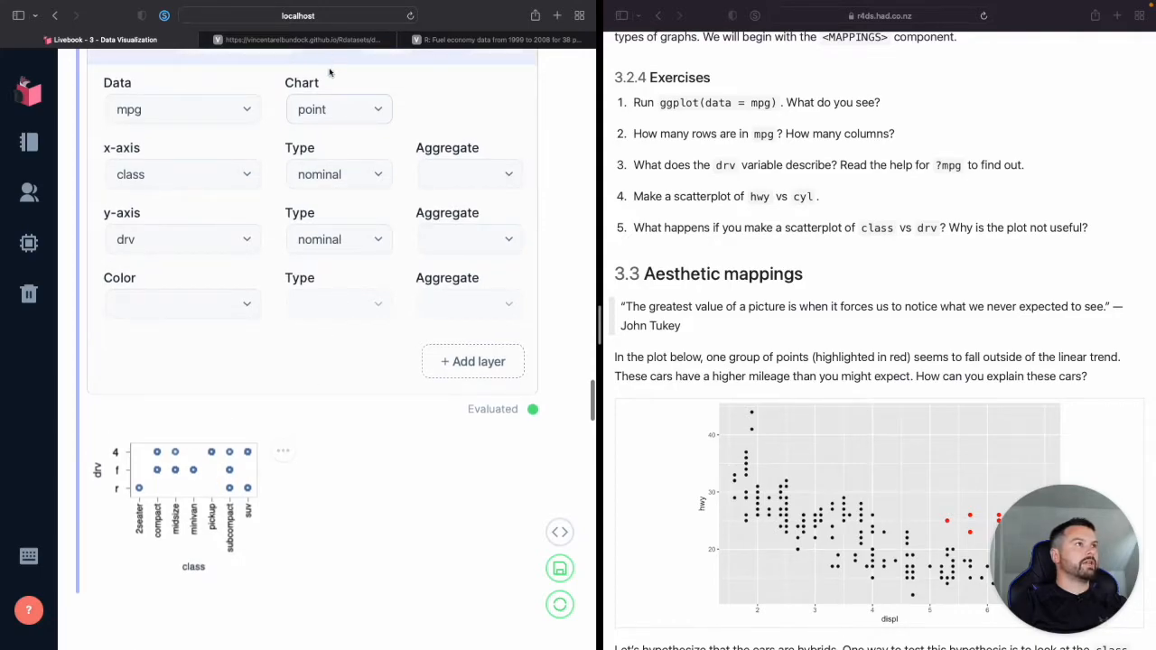
- Switch the class vs drv chart type to bar
{"action": "left_click", "coordinate": [338, 110]}
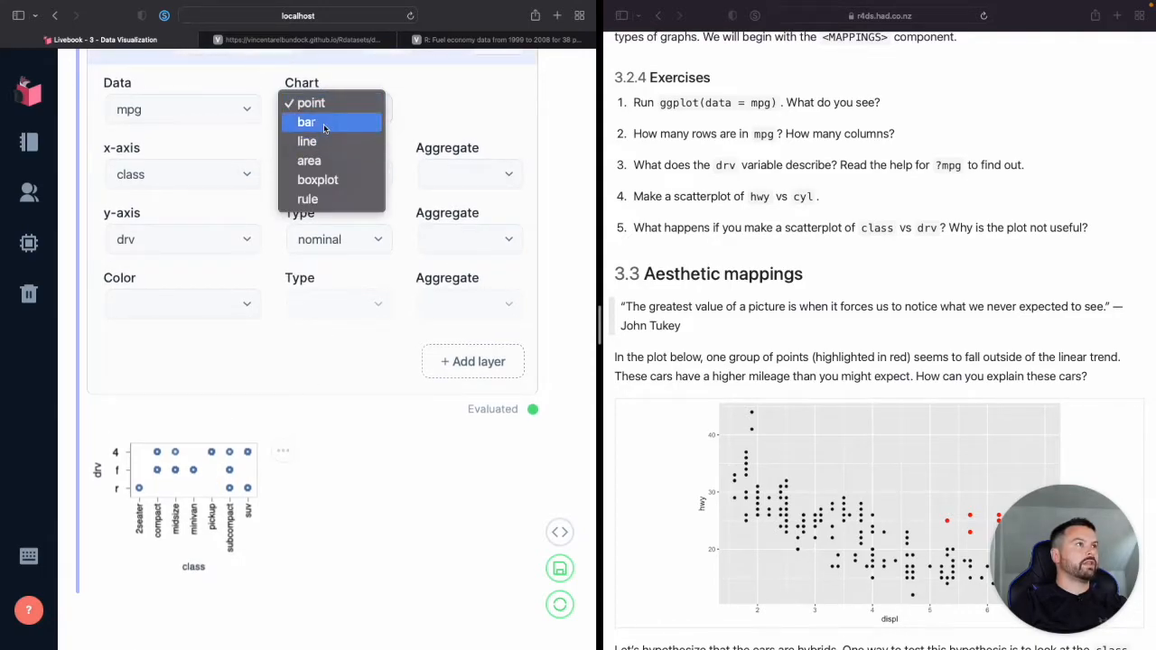
{"action": "left_click", "coordinate": [307, 123]}
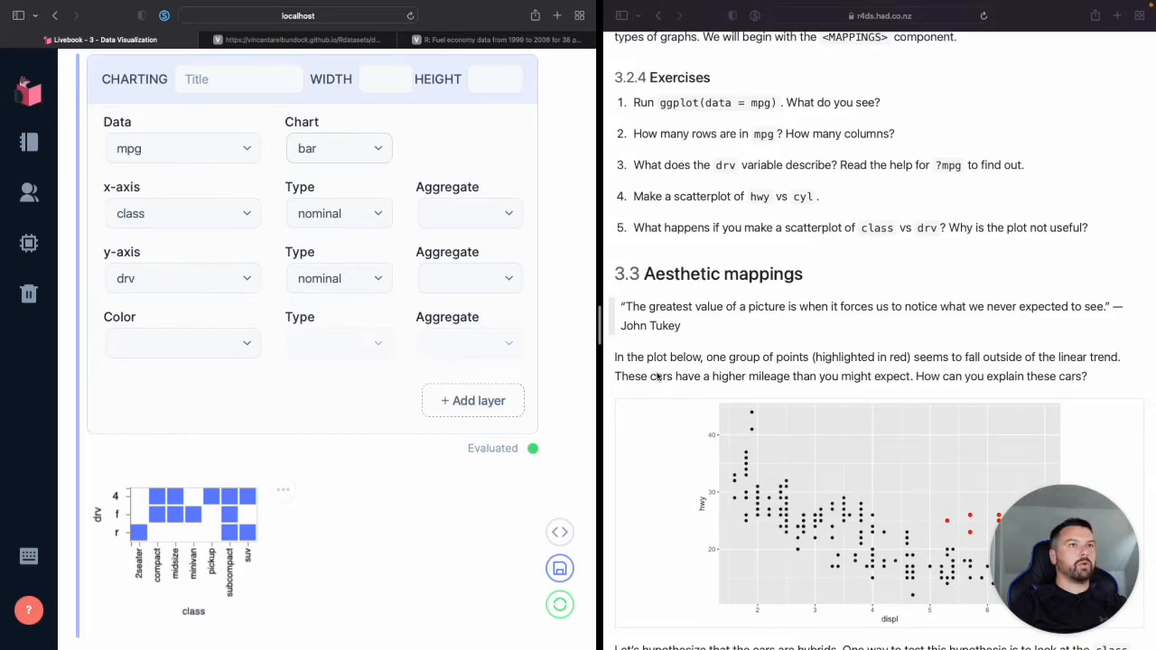
{"action": "mouse_move", "coordinate": [770, 260]}
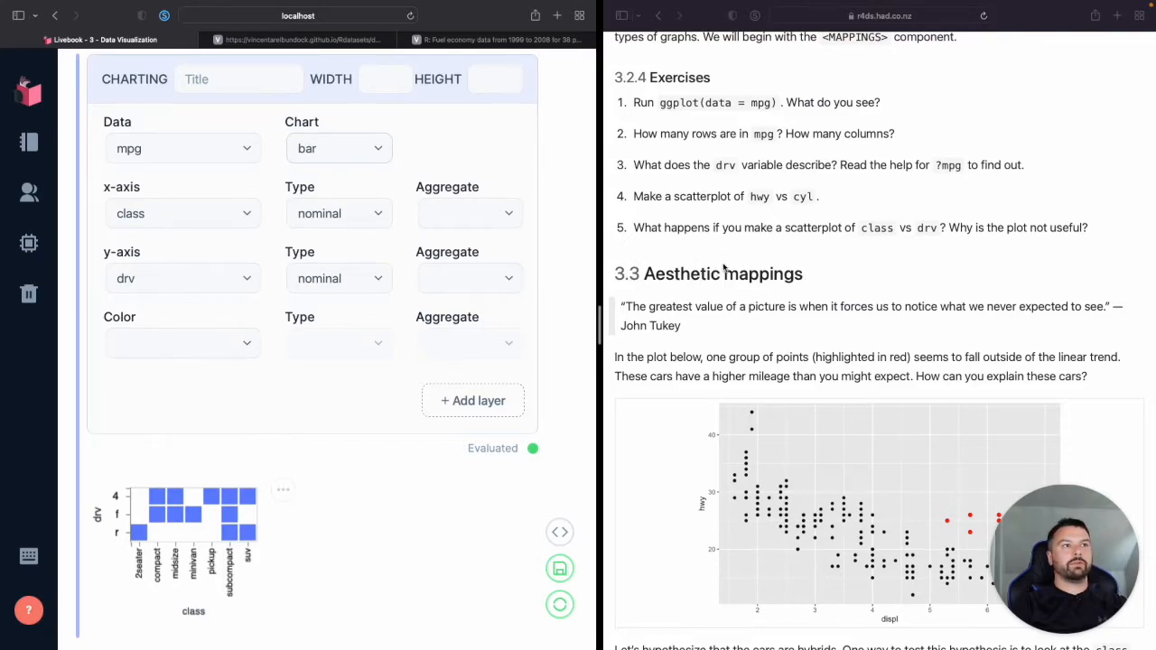
{"action": "mouse_move", "coordinate": [691, 296]}
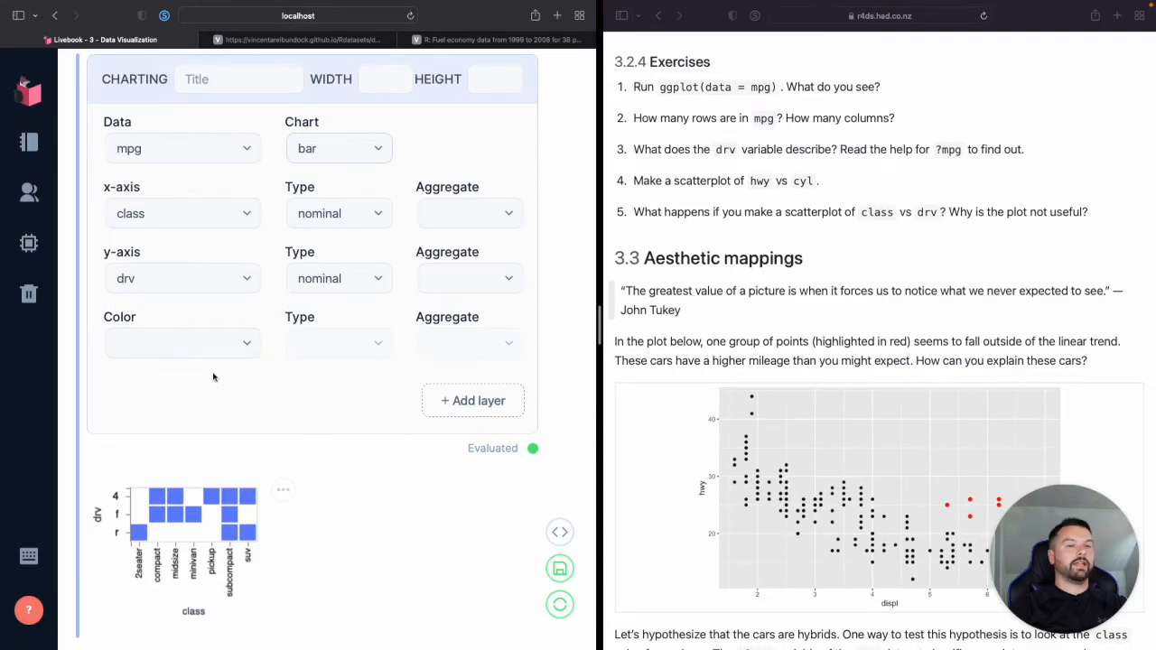
{"action": "mouse_move", "coordinate": [632, 339]}
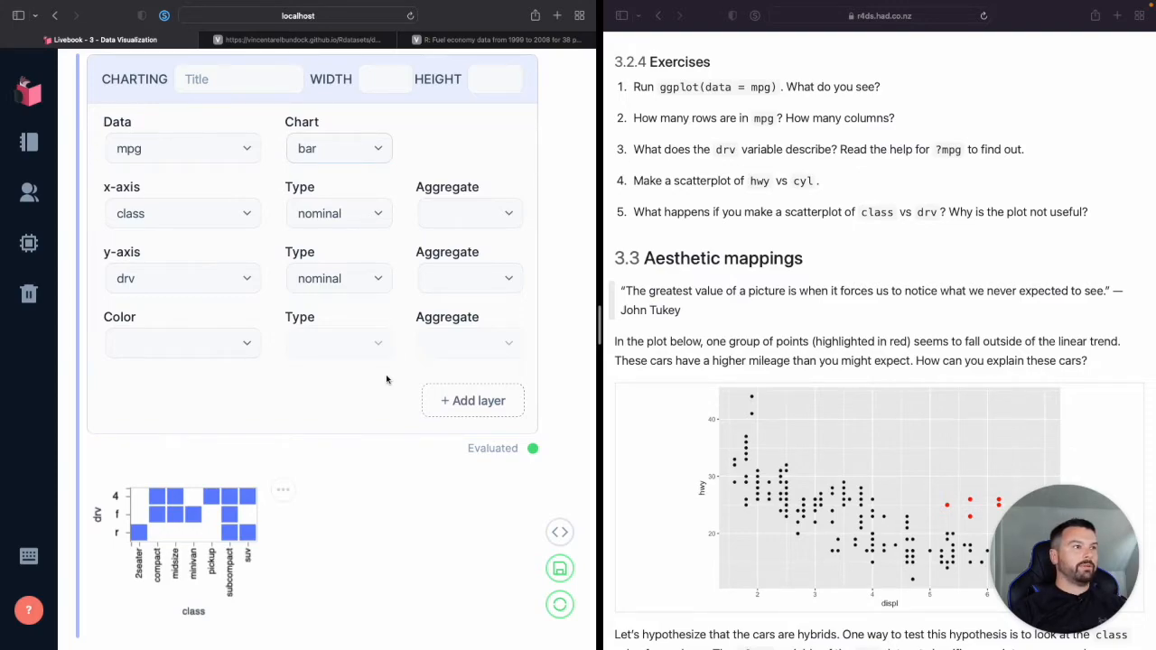
{"action": "mouse_move", "coordinate": [443, 569]}
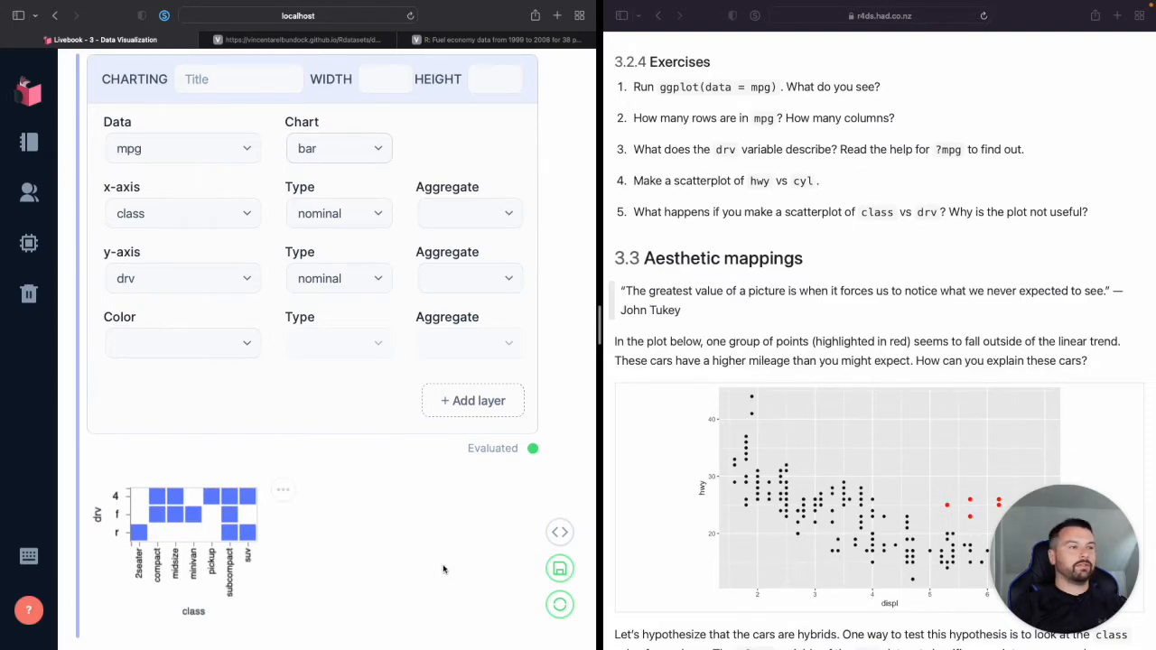
{"action": "scroll", "scroll_direction": "down", "scroll_amount": 3}
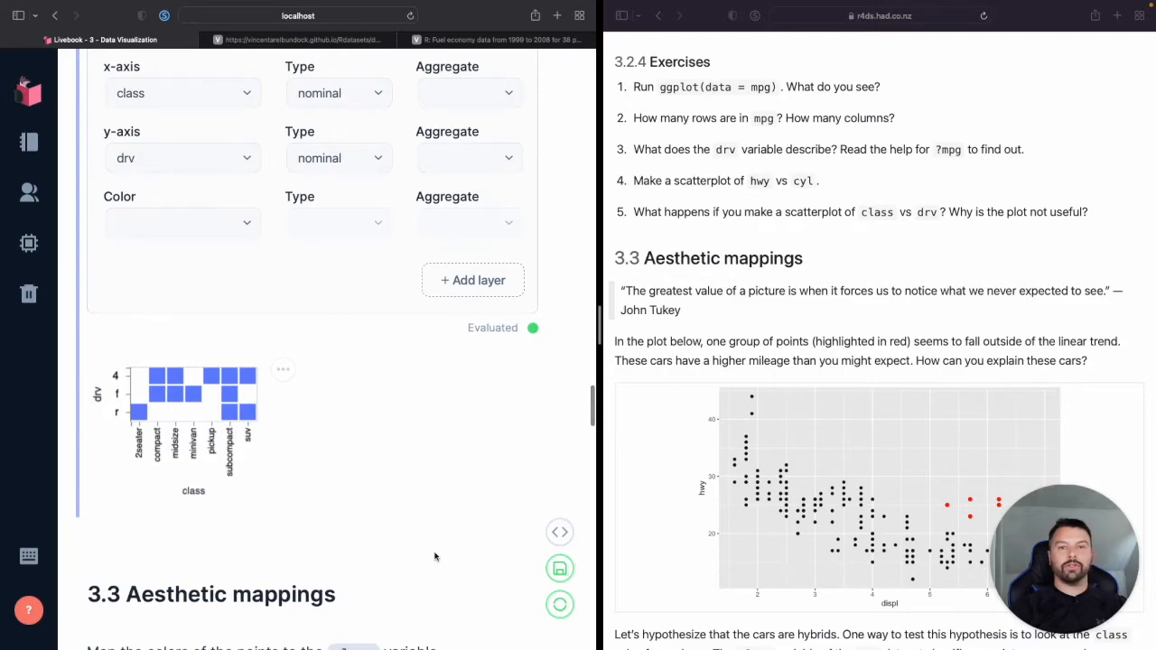